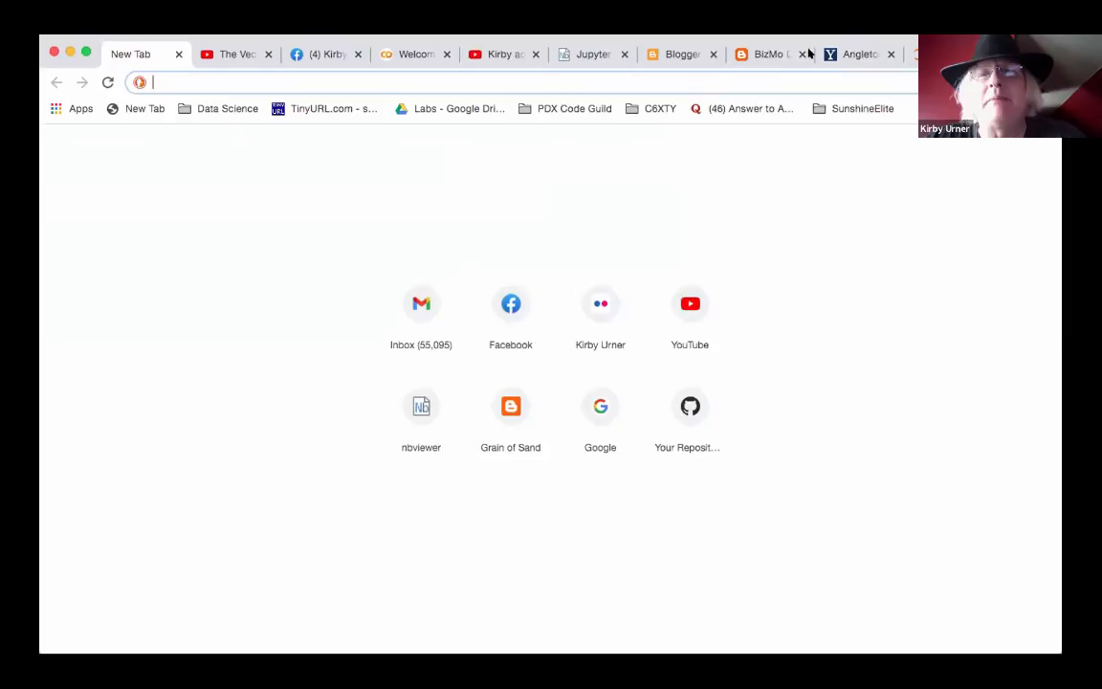
pyautogui.click(325, 54)
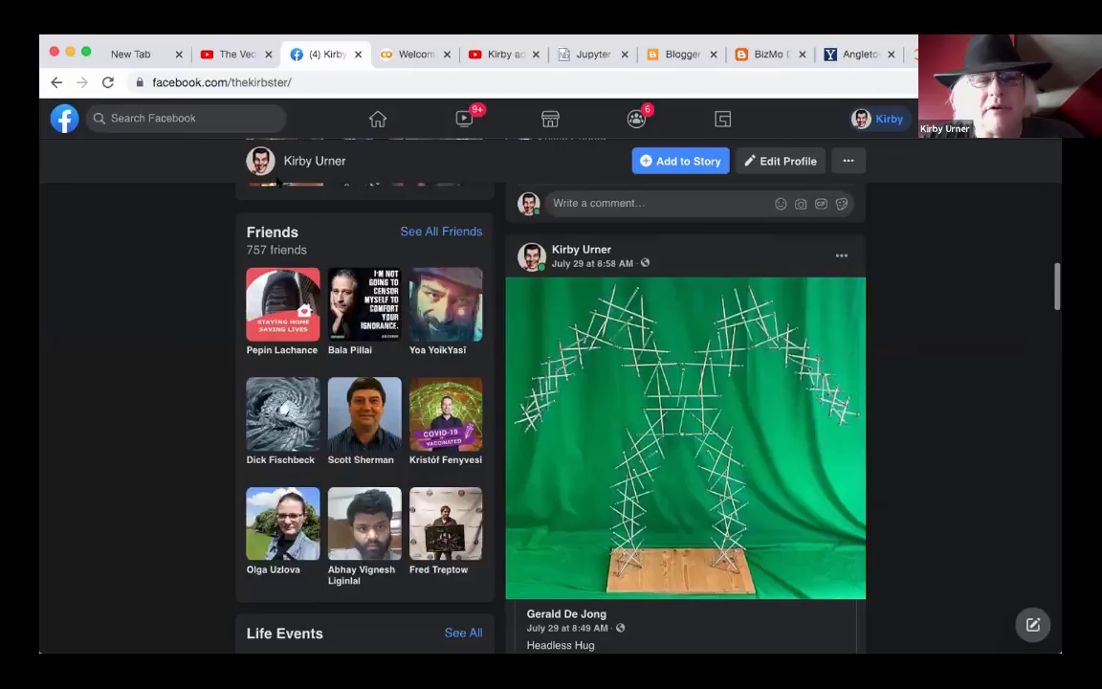
pyautogui.scroll(-3)
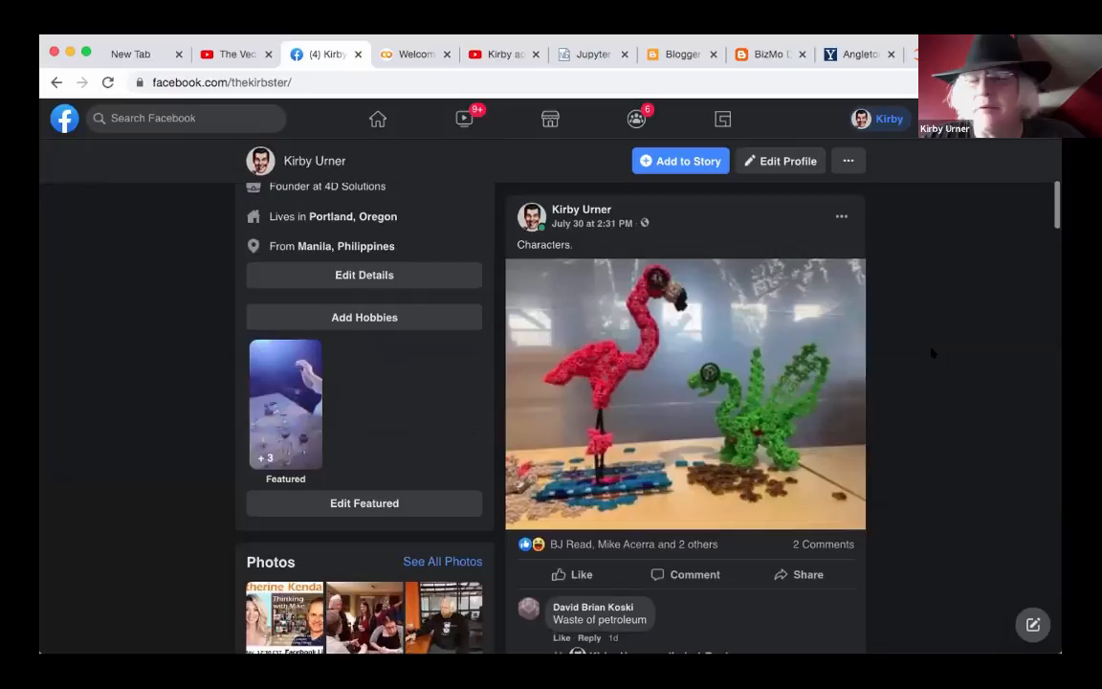
pyautogui.scroll(-3)
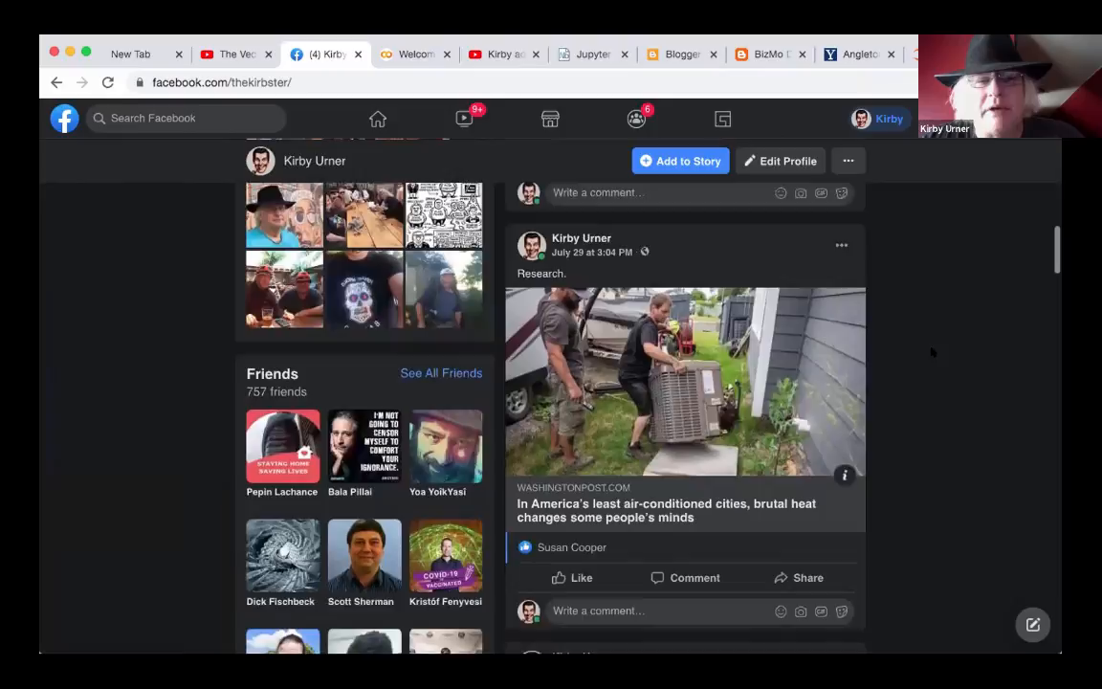
pyautogui.scroll(-3)
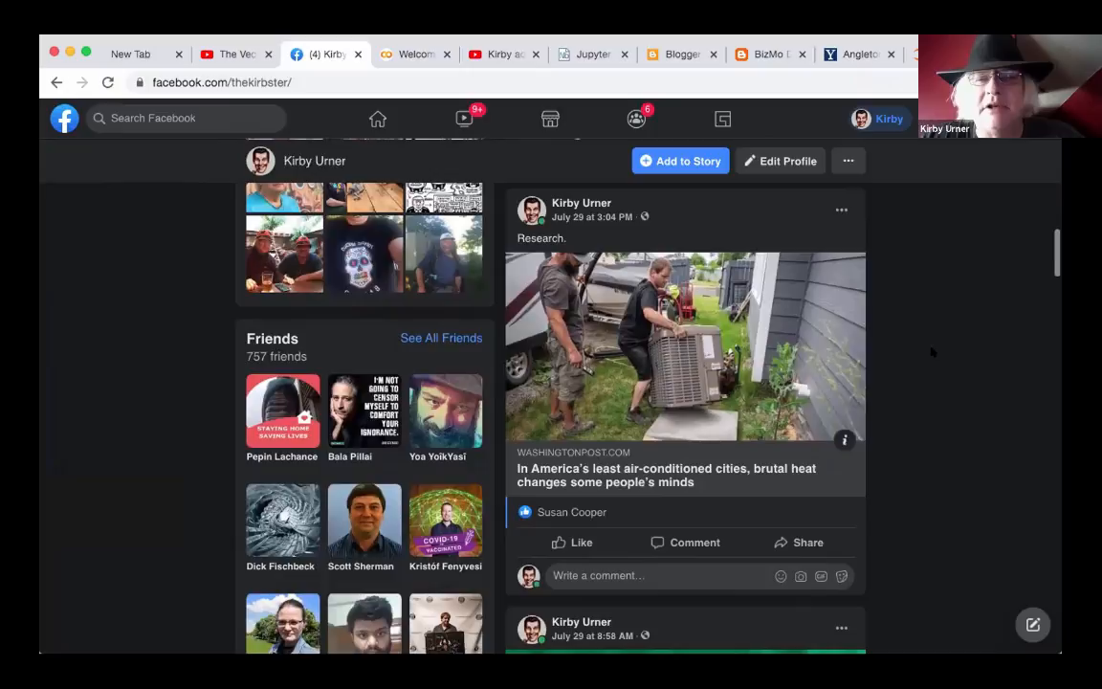
pyautogui.scroll(-3)
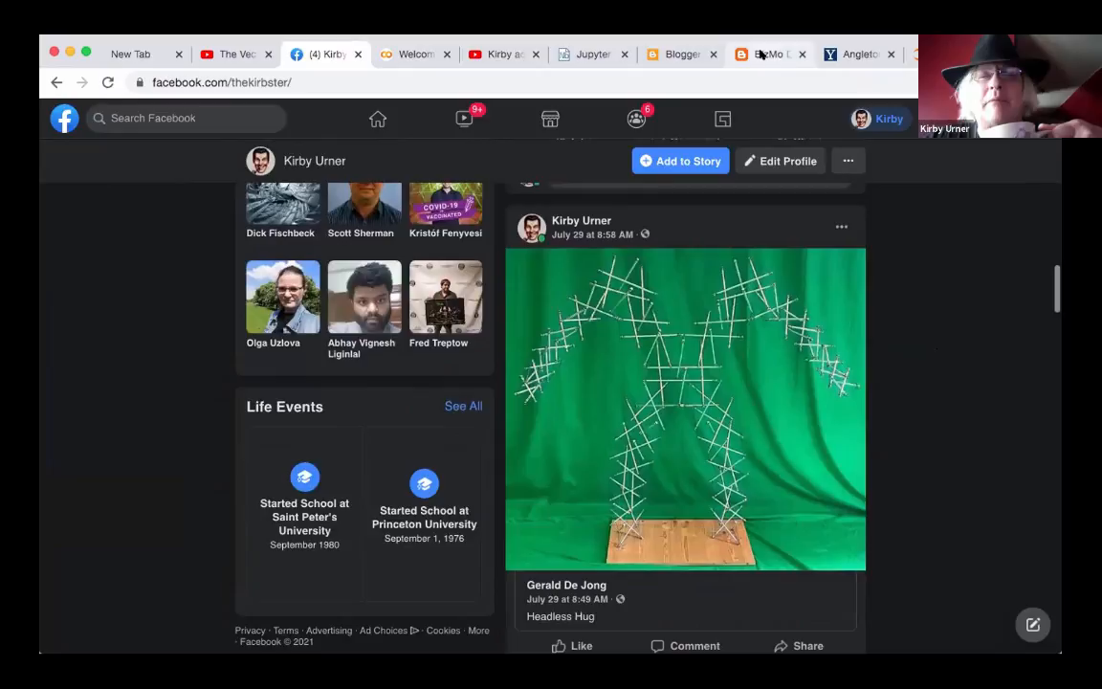
# - Read through the 'From My Outbox' BizMo Diaries post, then bring up the Yale Angleton archive record
pyautogui.click(770, 53)
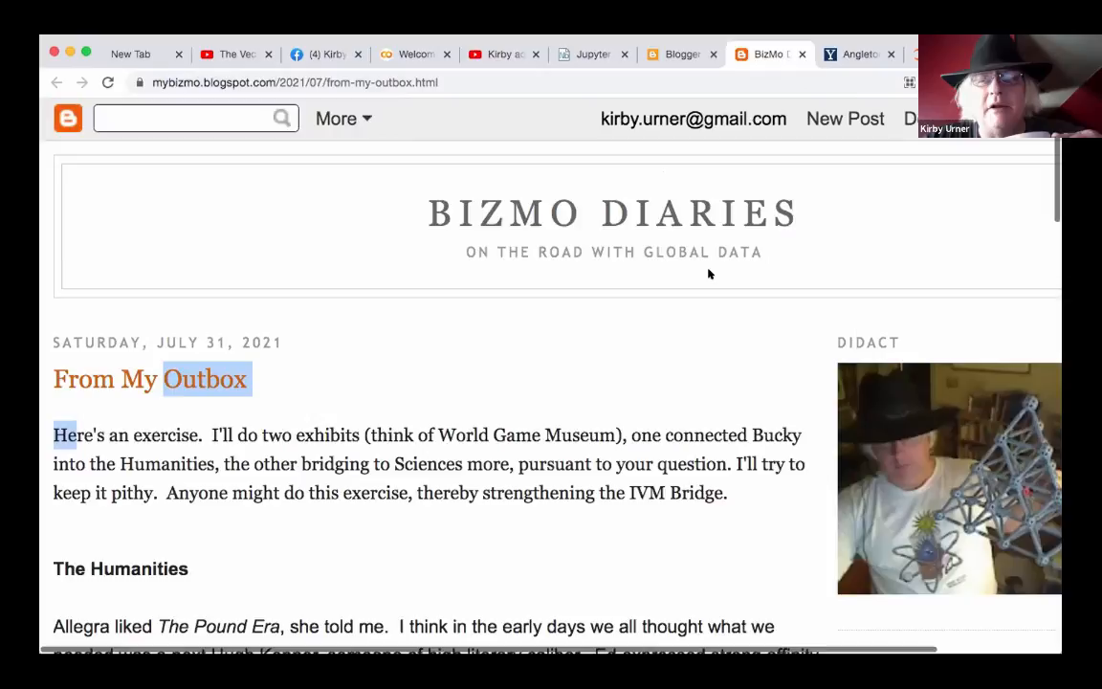
pyautogui.scroll(-3)
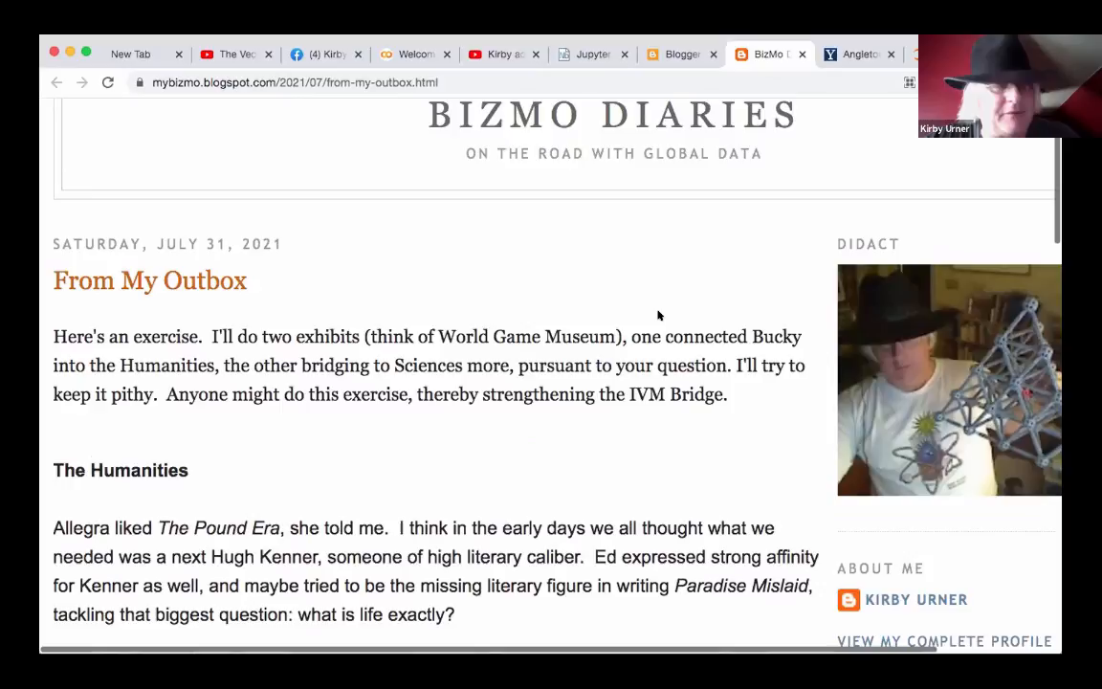
pyautogui.scroll(-3)
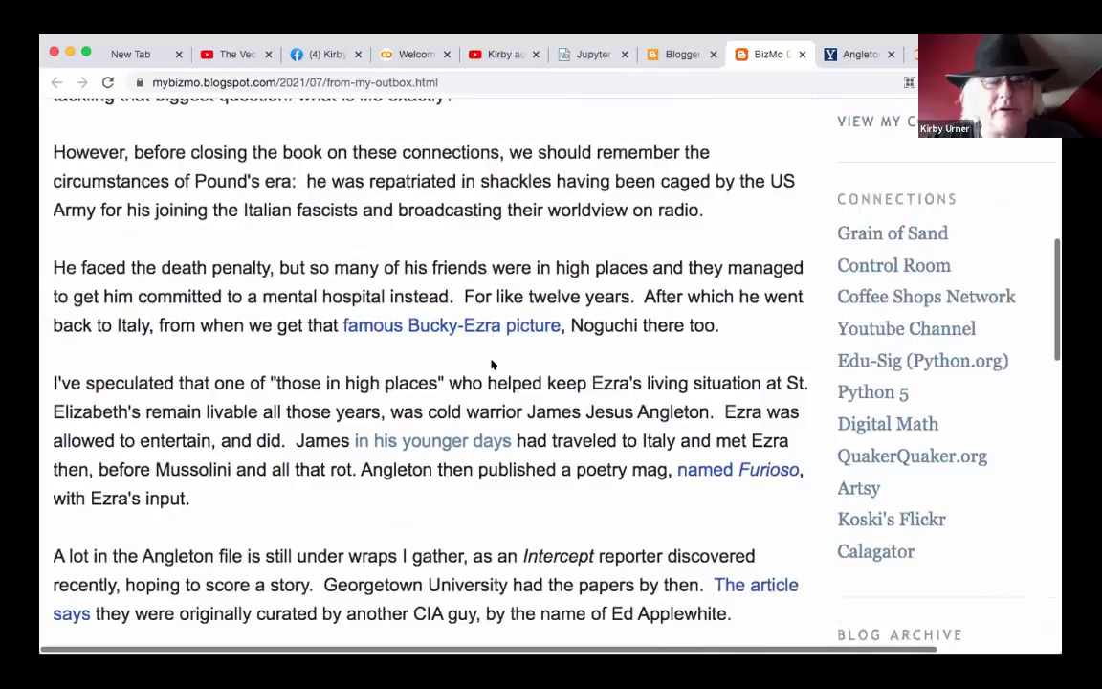
pyautogui.click(432, 440)
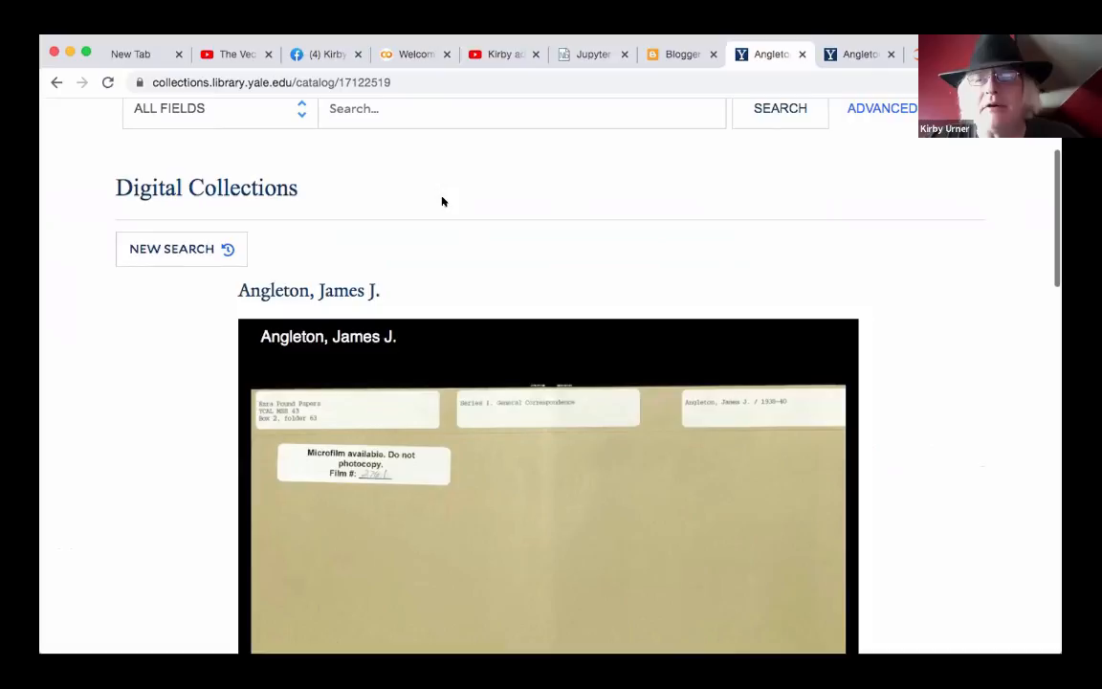
# - Glance at the Blogger posts list, then view the 'Welcome!' curriculum notebook in nbviewer
pyautogui.click(681, 54)
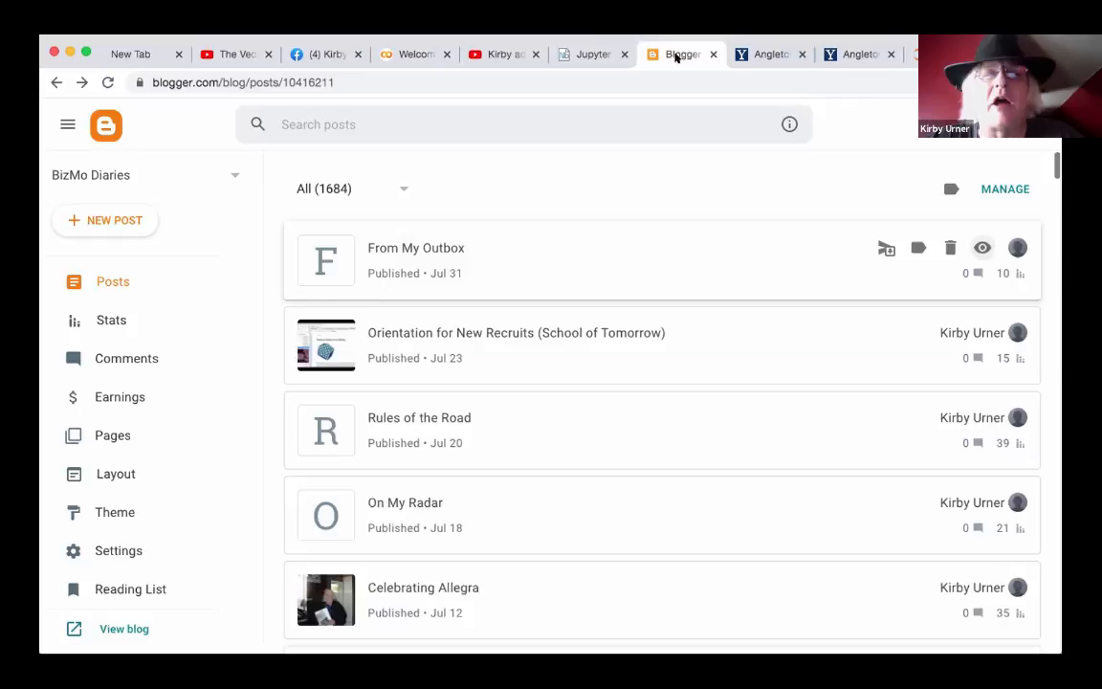
pyautogui.click(593, 54)
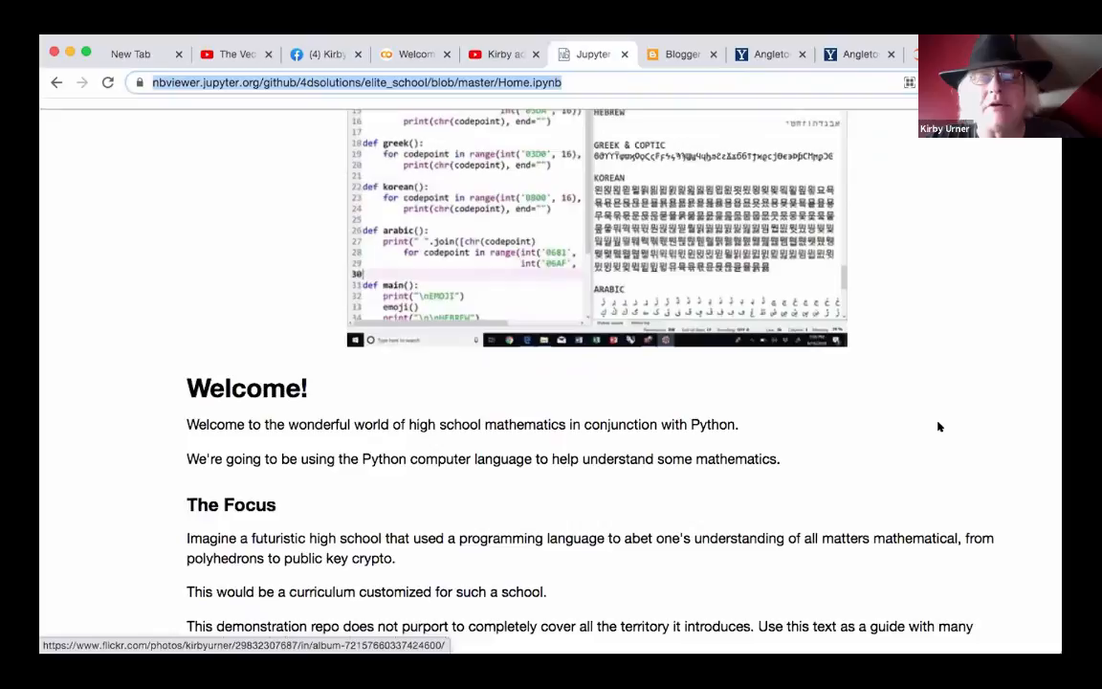
# - Read Home.ipynb's Pedagogy and Computer Language sections, then return to the Blogger posts list
pyautogui.scroll(-3)
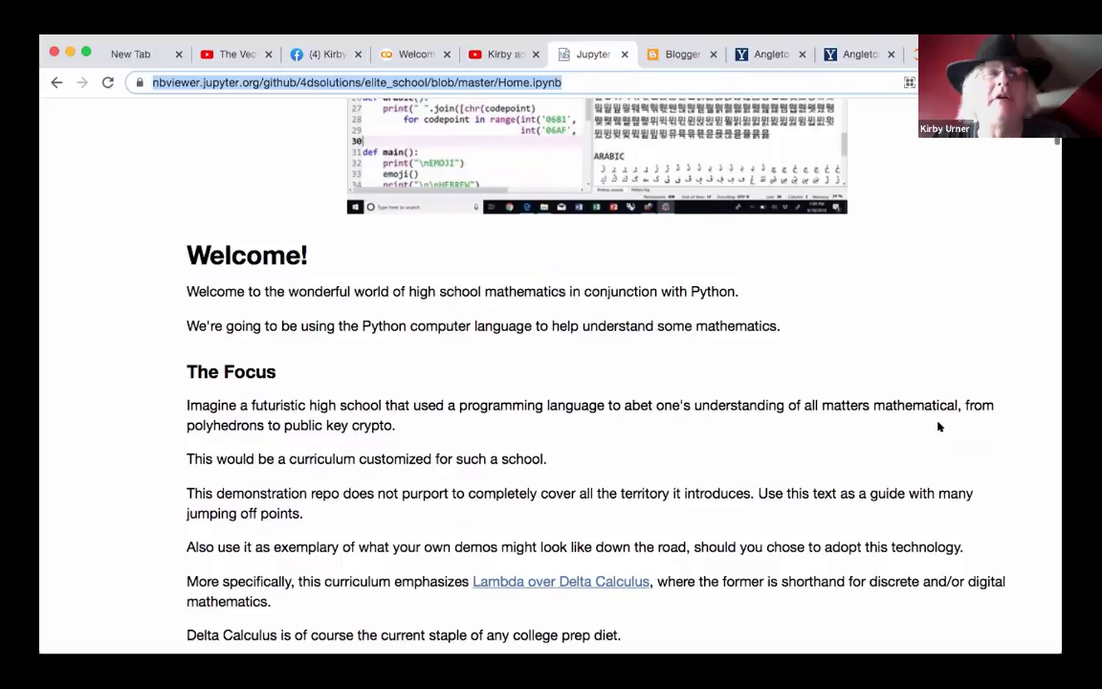
pyautogui.scroll(-3)
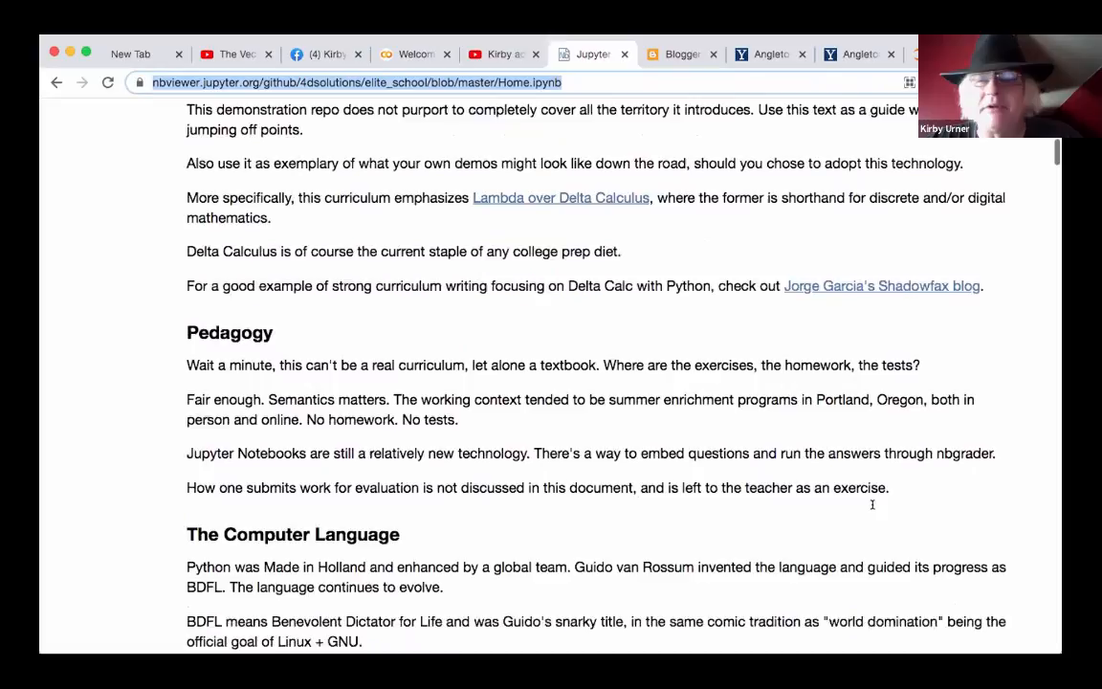
pyautogui.scroll(-3)
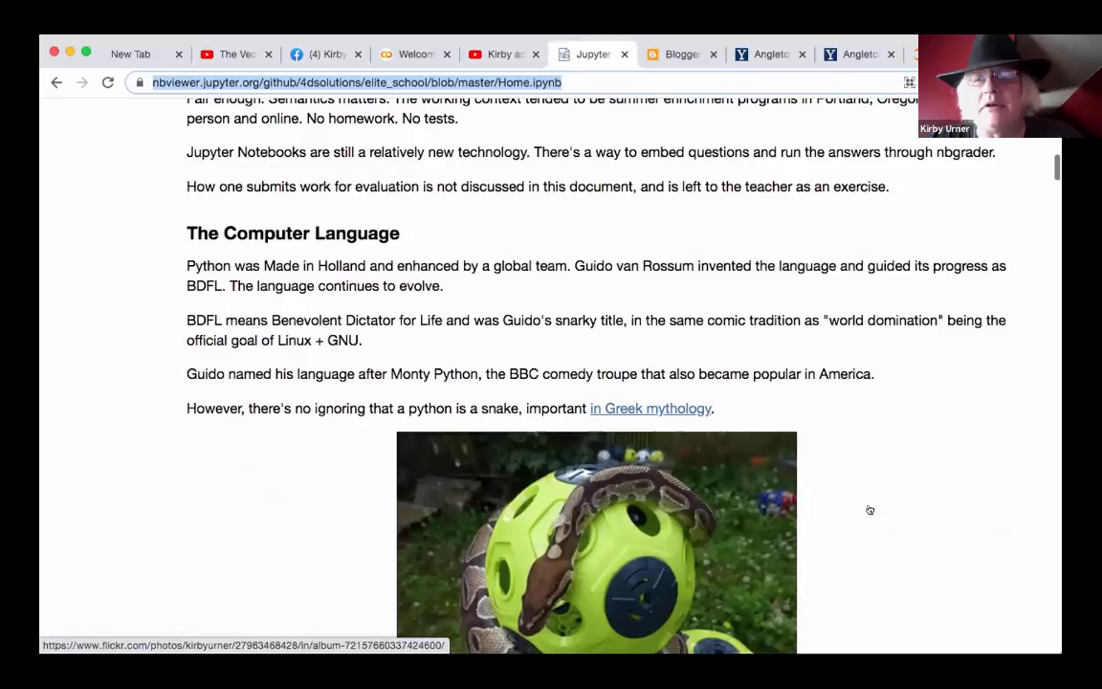
pyautogui.scroll(-3)
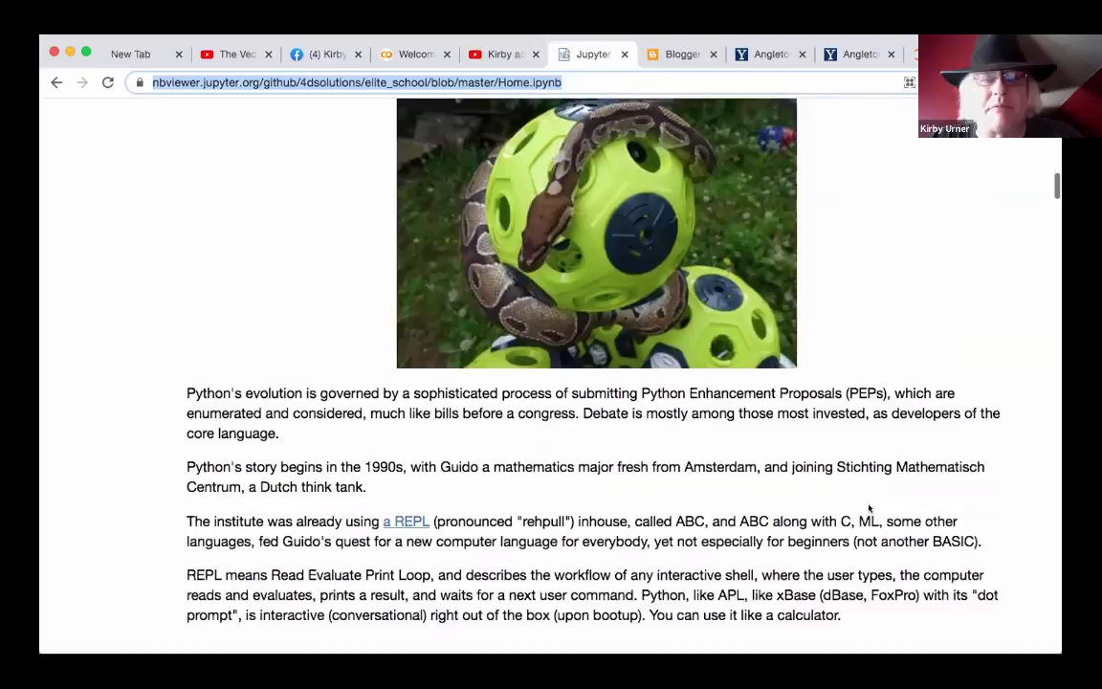
pyautogui.scroll(3)
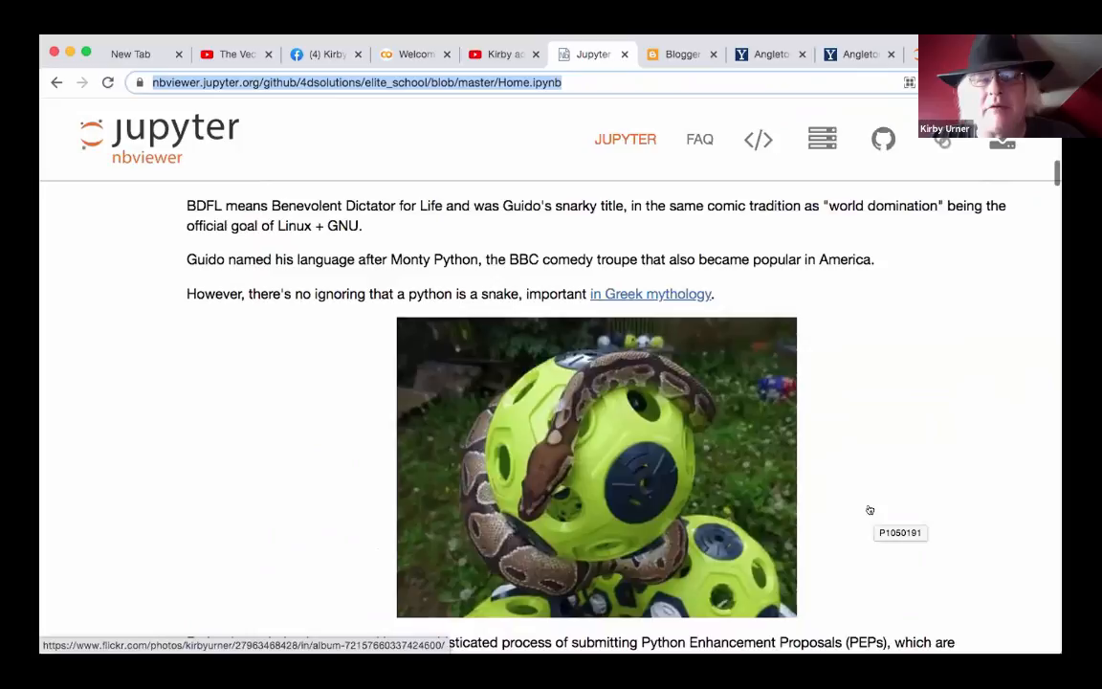
pyautogui.click(681, 53)
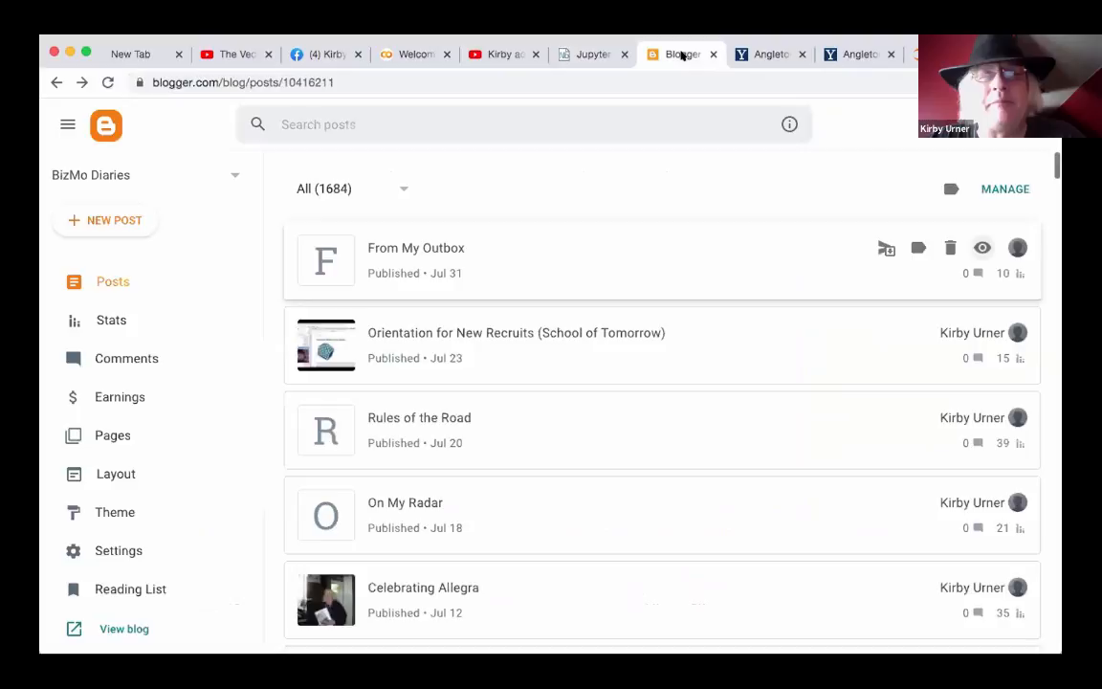
pyautogui.click(413, 54)
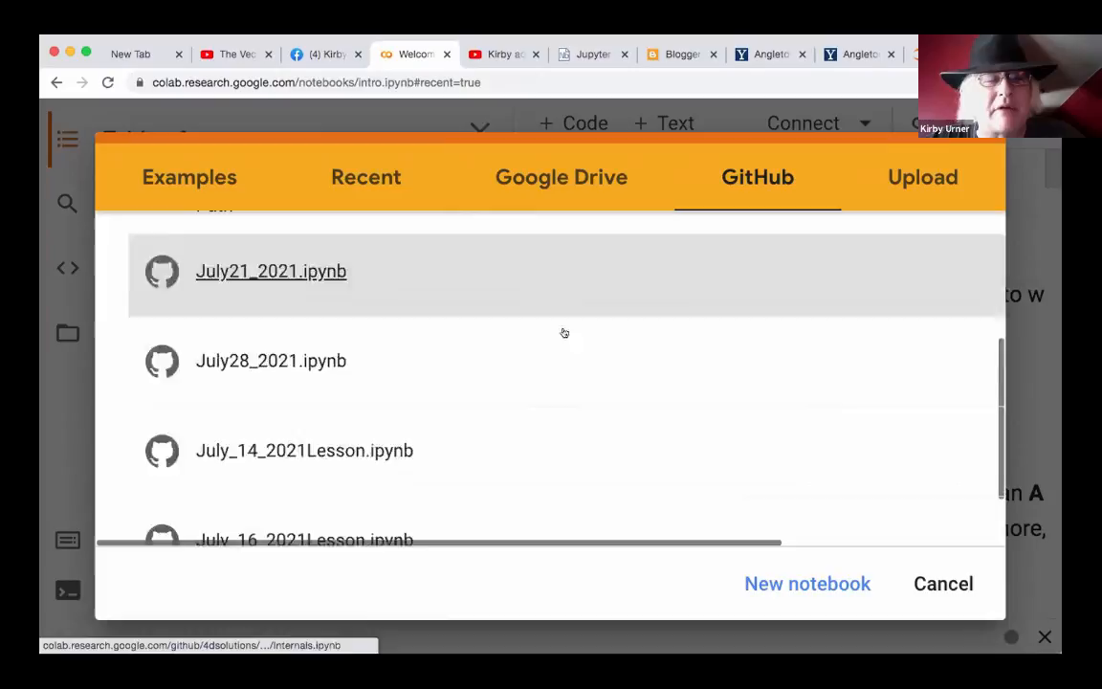
# - Scroll the GitHub notebook list to reach Quadrays_in_Colab.ipynb
pyautogui.scroll(-3)
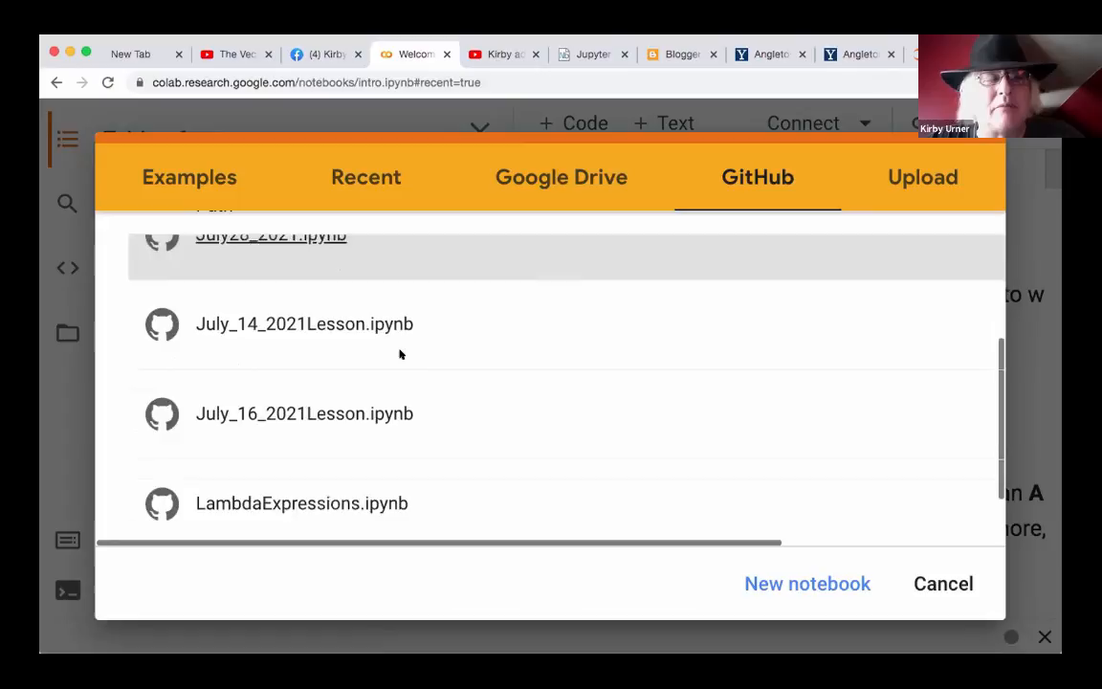
pyautogui.scroll(-3)
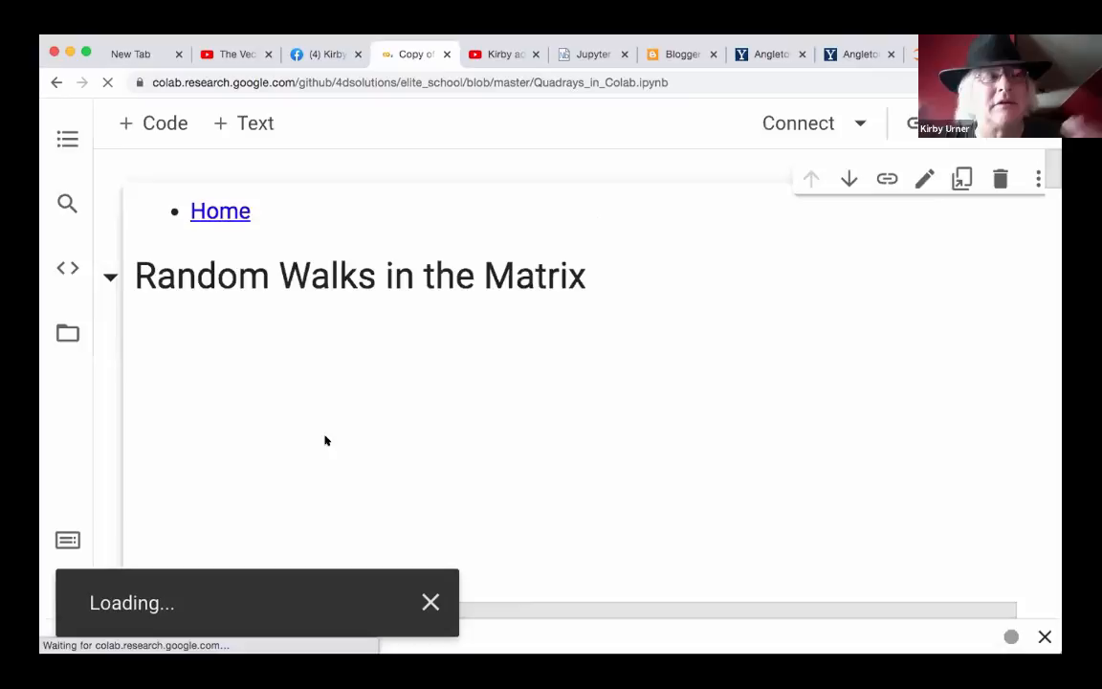
# - Read the notebook's Quadrays section and tetrahedron diagram, then switch to 'The Vector Algebra War' video
pyautogui.scroll(-3)
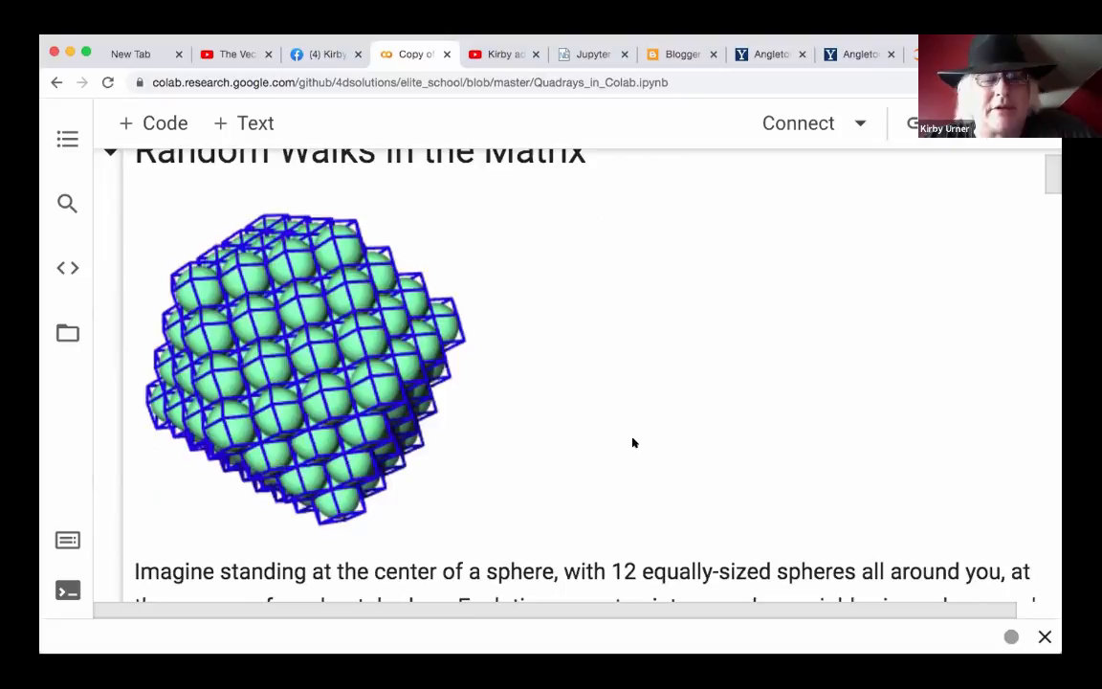
pyautogui.scroll(-3)
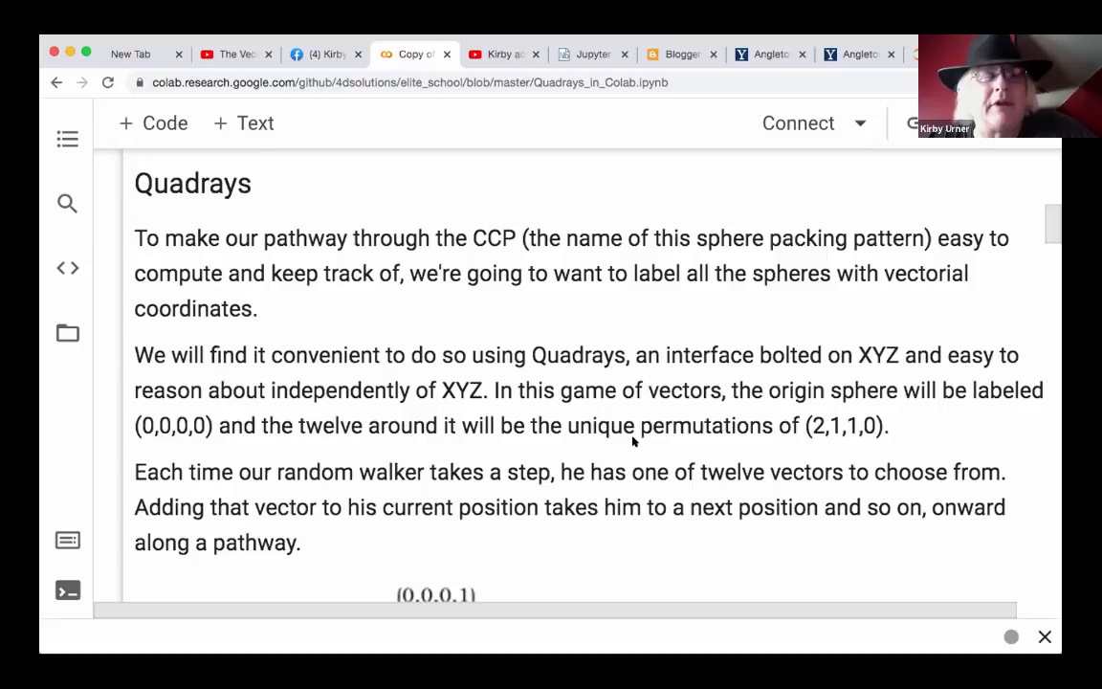
pyautogui.scroll(-3)
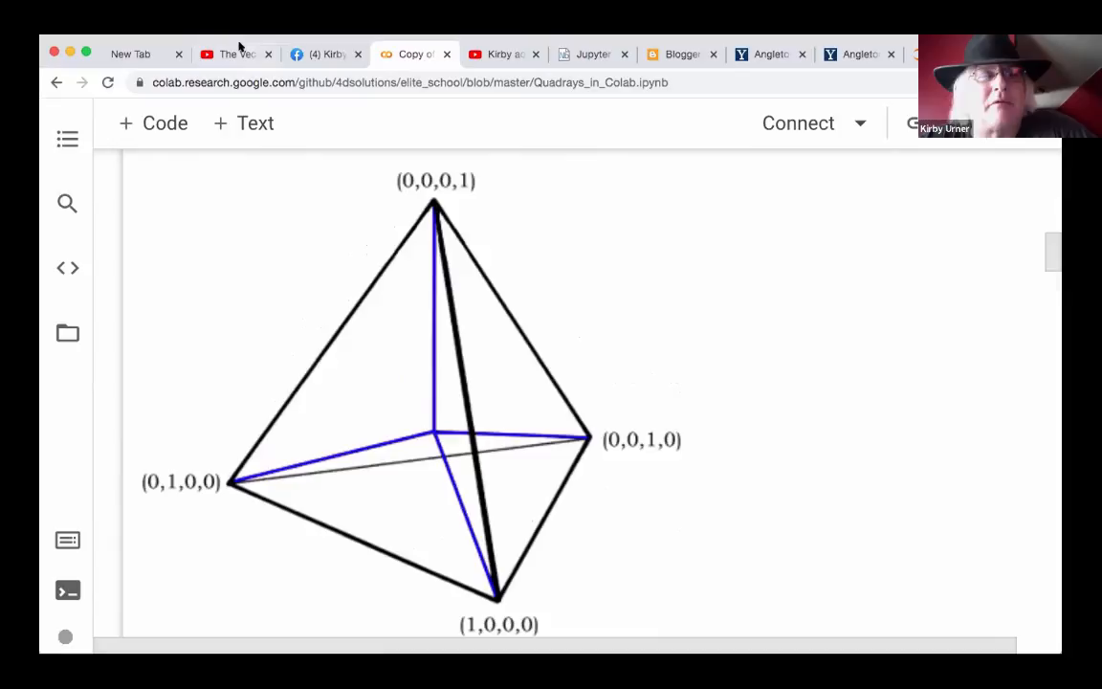
pyautogui.click(234, 53)
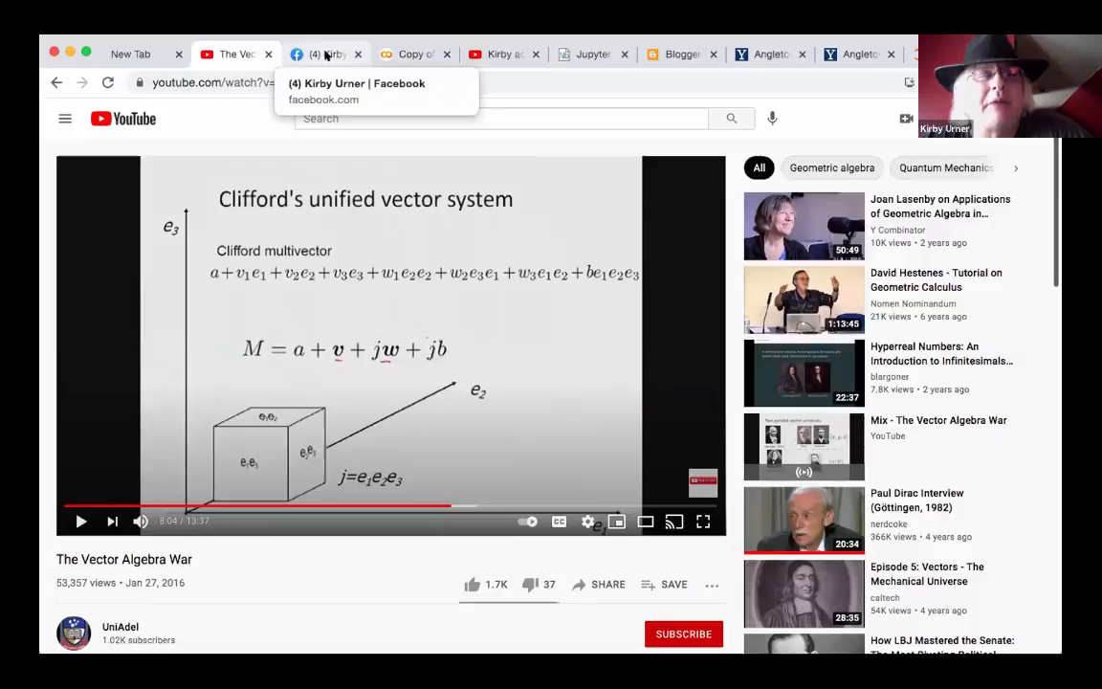
# - Glance at the Blogger posts list, then switch to the Home notebook in nbviewer
pyautogui.click(681, 53)
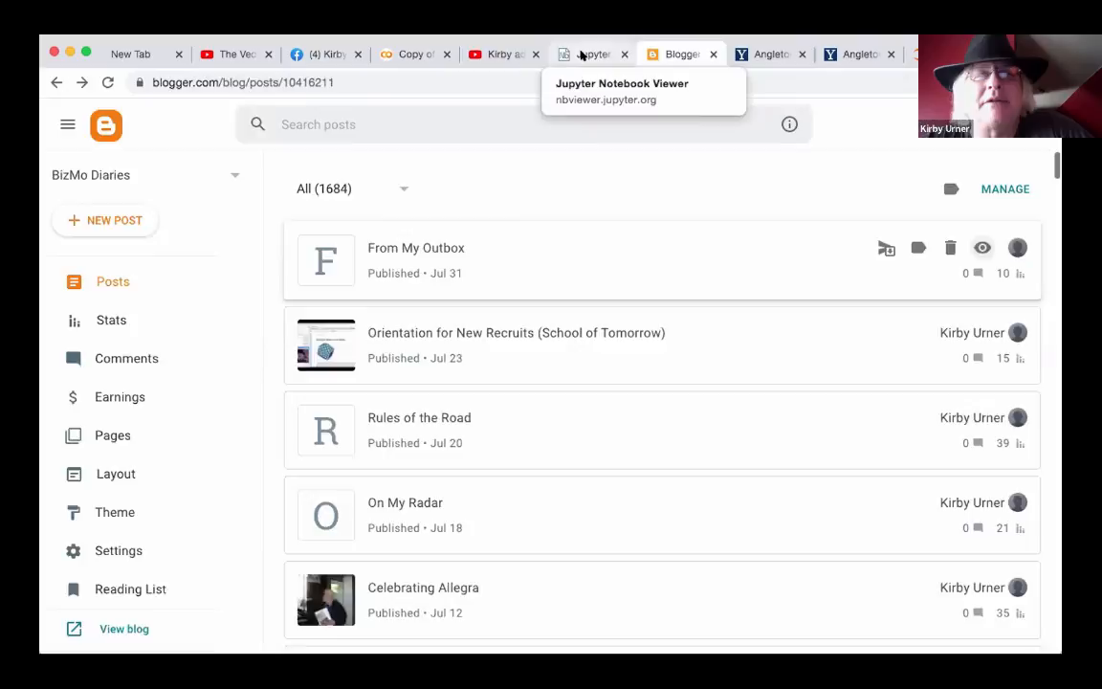
pyautogui.click(593, 54)
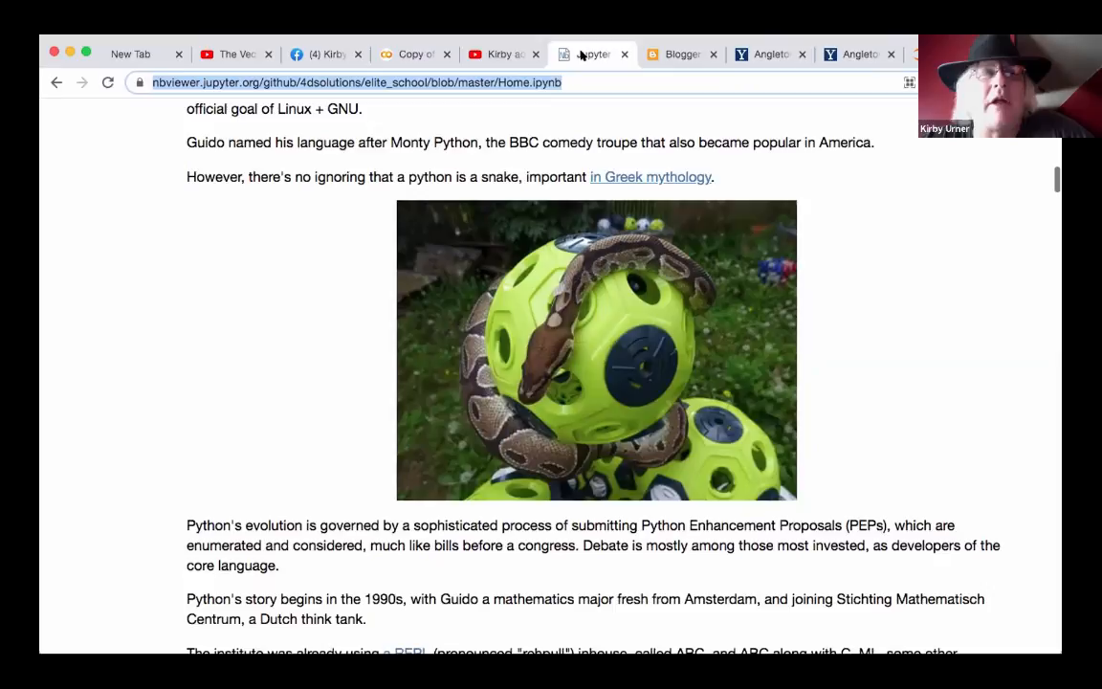
# - Switch to the 'Copy of…' Colab tab showing the apt-get install output
pyautogui.click(415, 54)
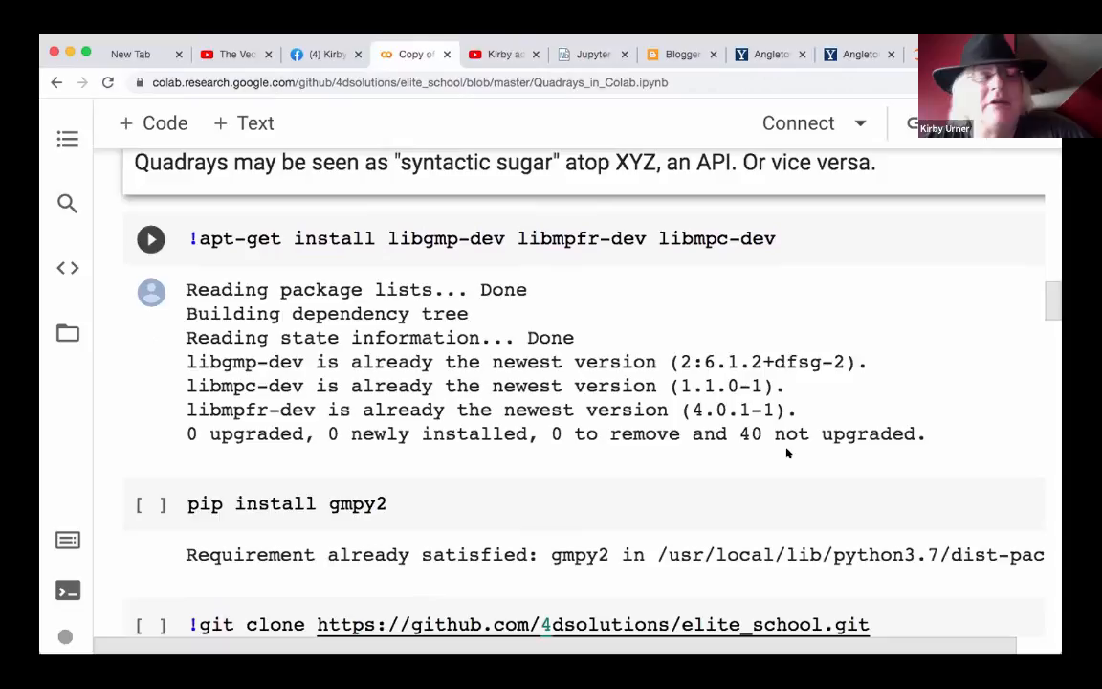
# - Scroll past the install, clone and Qvector import cells, then switch to 'The Vector Algebra War' video
pyautogui.scroll(-3)
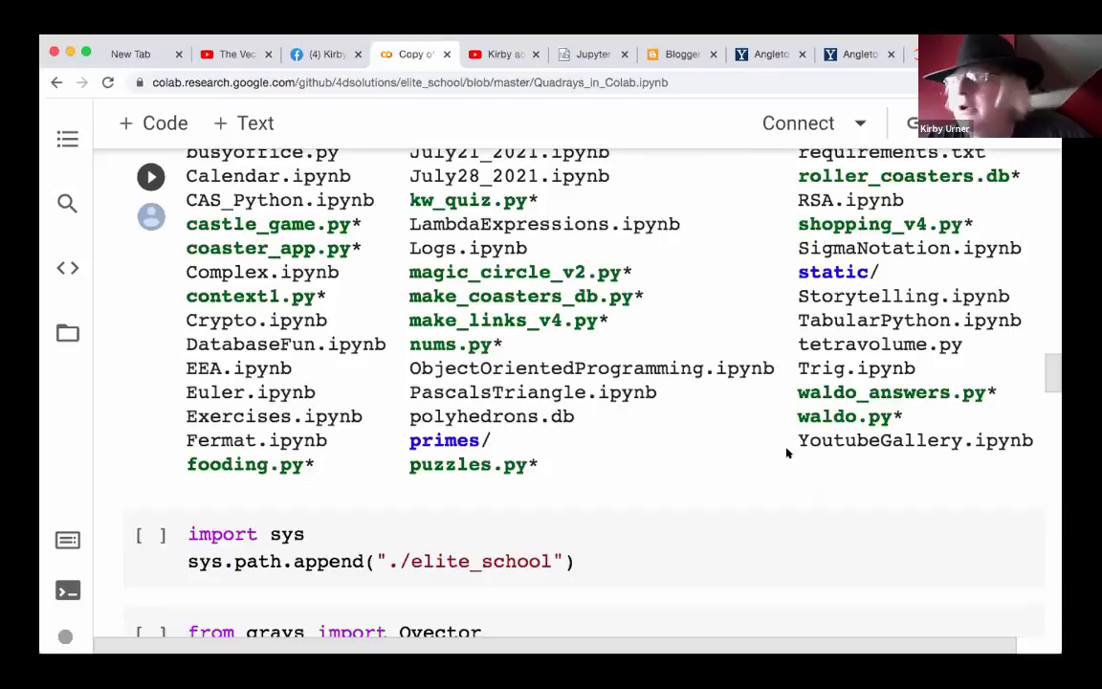
pyautogui.scroll(-3)
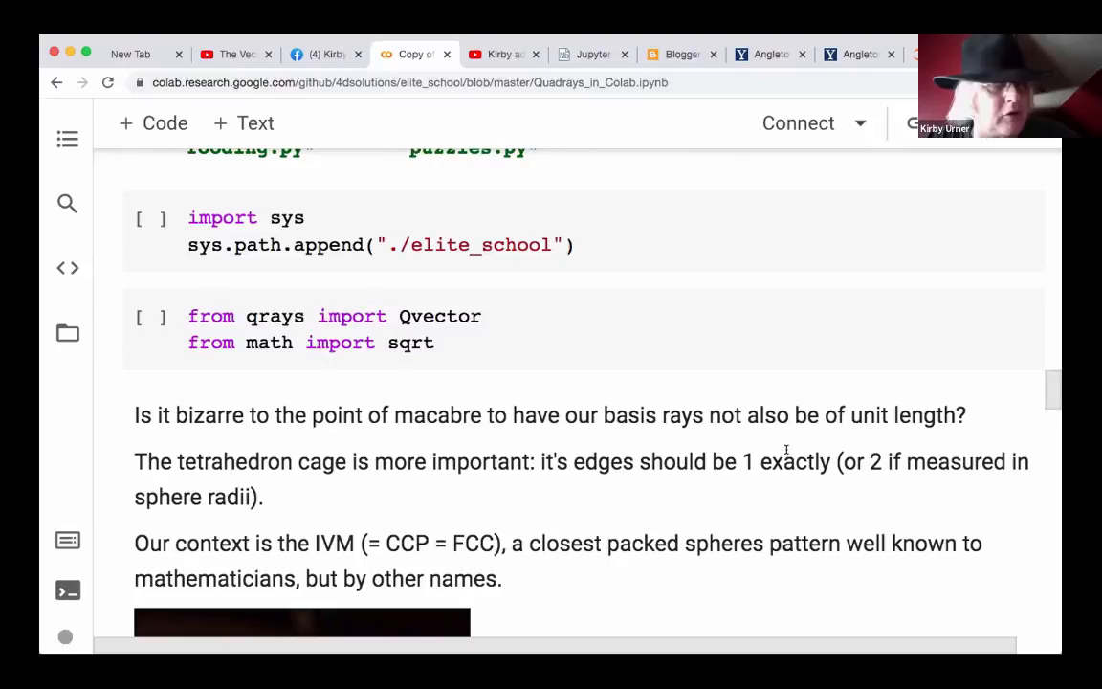
pyautogui.click(502, 54)
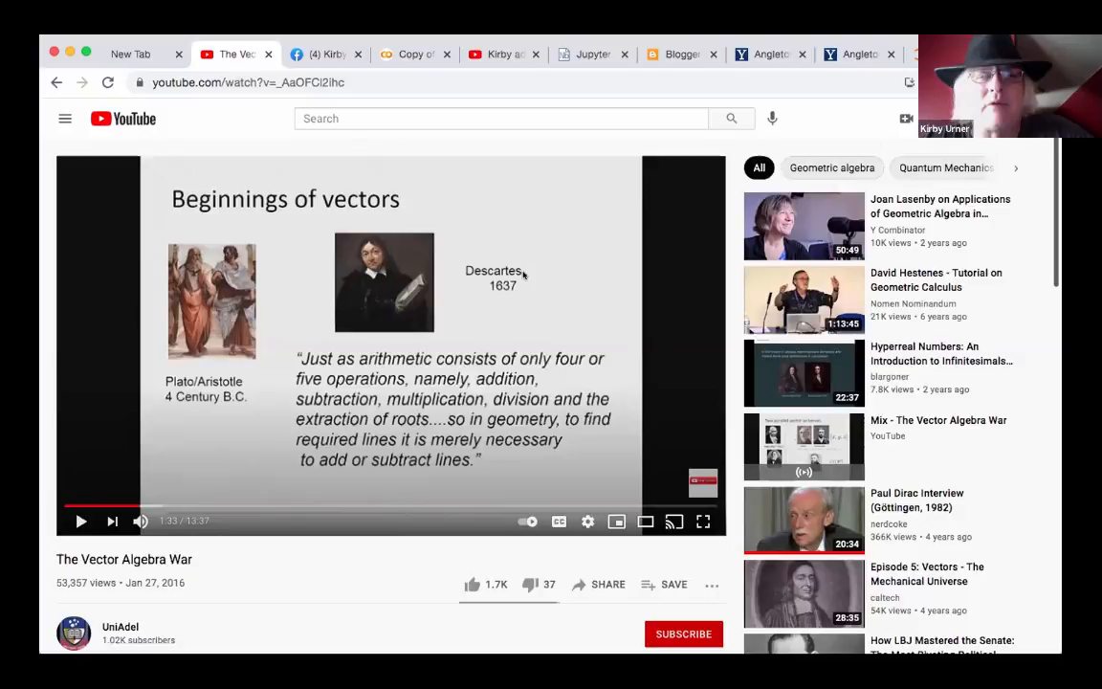
# - Glance at the Blogger posts list, then switch back to the Colab notebook at the sys.path cell
pyautogui.click(681, 53)
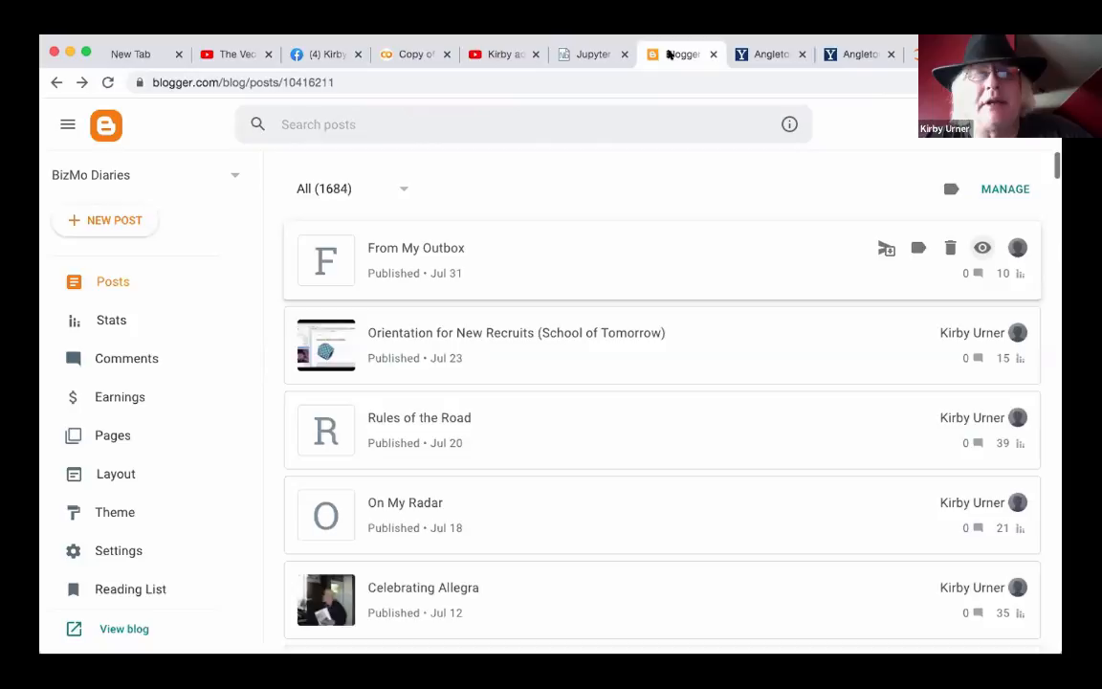
pyautogui.click(413, 53)
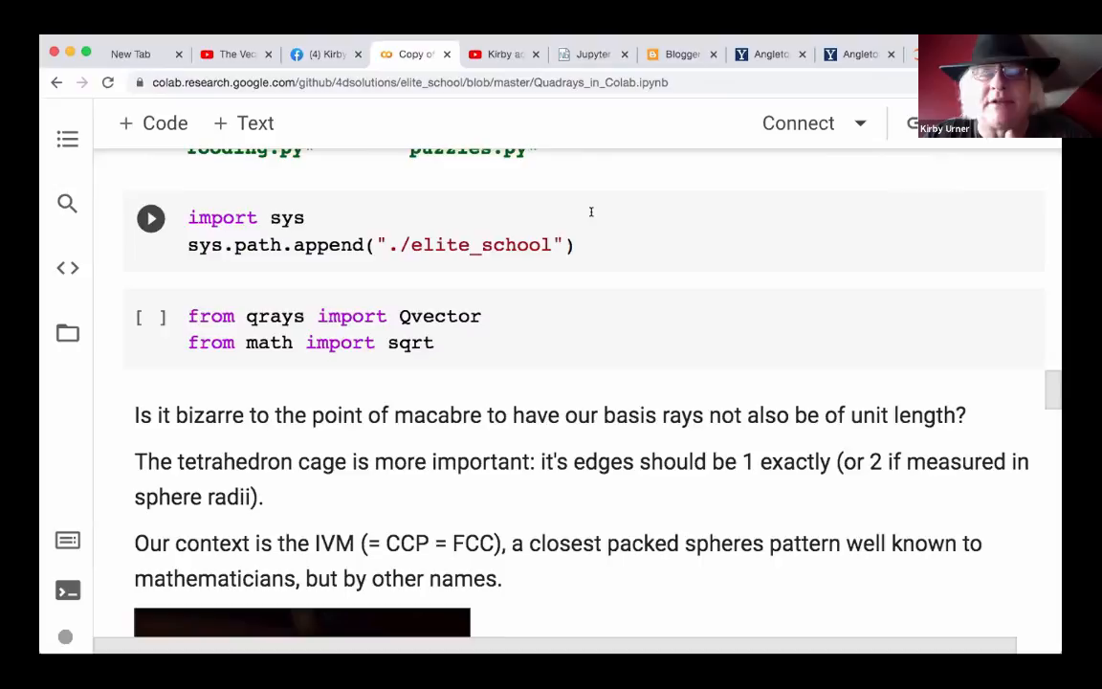
# - Scroll past the Qvector subtraction, tetrahedron edge and IVM volume cells to 'And now, in higher precision...'
pyautogui.scroll(-3)
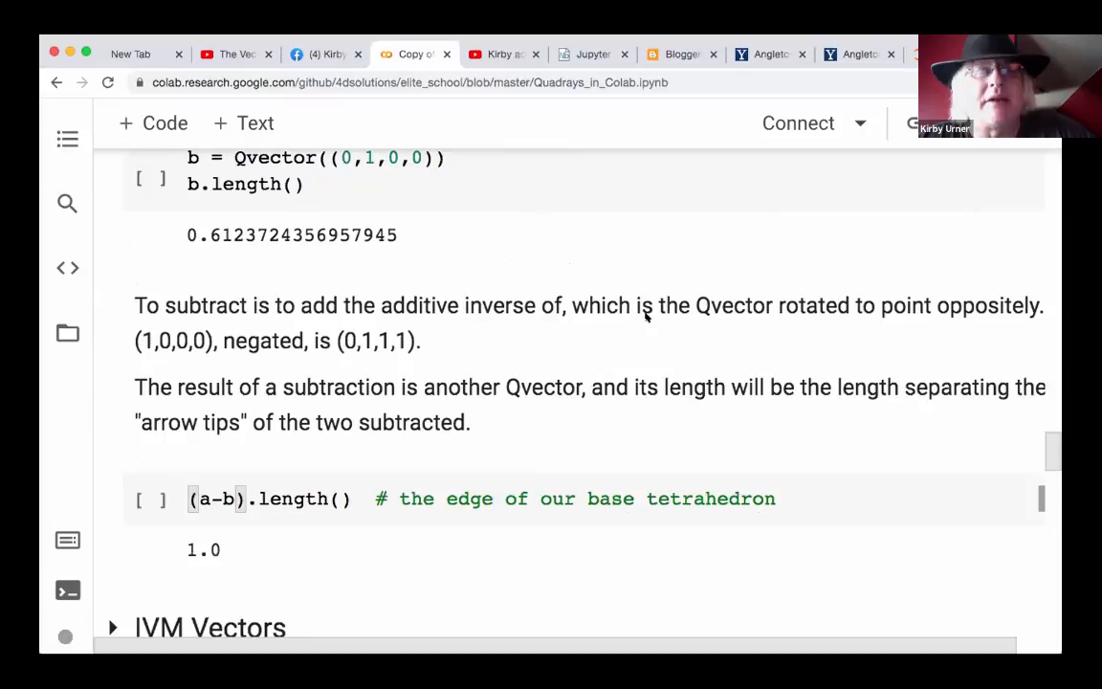
pyautogui.scroll(-3)
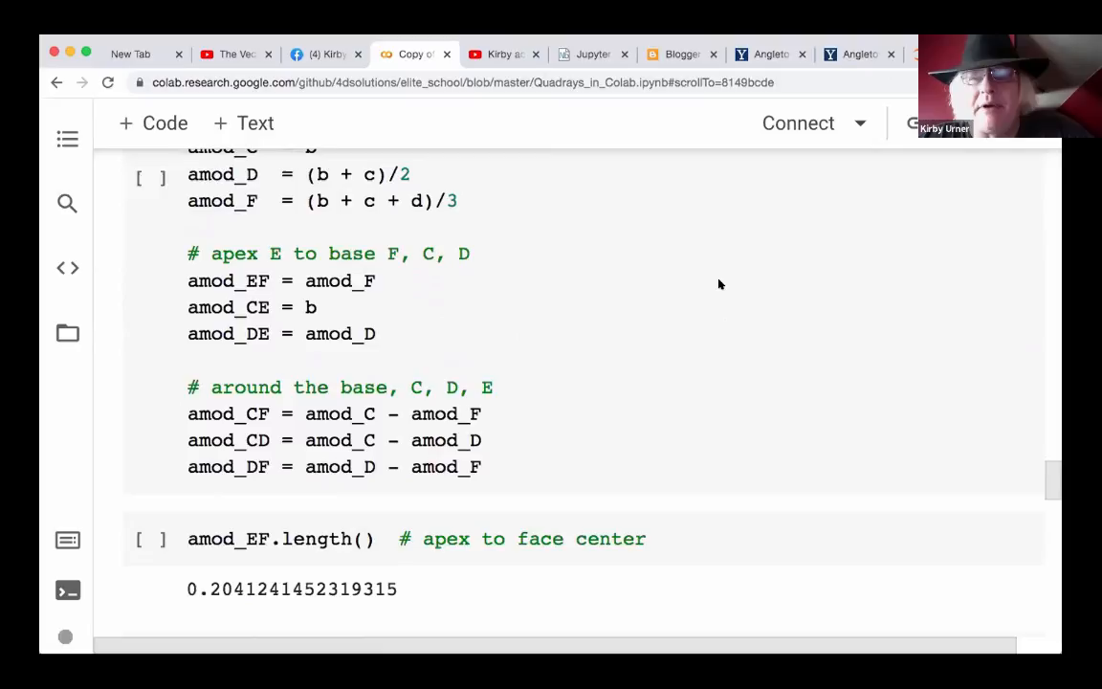
pyautogui.moveTo(849, 471)
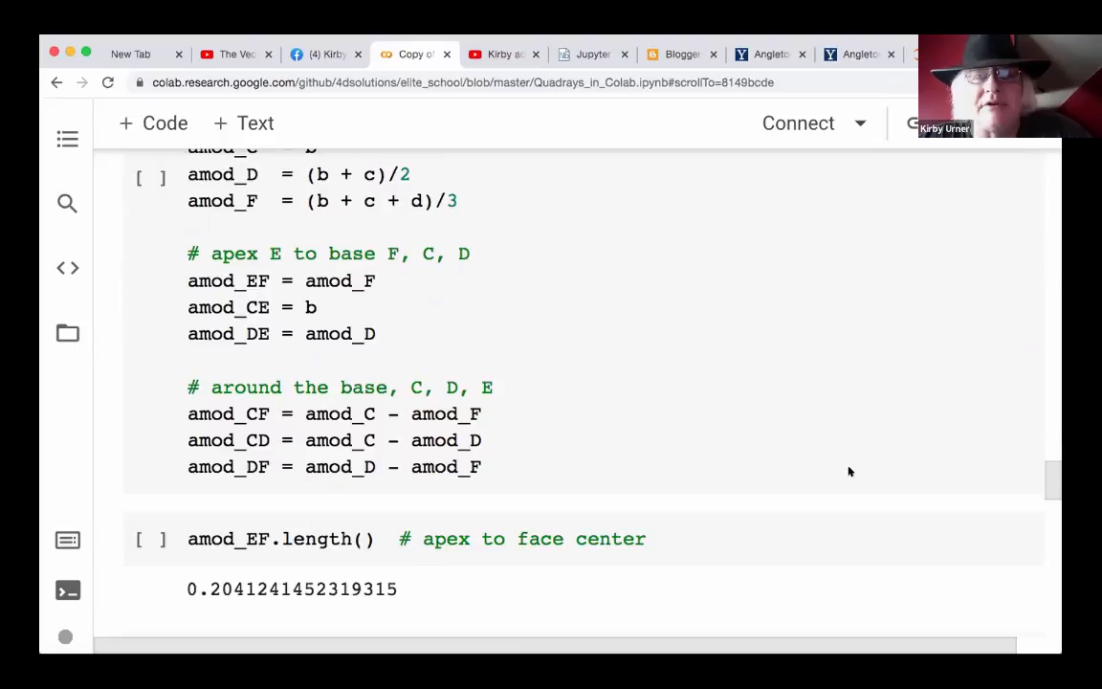
pyautogui.scroll(-3)
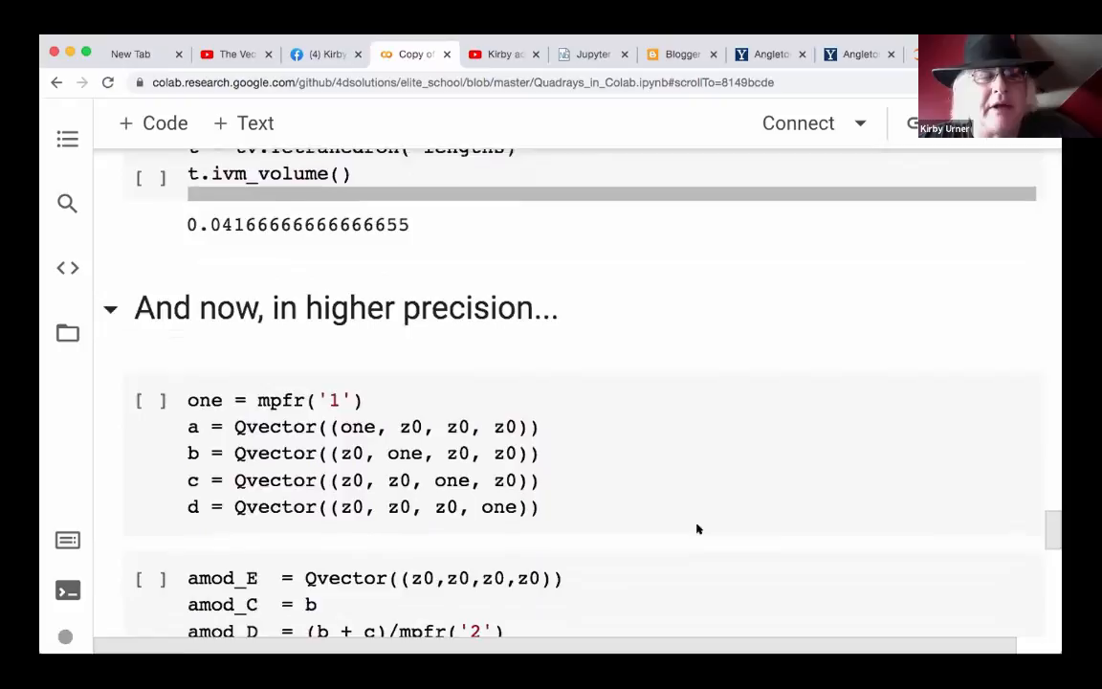
# - Scroll through the mpfr tetrahedron volume and edge-length outputs, then back to the Random Walks opening
pyautogui.scroll(-3)
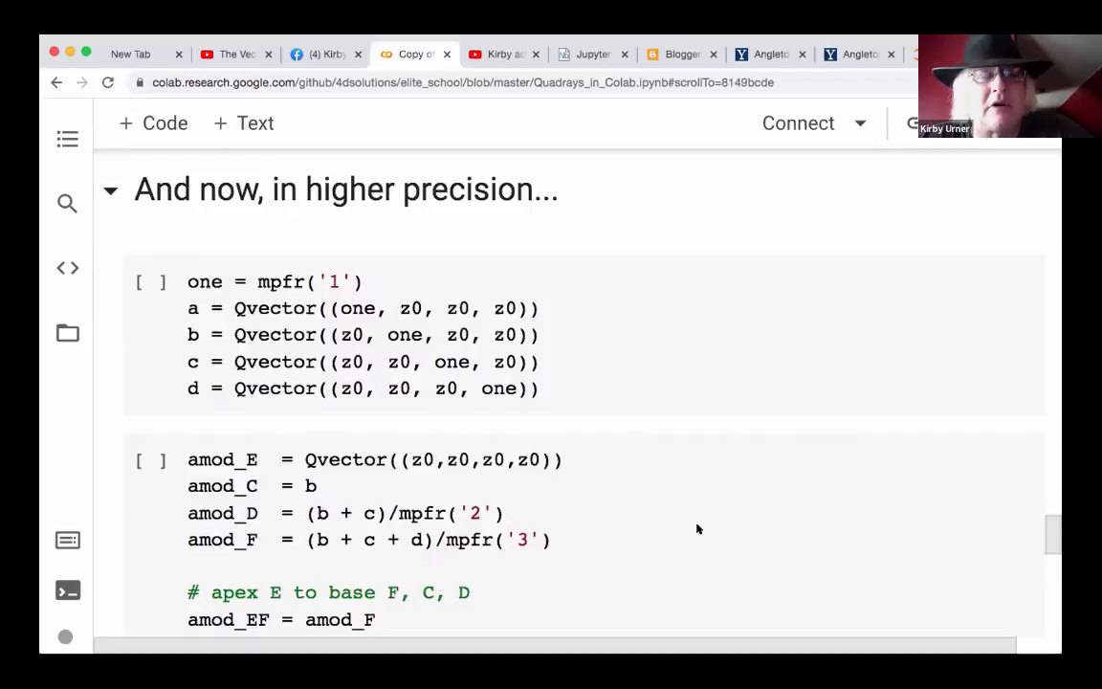
pyautogui.moveTo(741, 483)
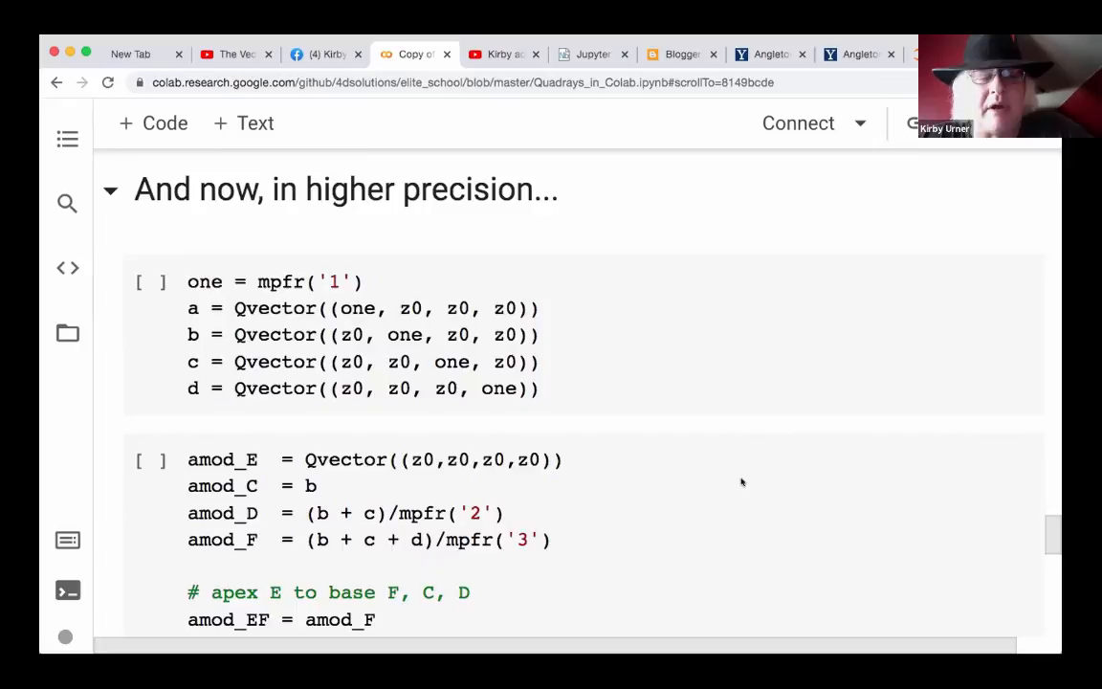
pyautogui.scroll(-3)
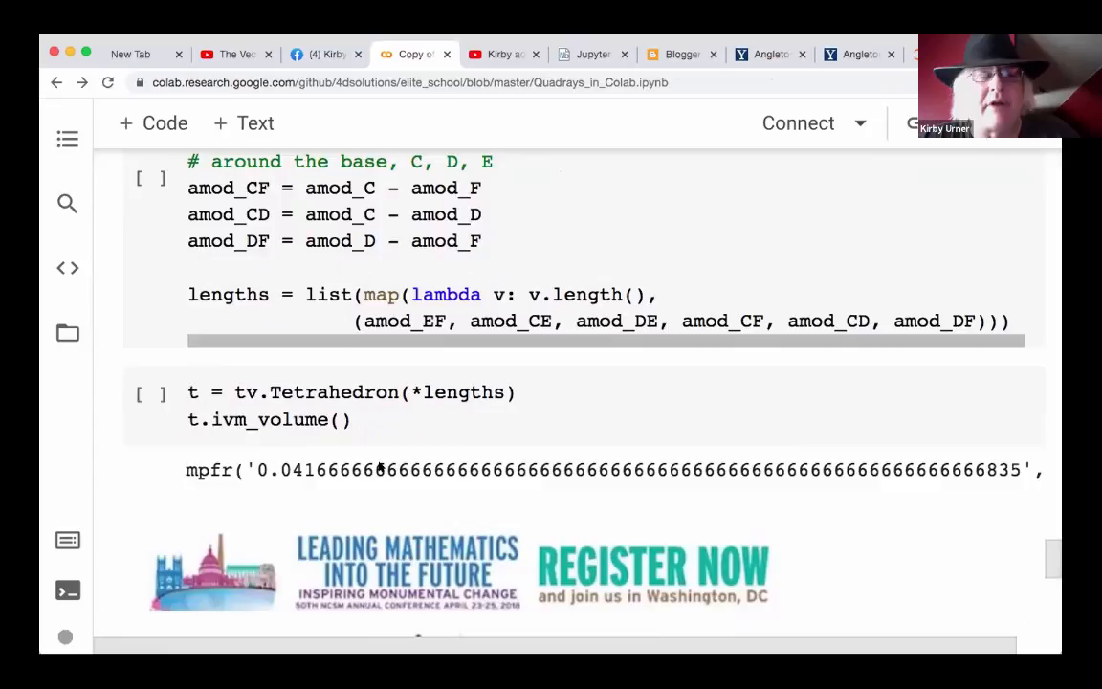
pyautogui.scroll(-3)
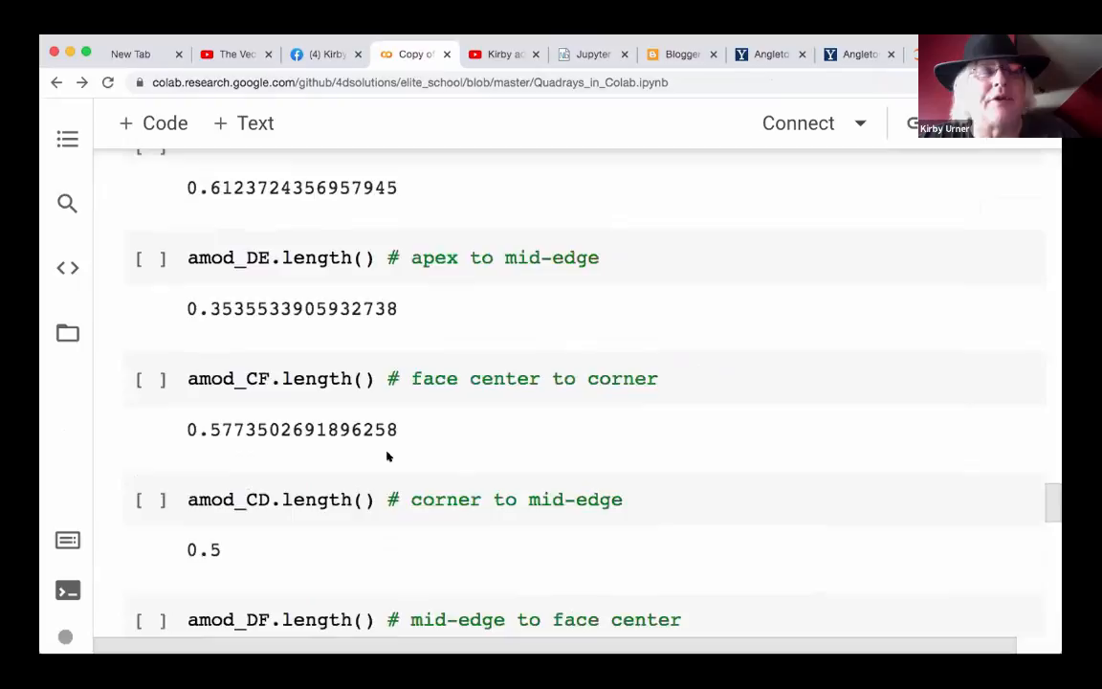
pyautogui.scroll(-3)
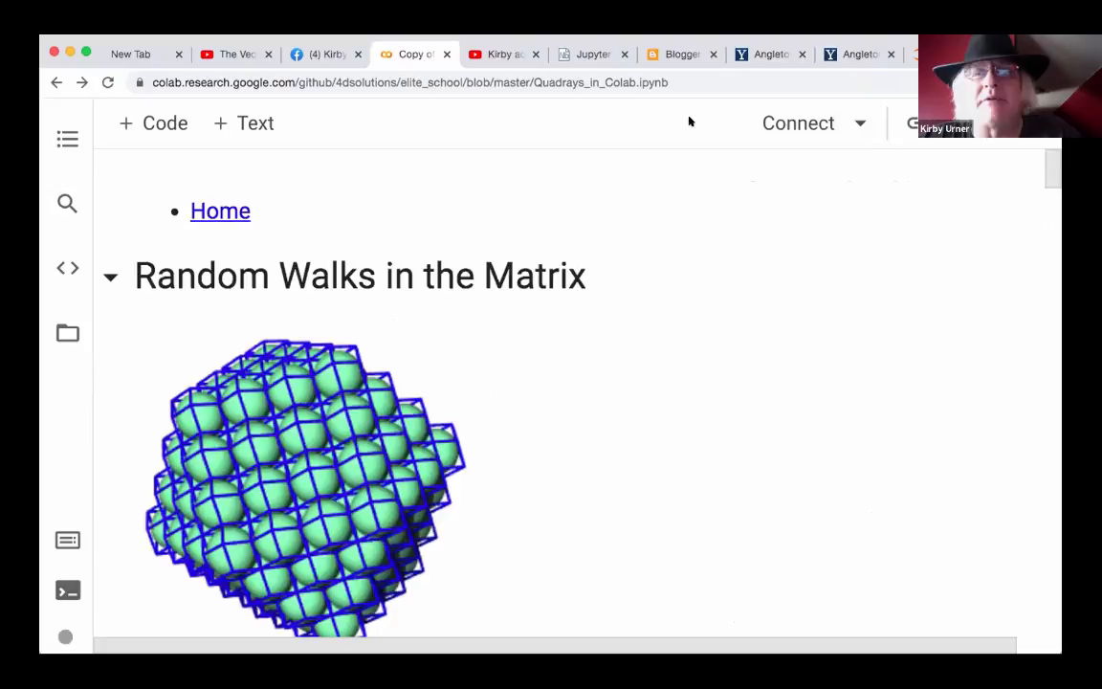
# - Connect the Colab notebook to a runtime and choose Runtime > Run all
pyautogui.click(798, 123)
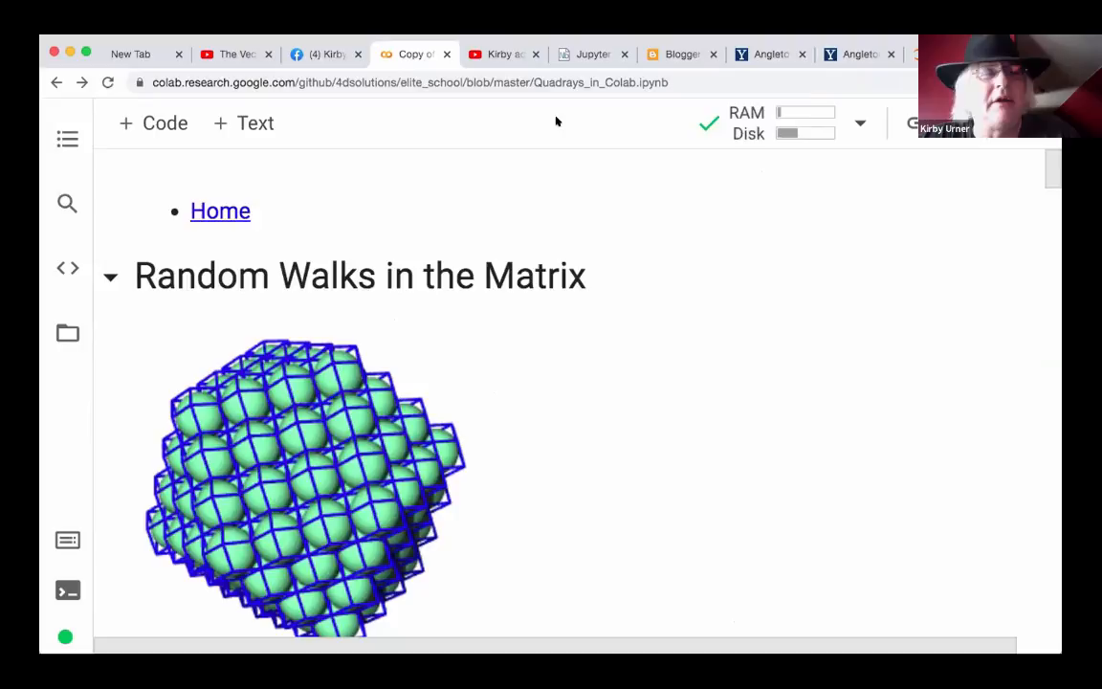
pyautogui.click(409, 165)
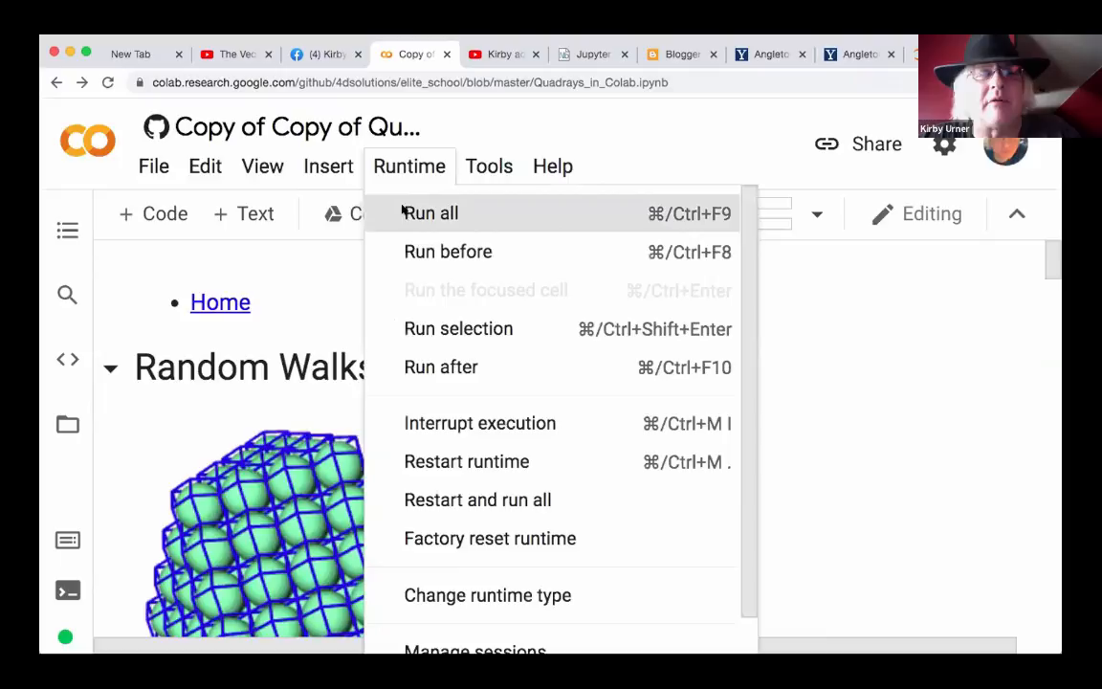
pyautogui.click(429, 212)
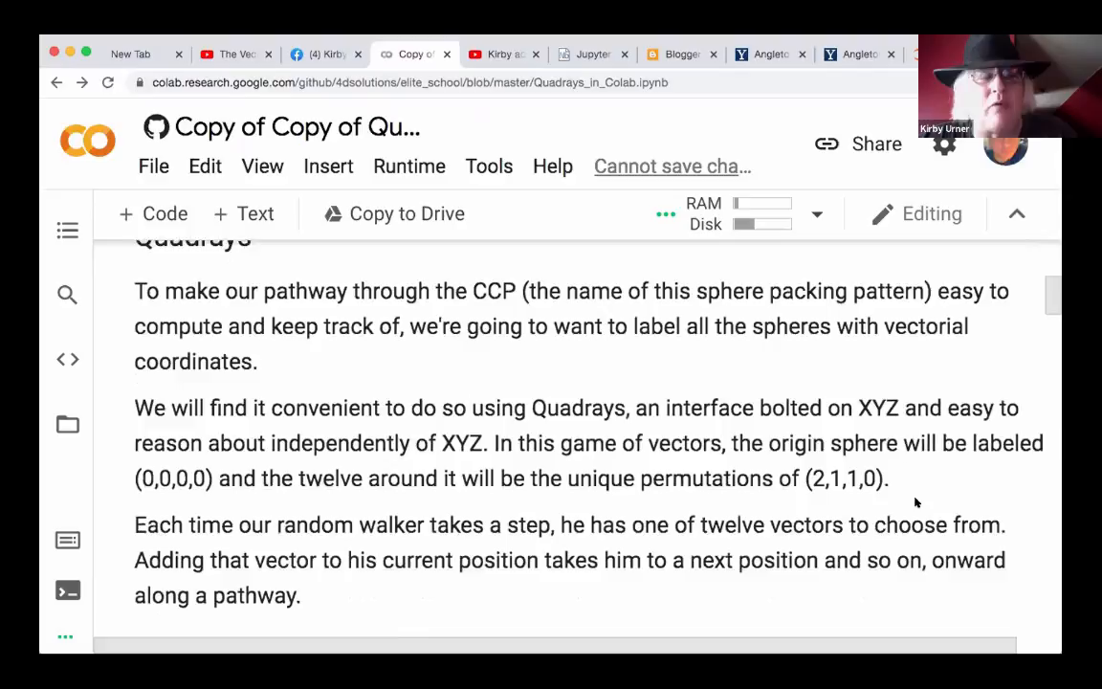
# - Scroll through the executed Quadrays sphere-labeling and length result cells
pyautogui.scroll(-3)
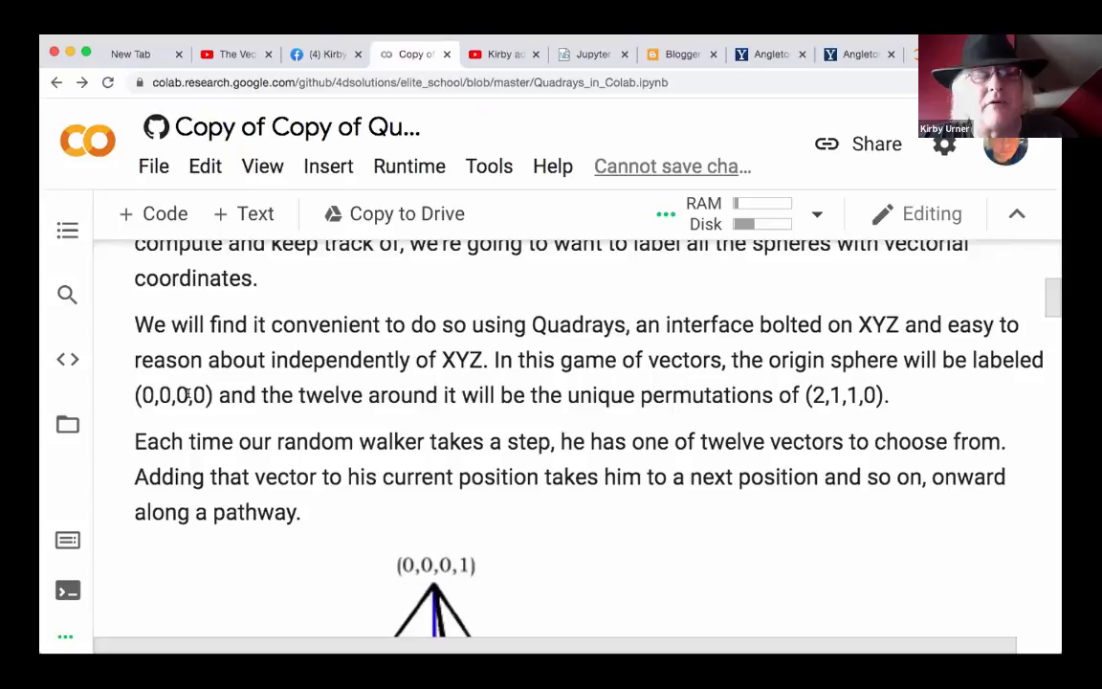
pyautogui.scroll(-3)
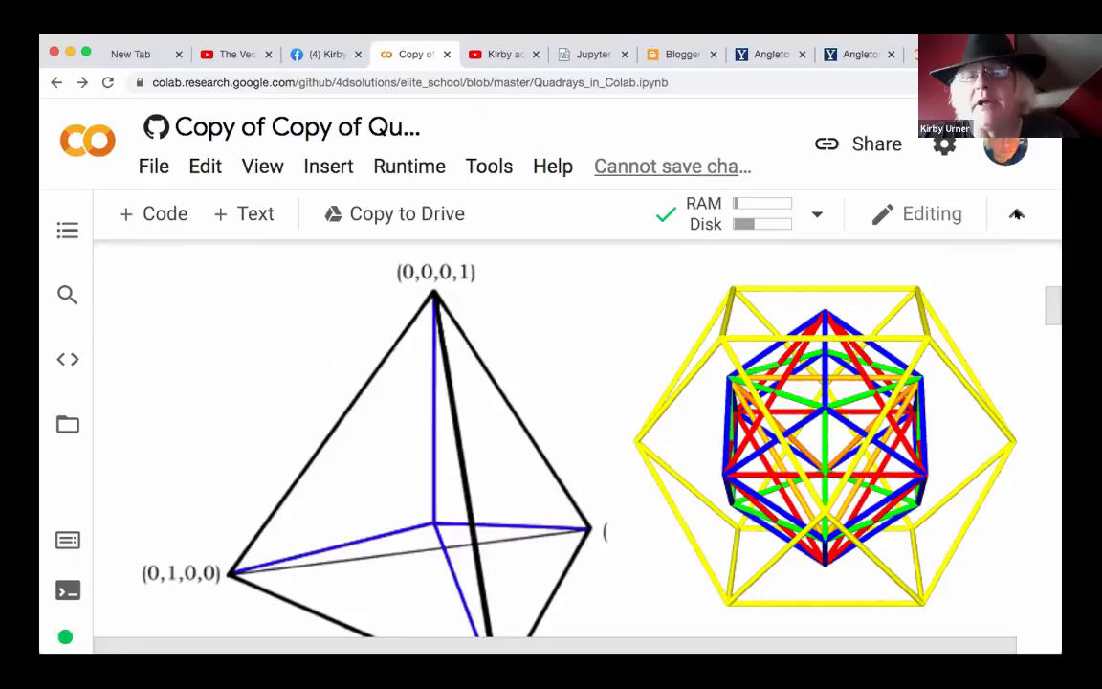
pyautogui.scroll(-3)
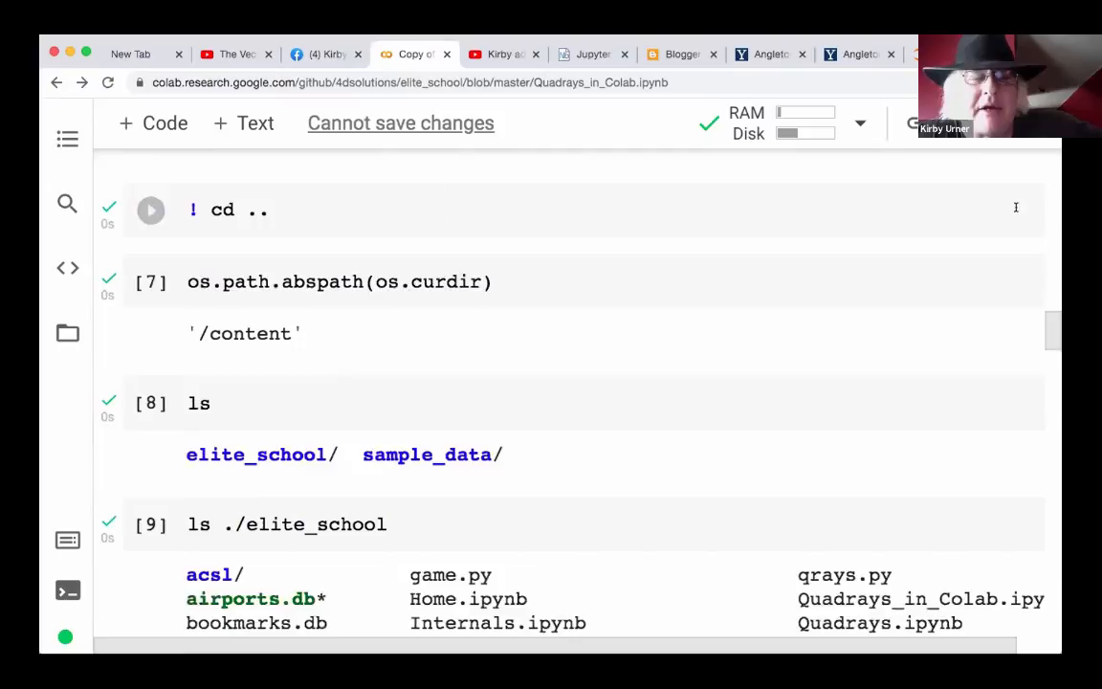
pyautogui.scroll(-3)
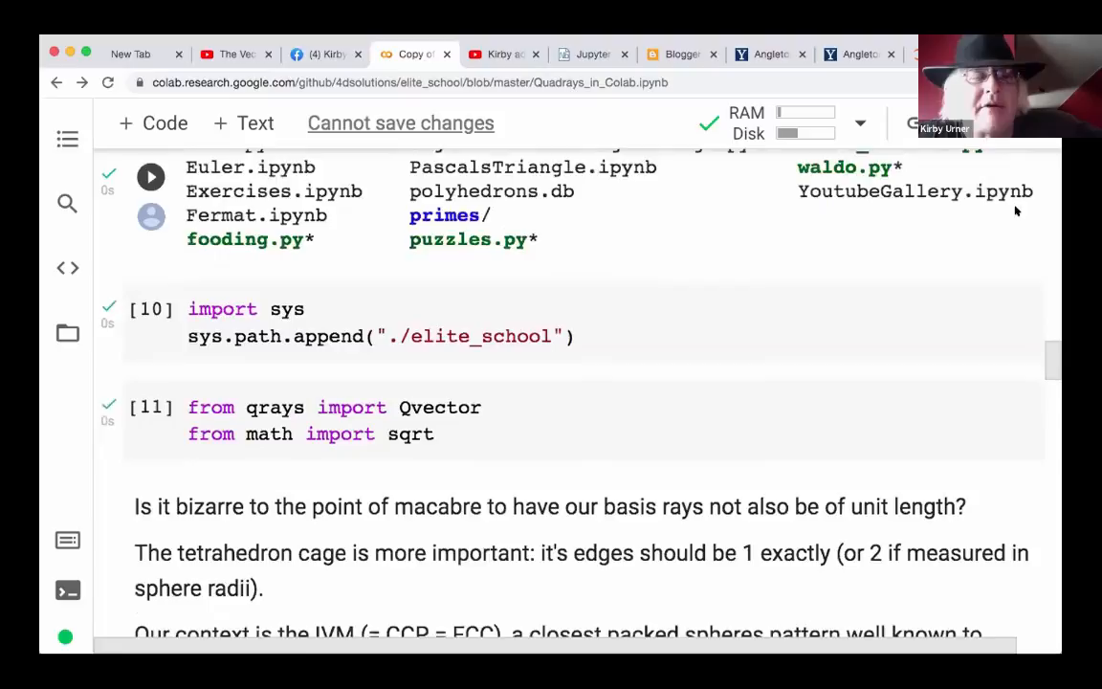
# - Continue down the executed output to the 'And now, in higher precision...' mpfr section
pyautogui.scroll(-3)
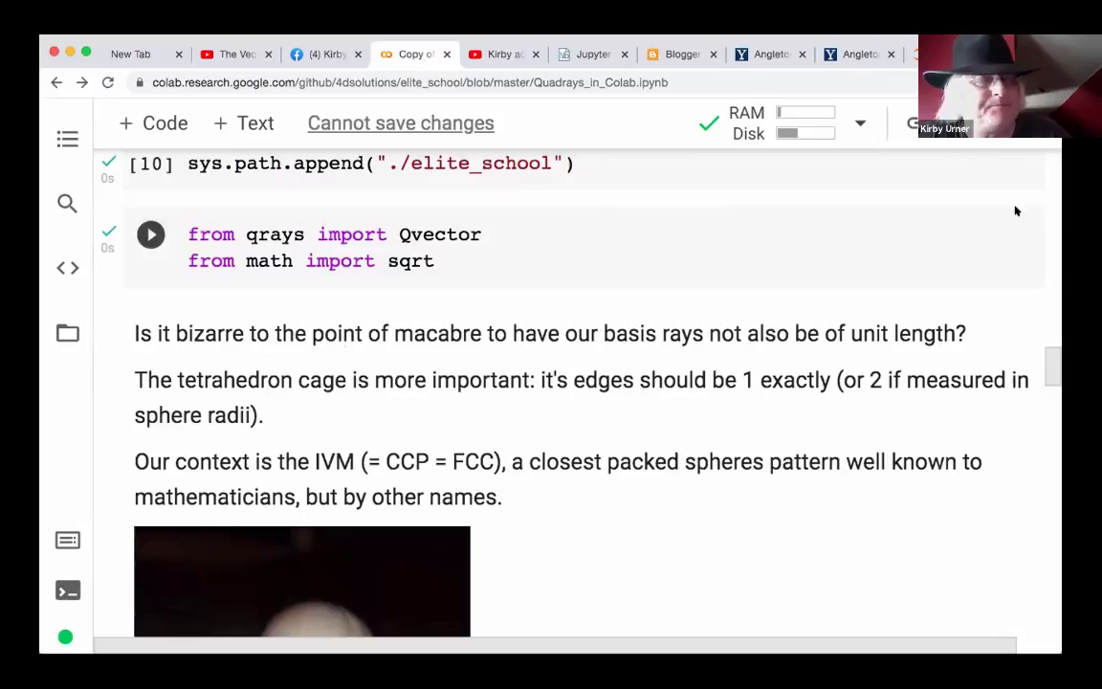
pyautogui.scroll(-3)
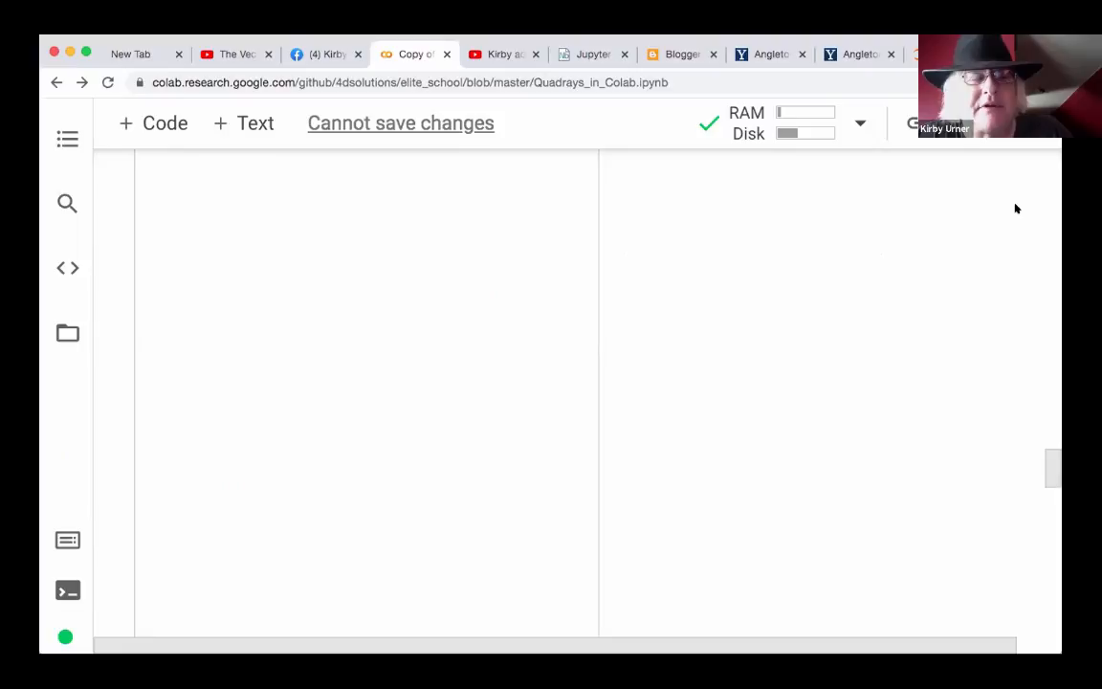
pyautogui.scroll(-3)
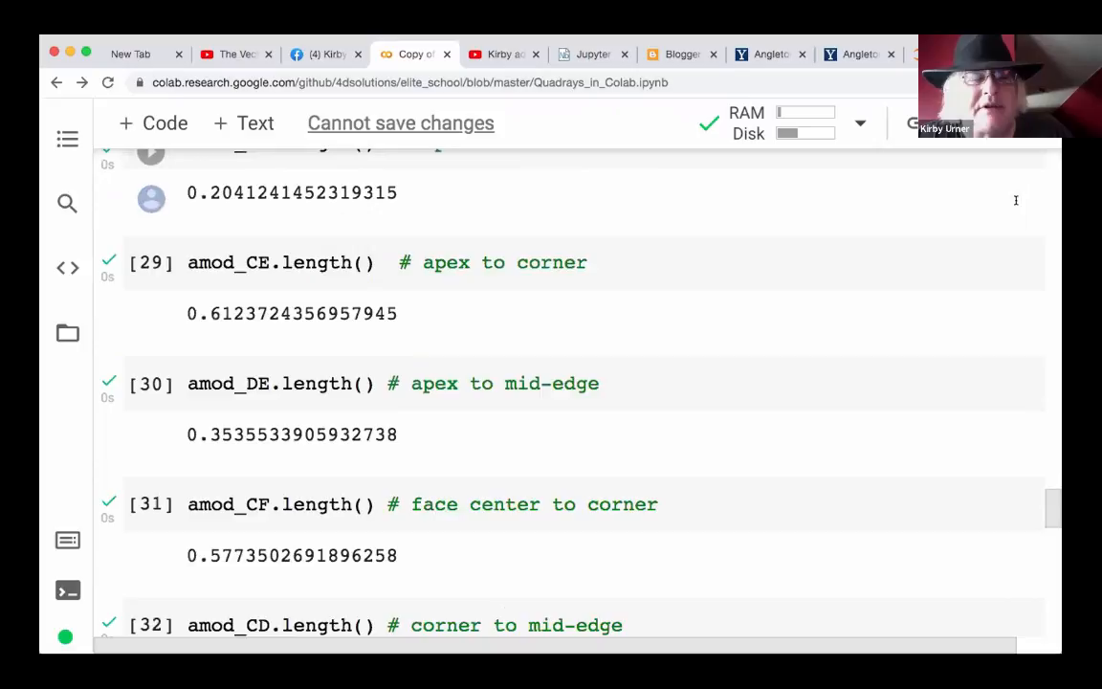
pyautogui.scroll(-3)
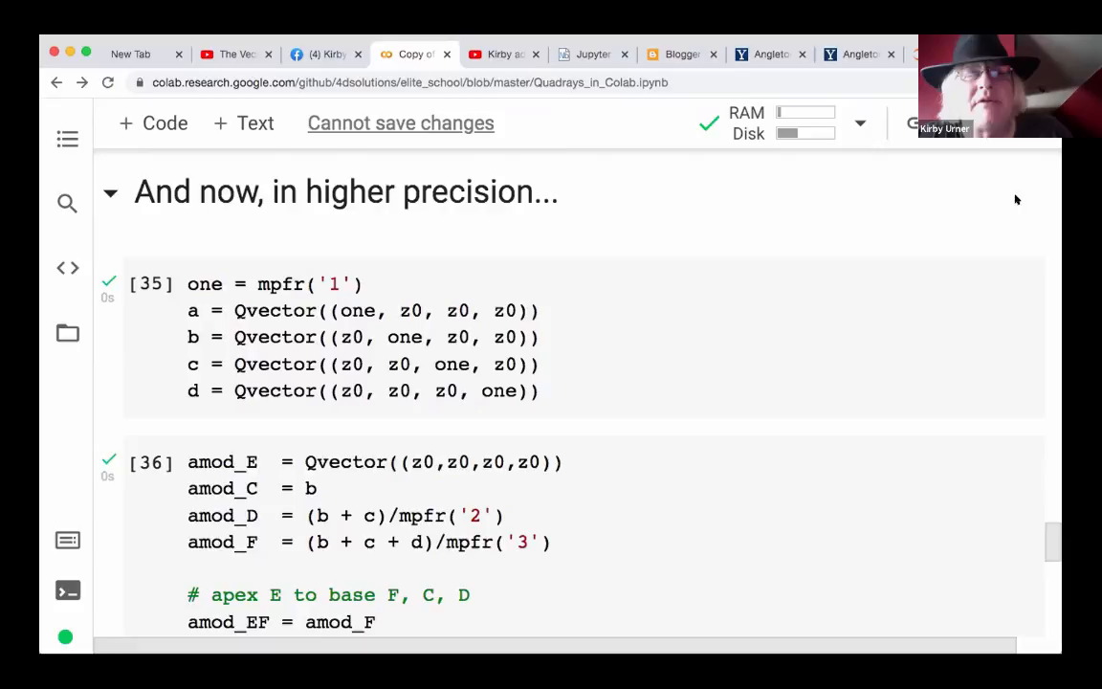
# - Glance at the Yale Angleton, James J. folder record, then show the 'From My Outbox' post
pyautogui.click(682, 53)
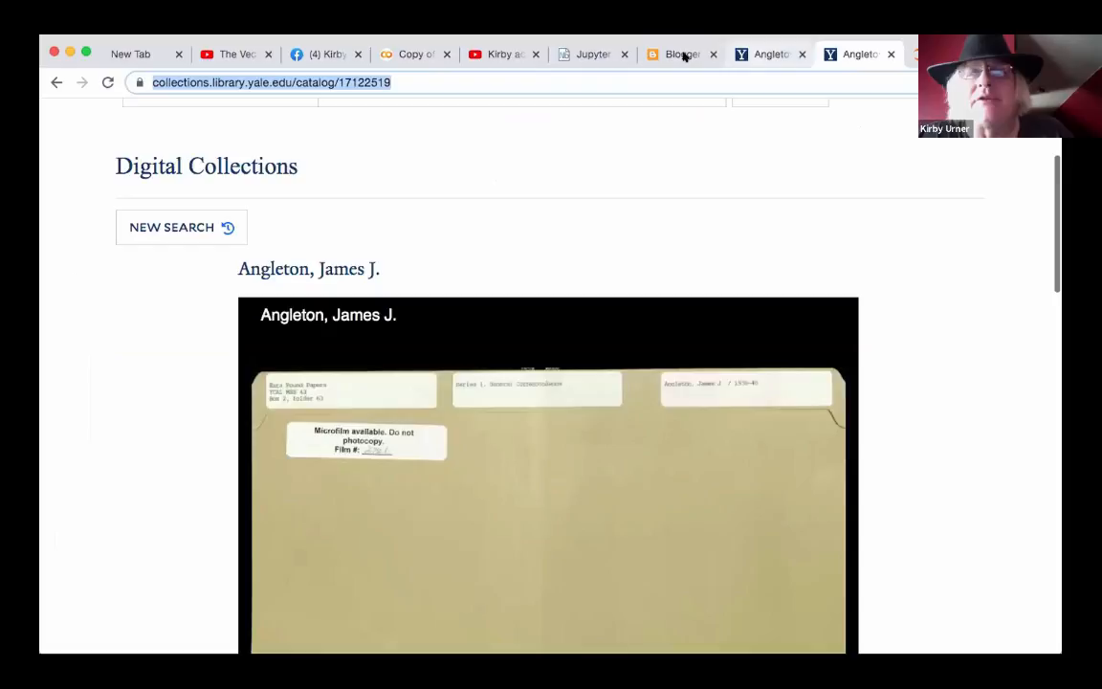
pyautogui.click(681, 54)
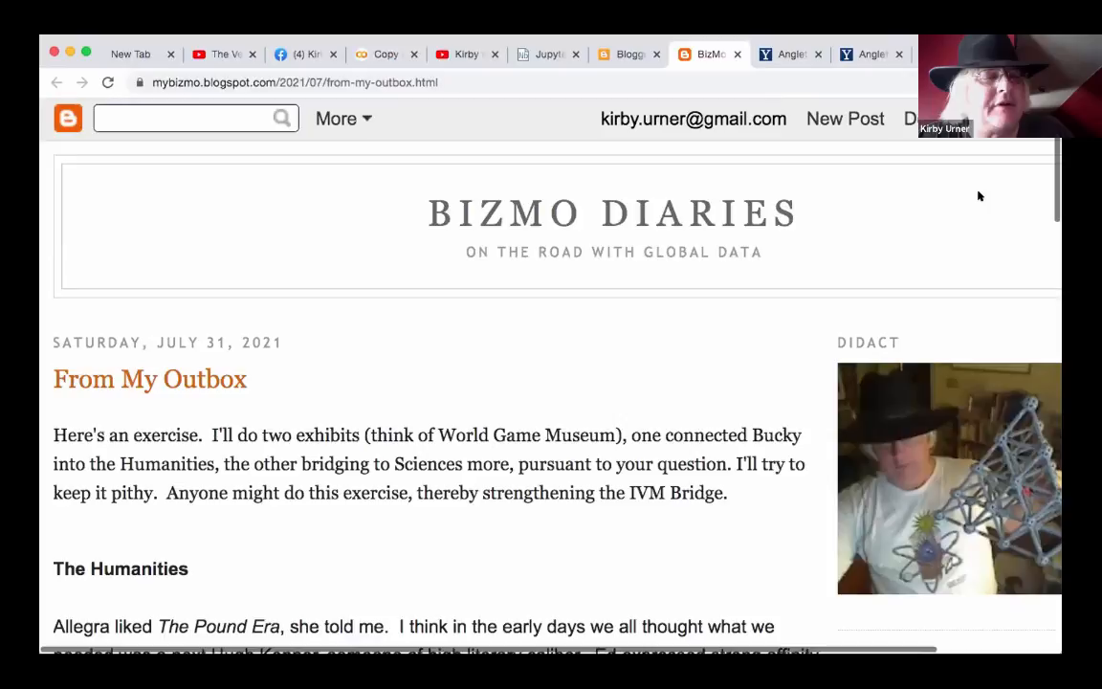
pyautogui.moveTo(579, 424)
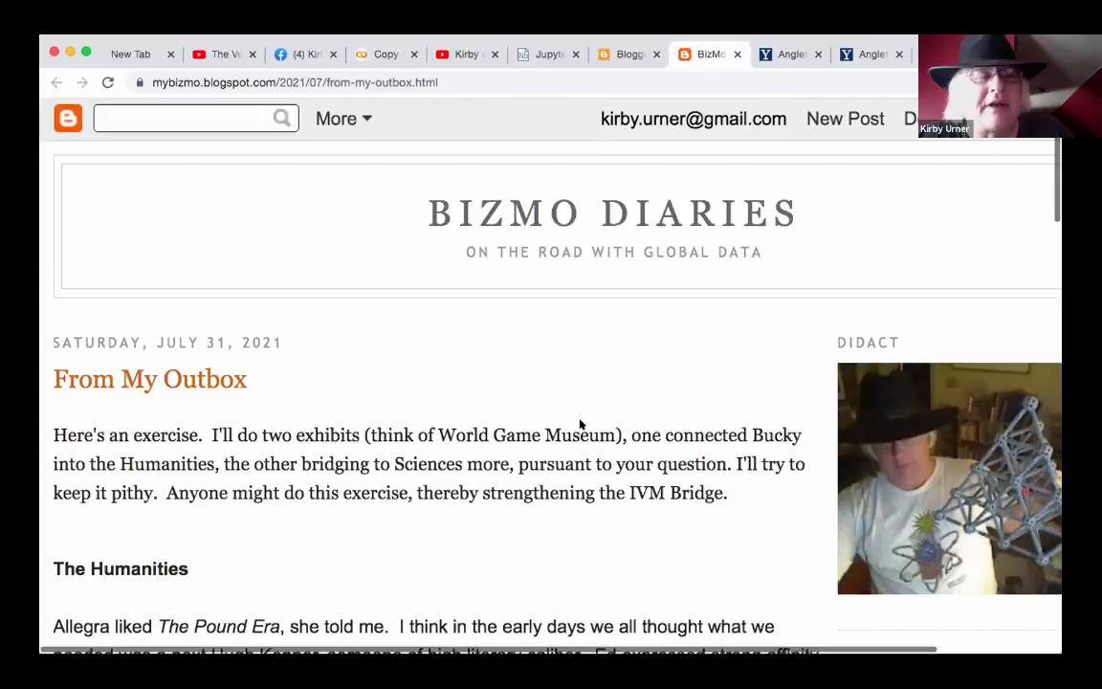
pyautogui.scroll(-3)
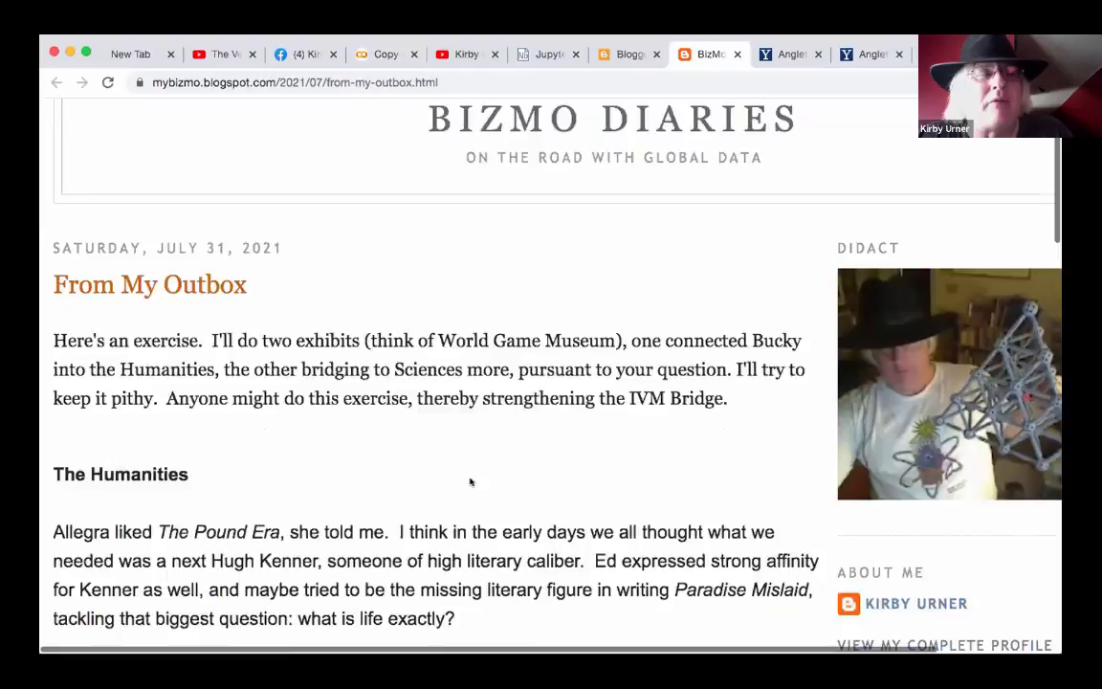
pyautogui.scroll(-3)
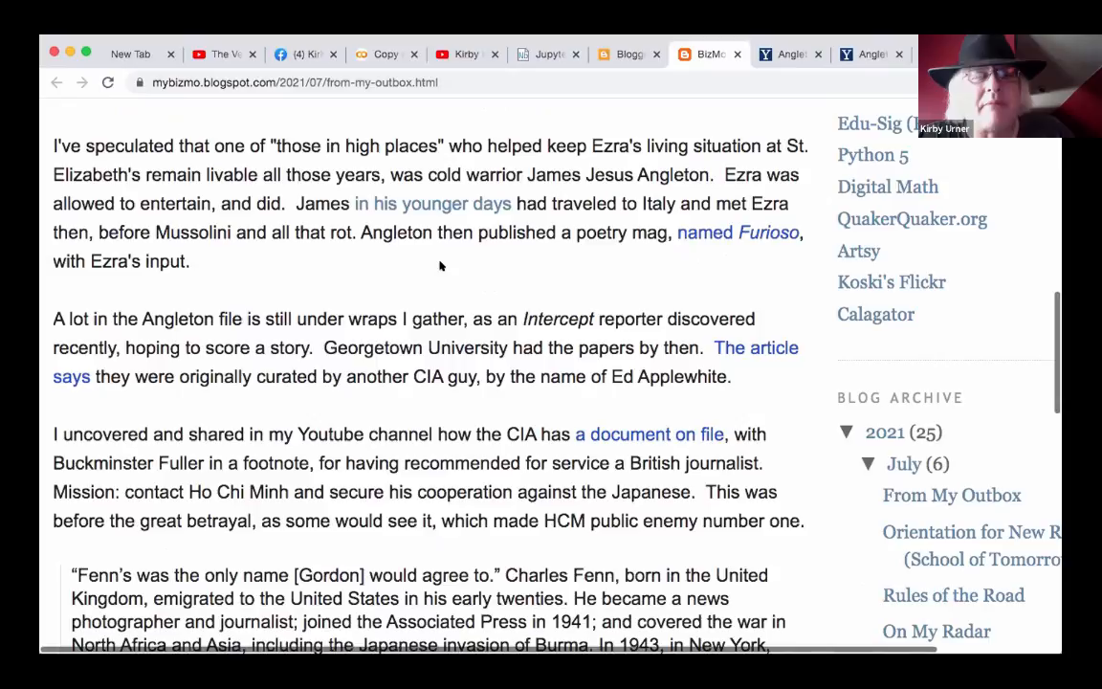
pyautogui.scroll(-3)
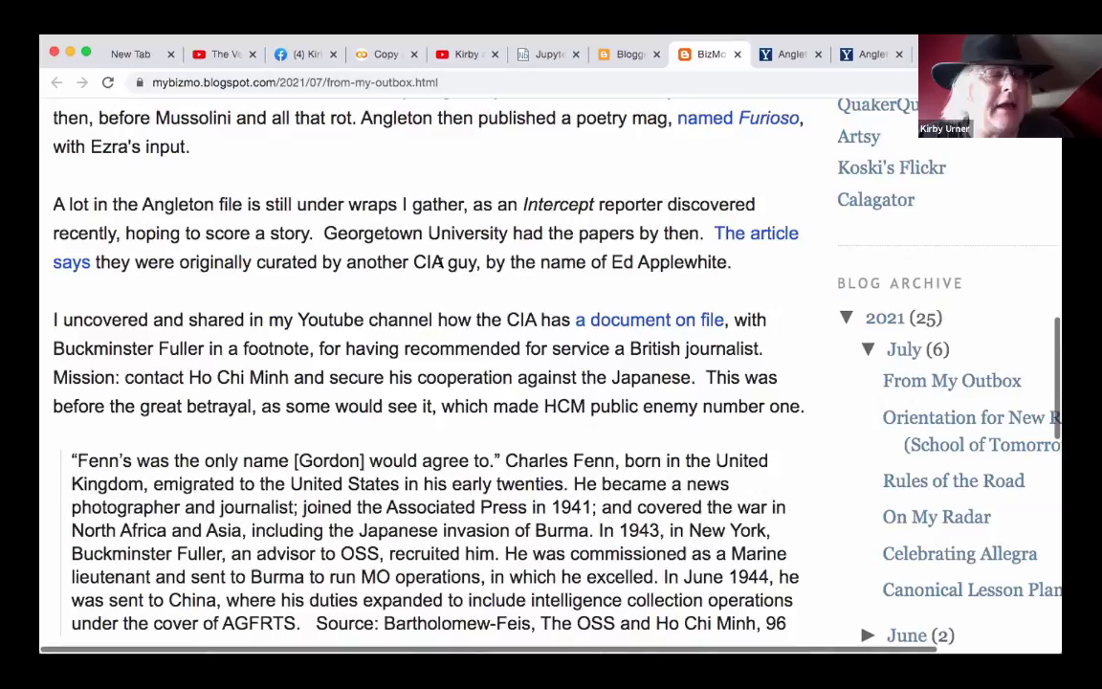
pyautogui.scroll(-3)
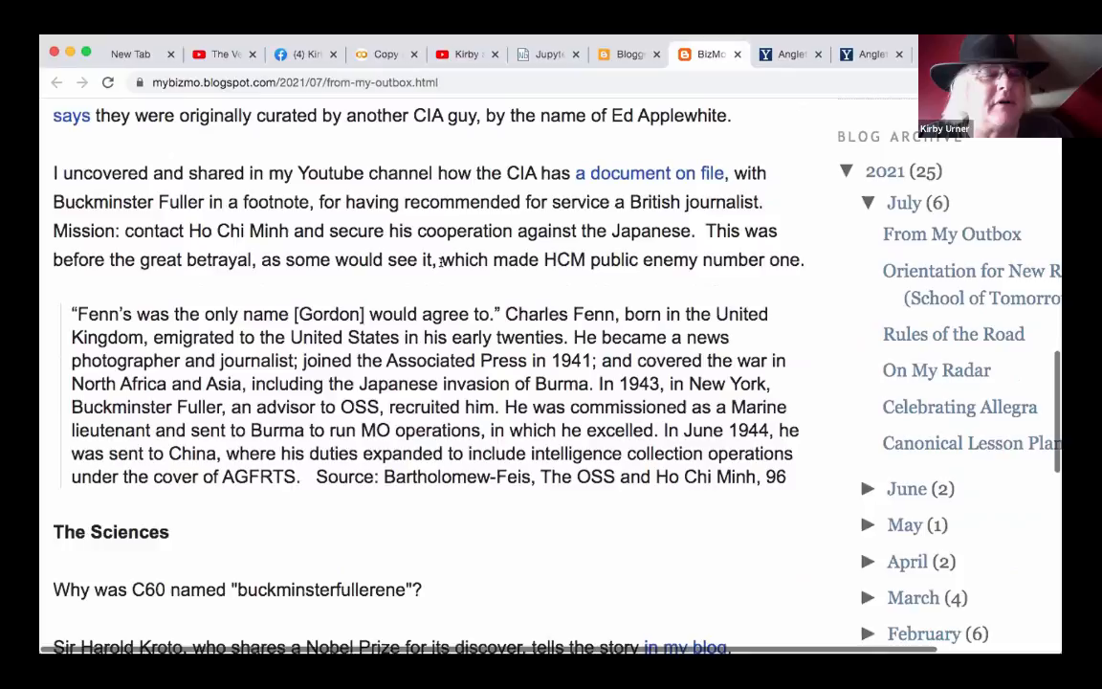
pyautogui.scroll(-3)
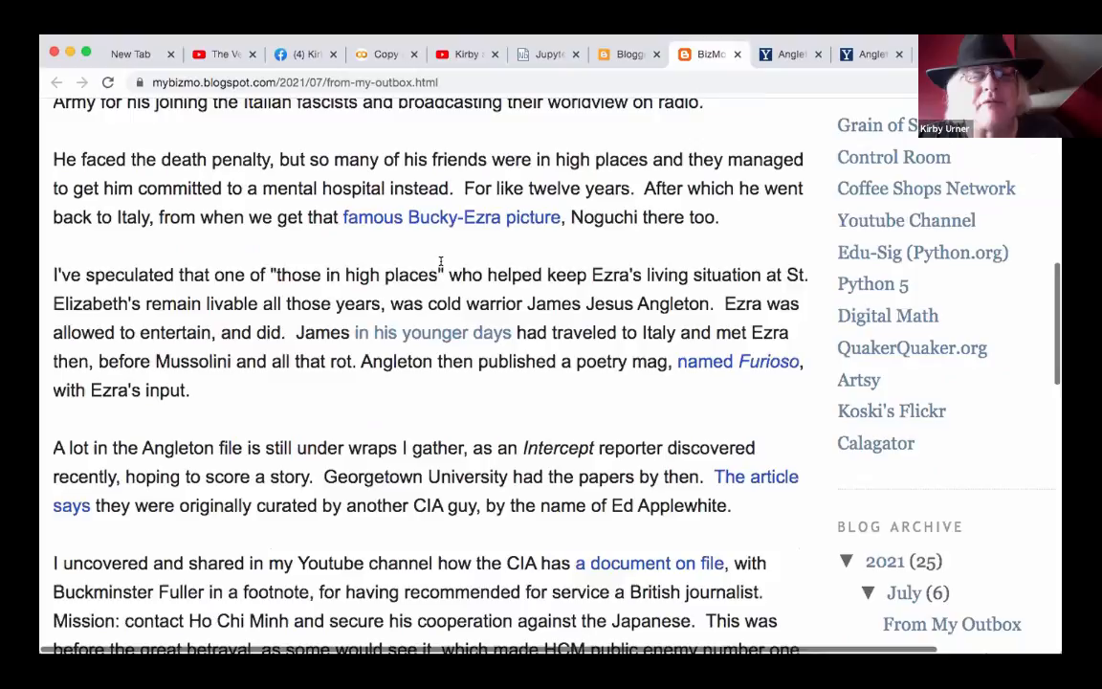
pyautogui.scroll(3)
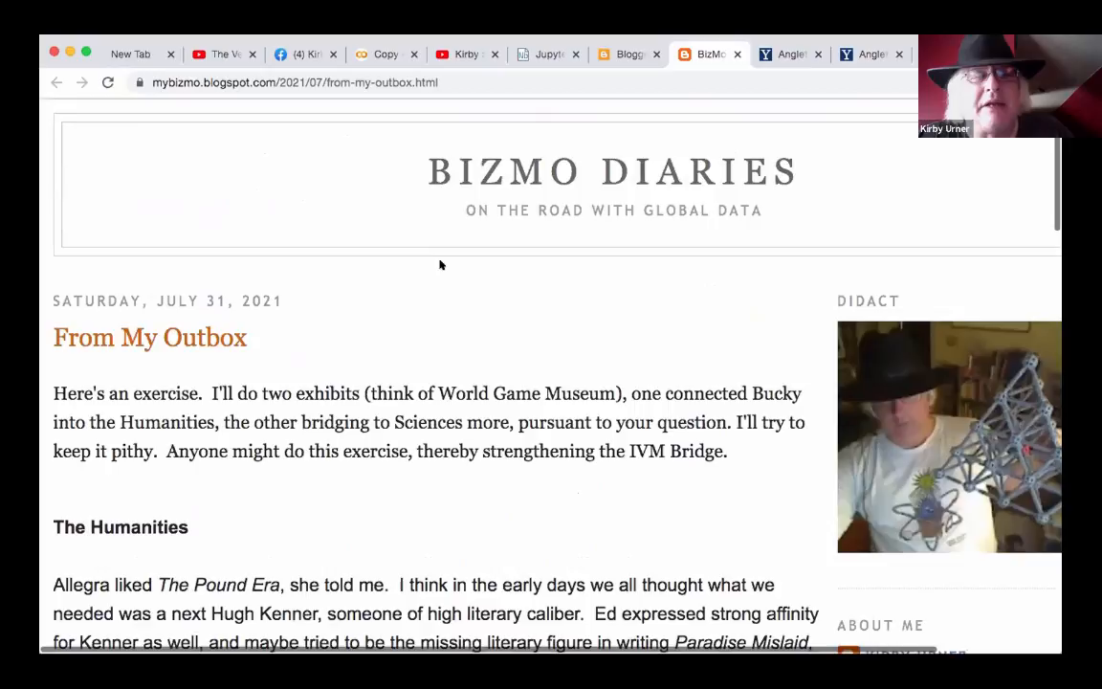
# - View the Angleton folder scan, pass through the blog post, and return to the Quadrays Colab notebook
pyautogui.click(790, 54)
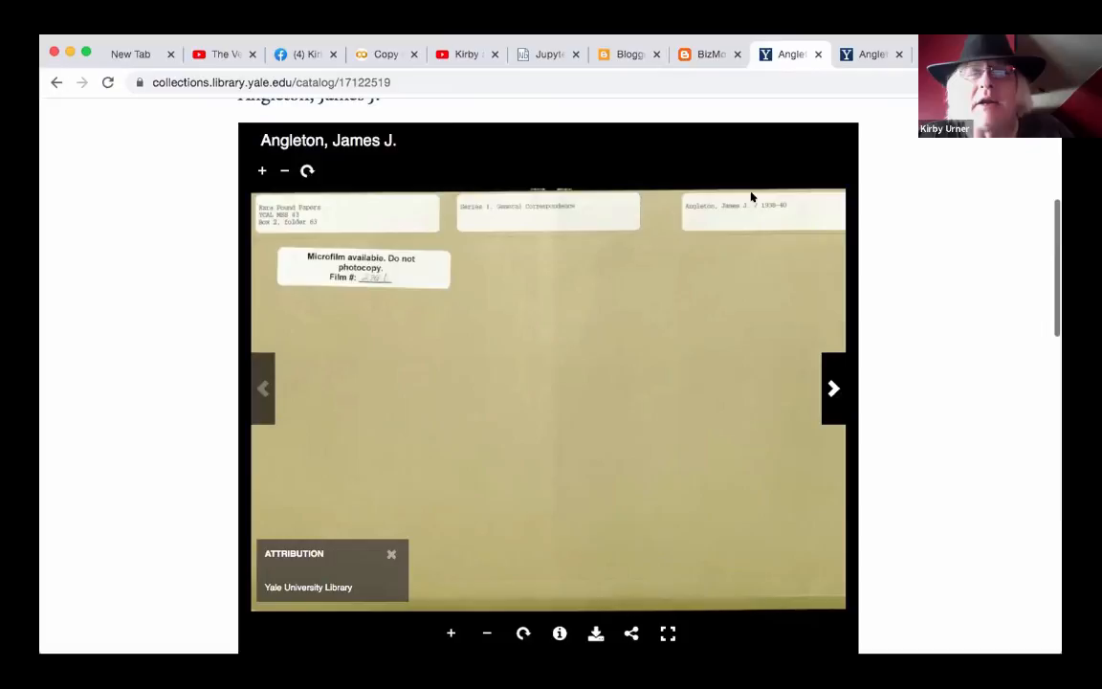
pyautogui.click(627, 54)
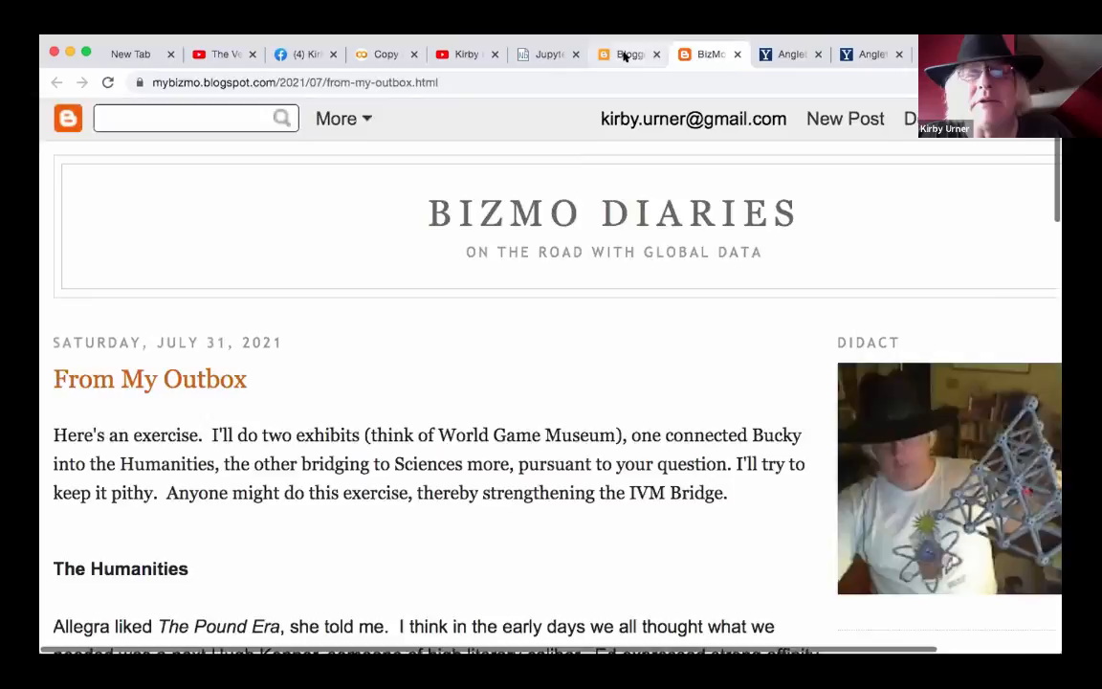
pyautogui.click(466, 53)
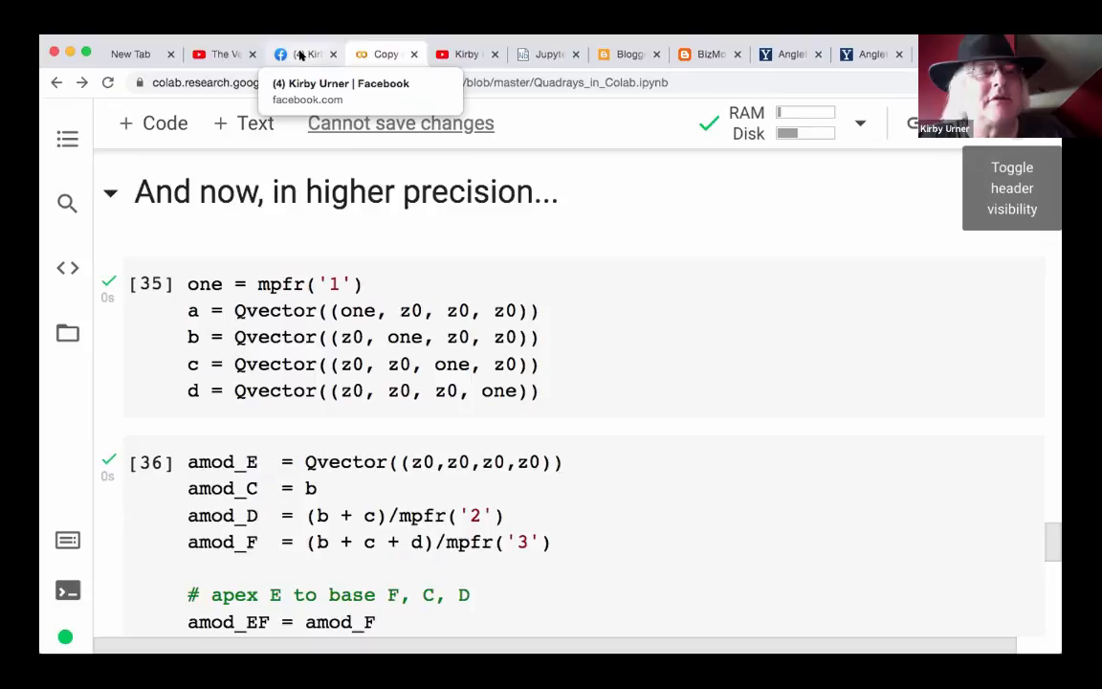
# - Check the IVM volume result 0.04166666666666655, then switch to Kirby Urner's Facebook profile
pyautogui.scroll(-3)
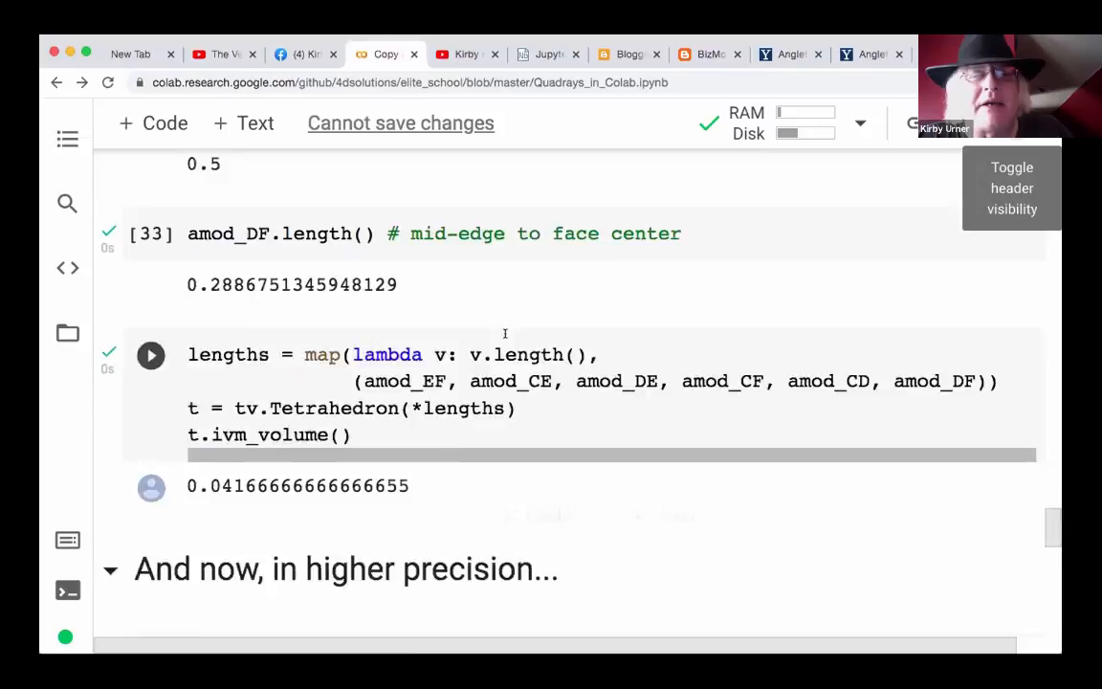
pyautogui.click(304, 53)
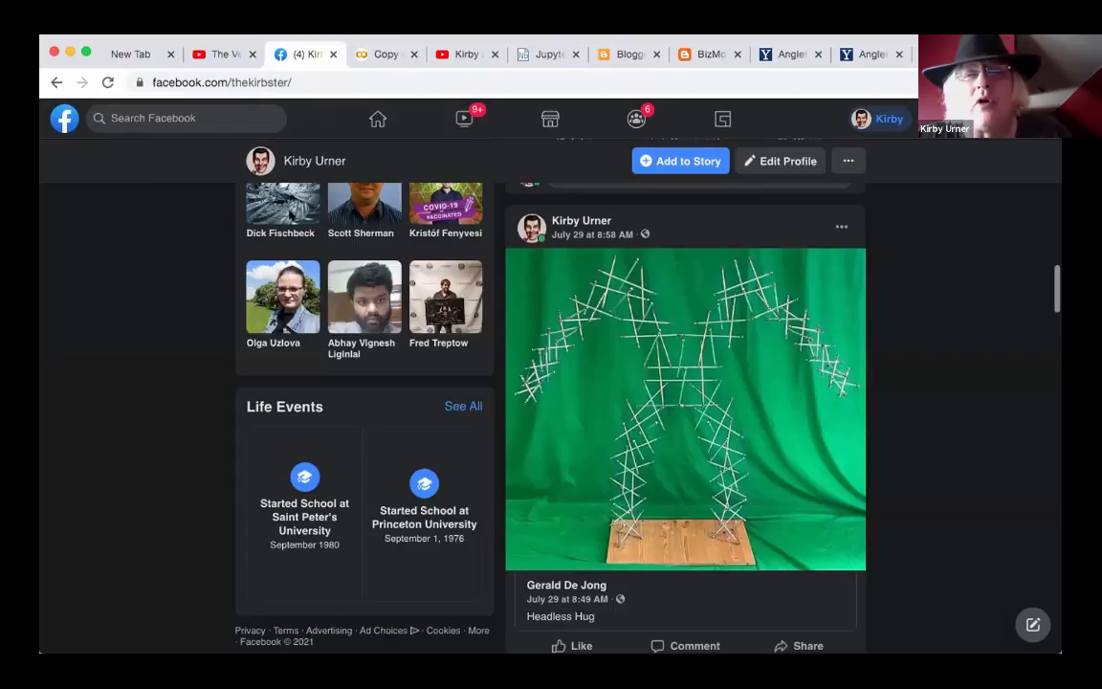
# - Pass through the BizMo Diaries post and nbviewer page back to the Quadrays Colab notebook
pyautogui.click(709, 54)
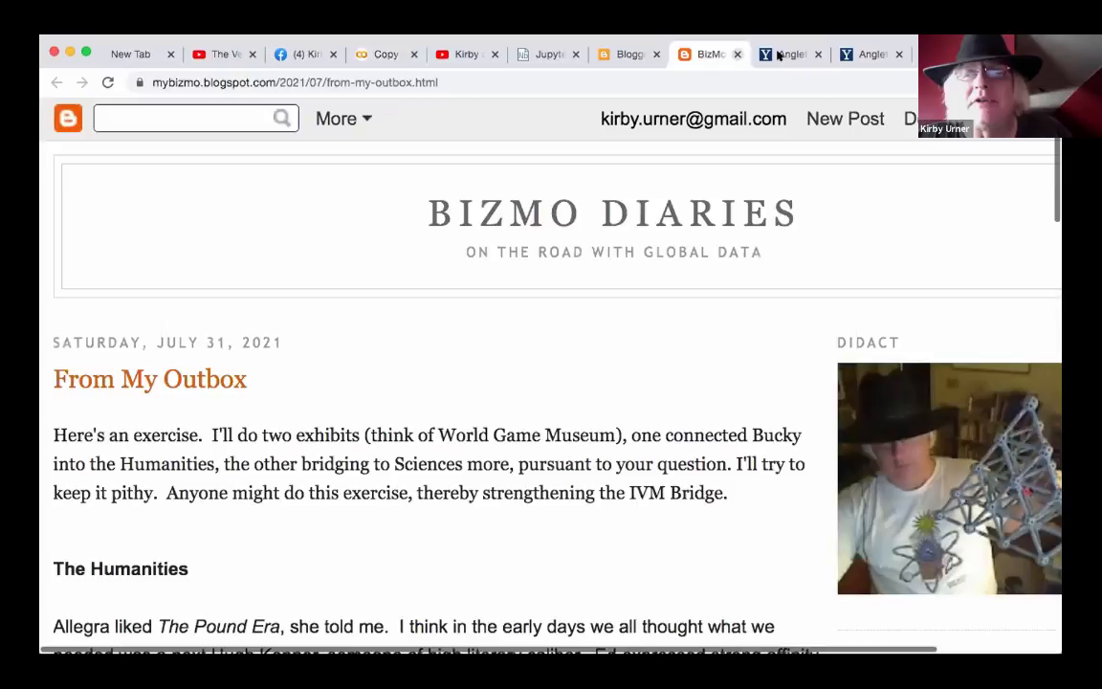
pyautogui.click(548, 53)
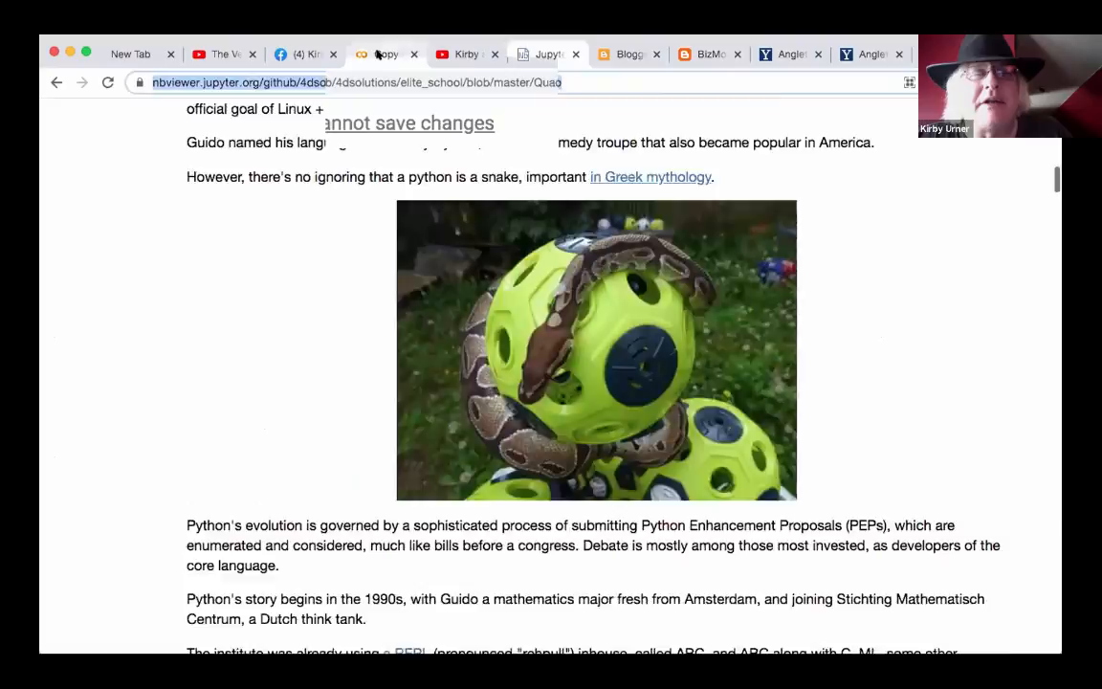
pyautogui.click(386, 53)
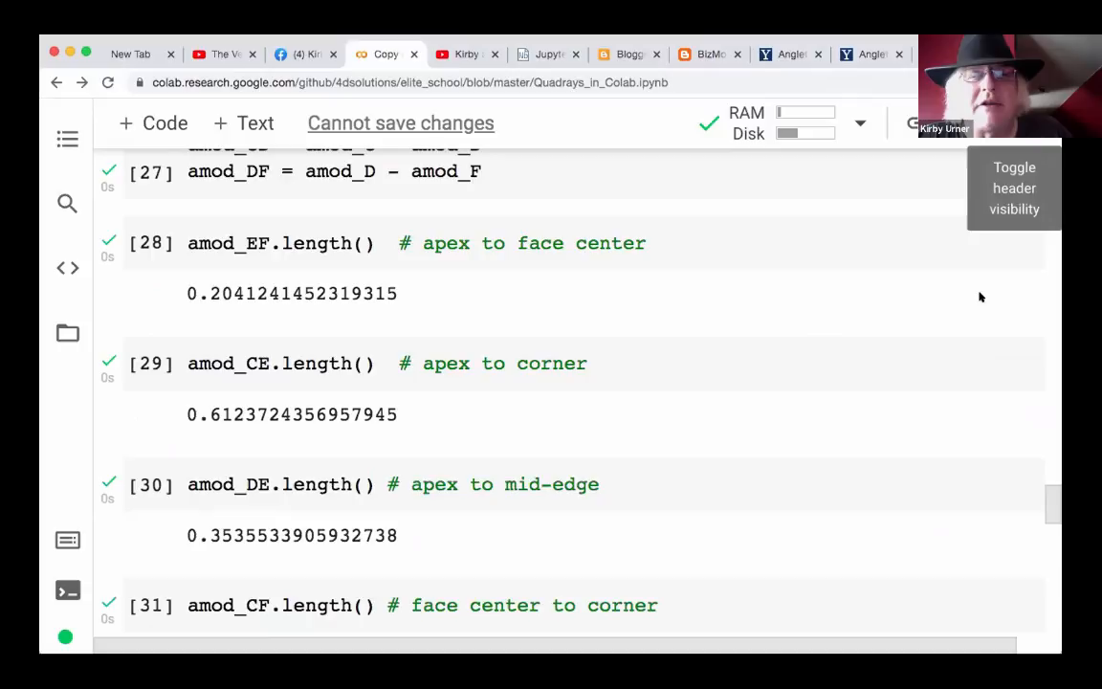
# - Review the long mpfr IVM volume output in cell [37], then open 'The Vector Algebra War' video
pyautogui.click(707, 54)
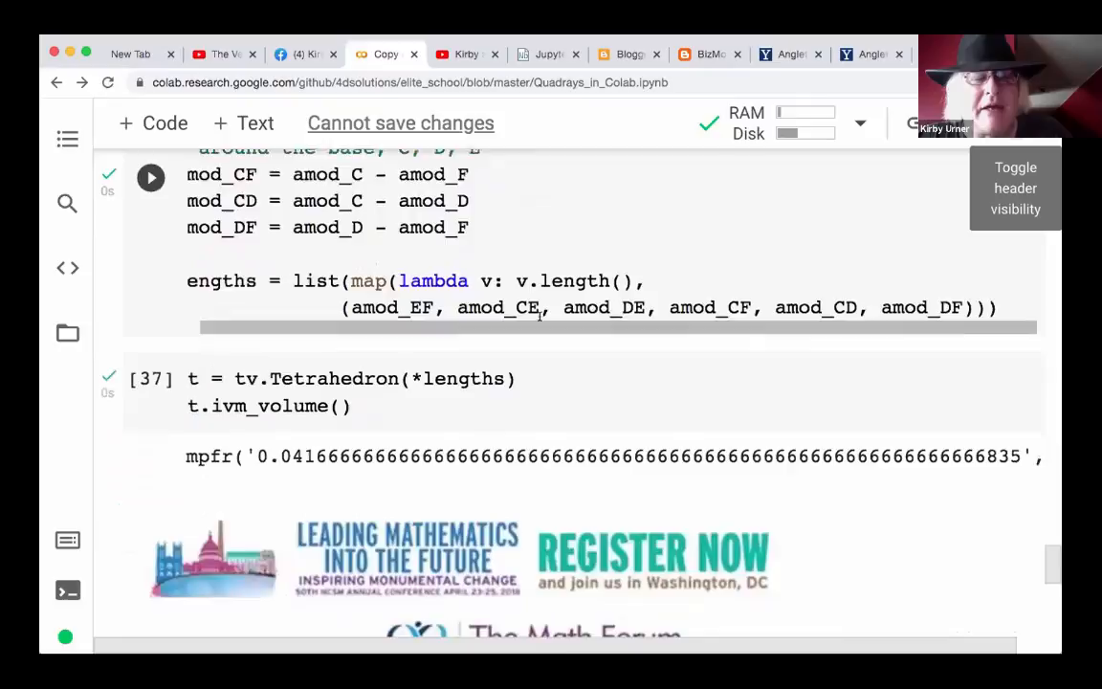
pyautogui.click(225, 53)
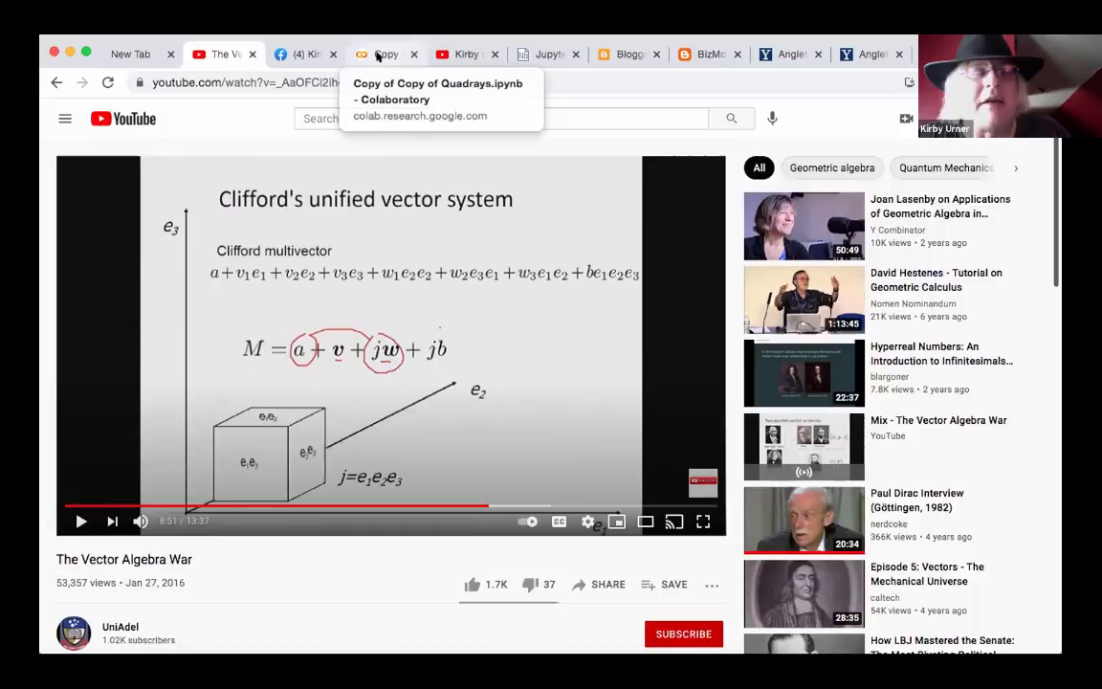
pyautogui.click(386, 53)
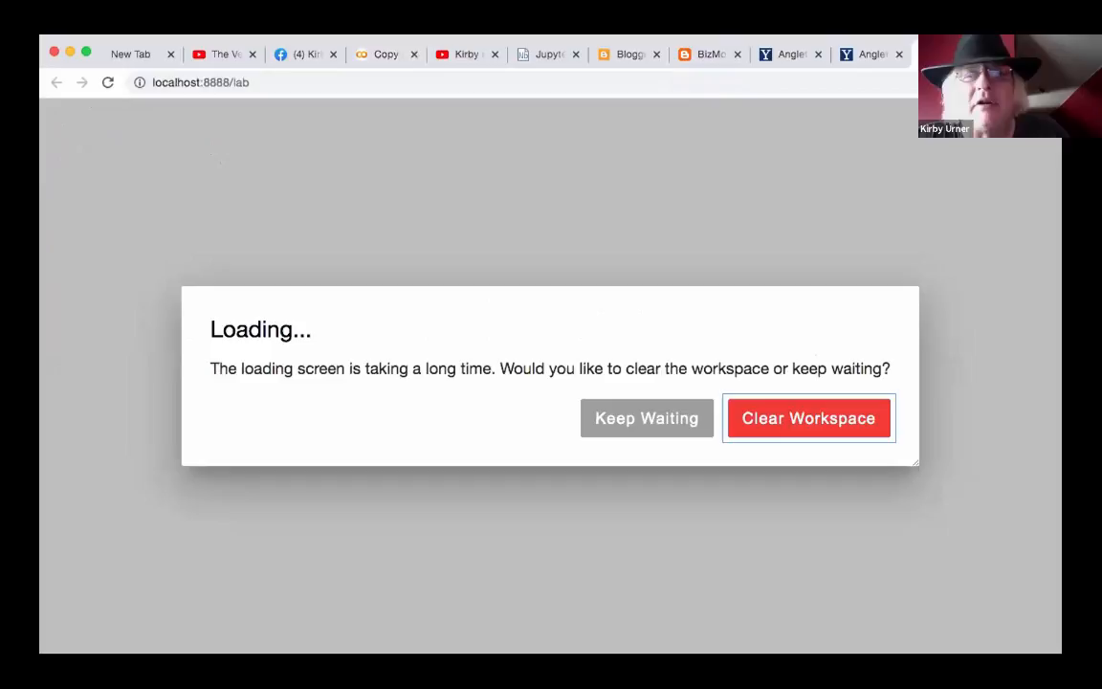
# - Keep waiting for the saved workspace, then scroll Quadrays.ipynb to the Qvector subtraction cells
pyautogui.click(807, 418)
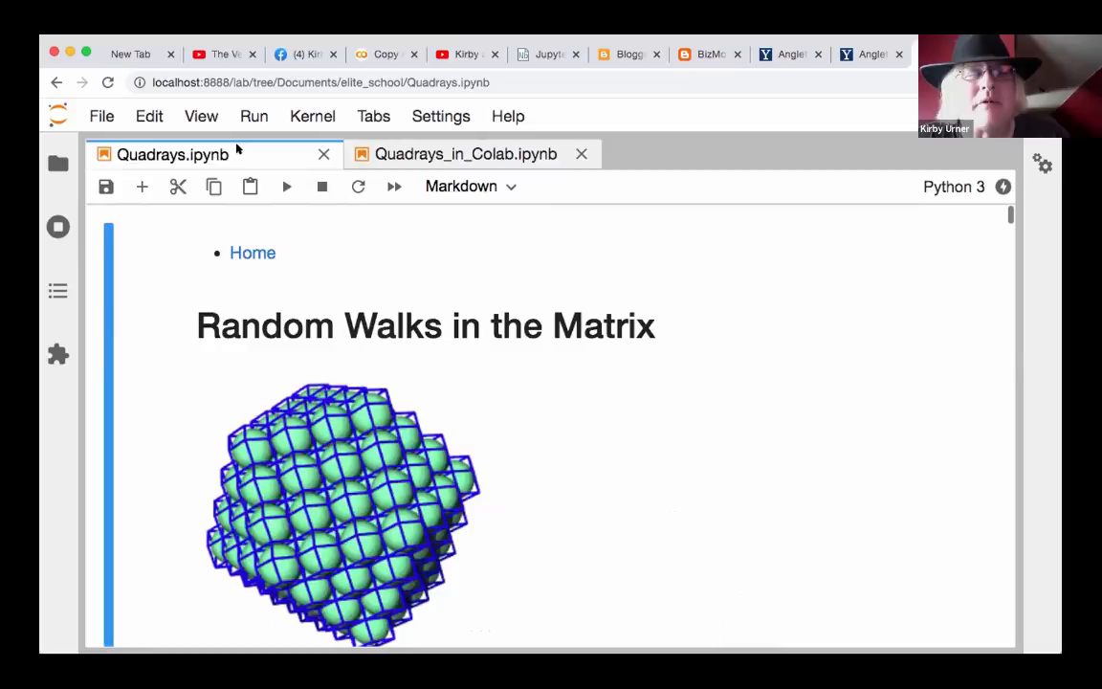
pyautogui.scroll(-3)
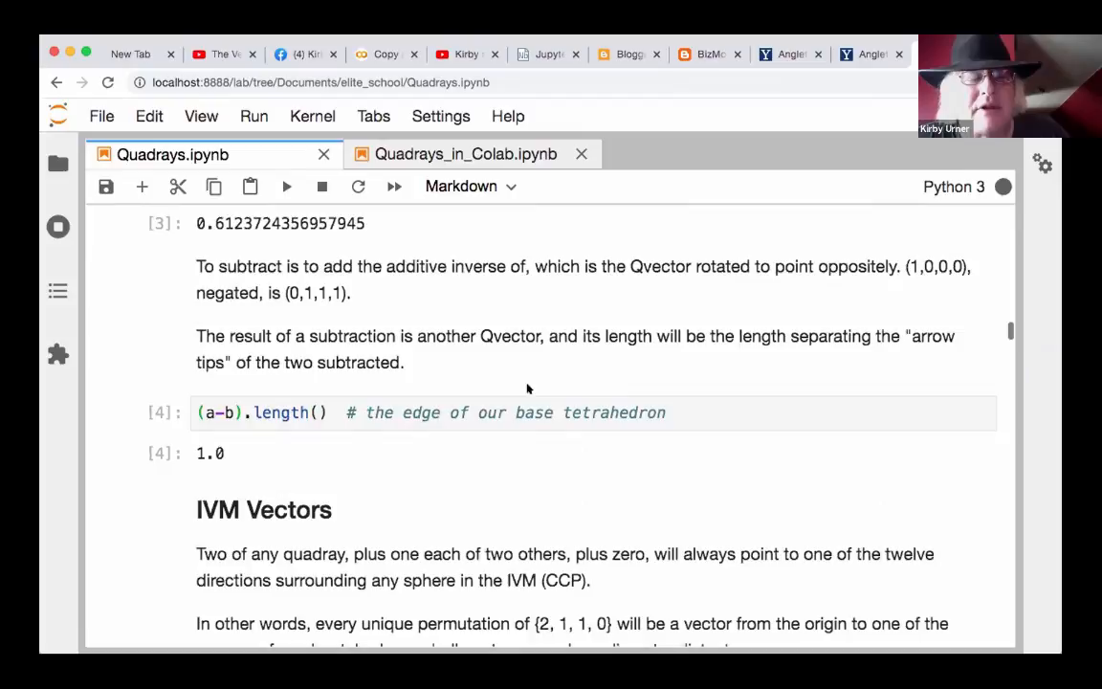
# - Switch to the Quadrays_in_Colab.ipynb tab and scroll through its cells
pyautogui.click(466, 154)
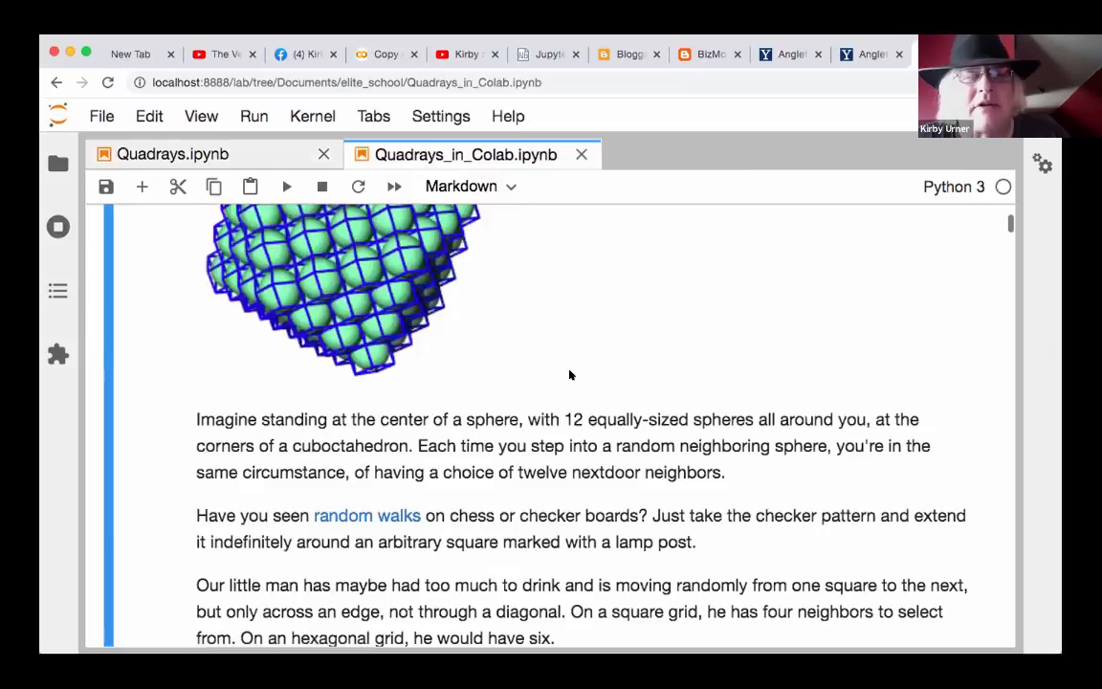
pyautogui.scroll(-3)
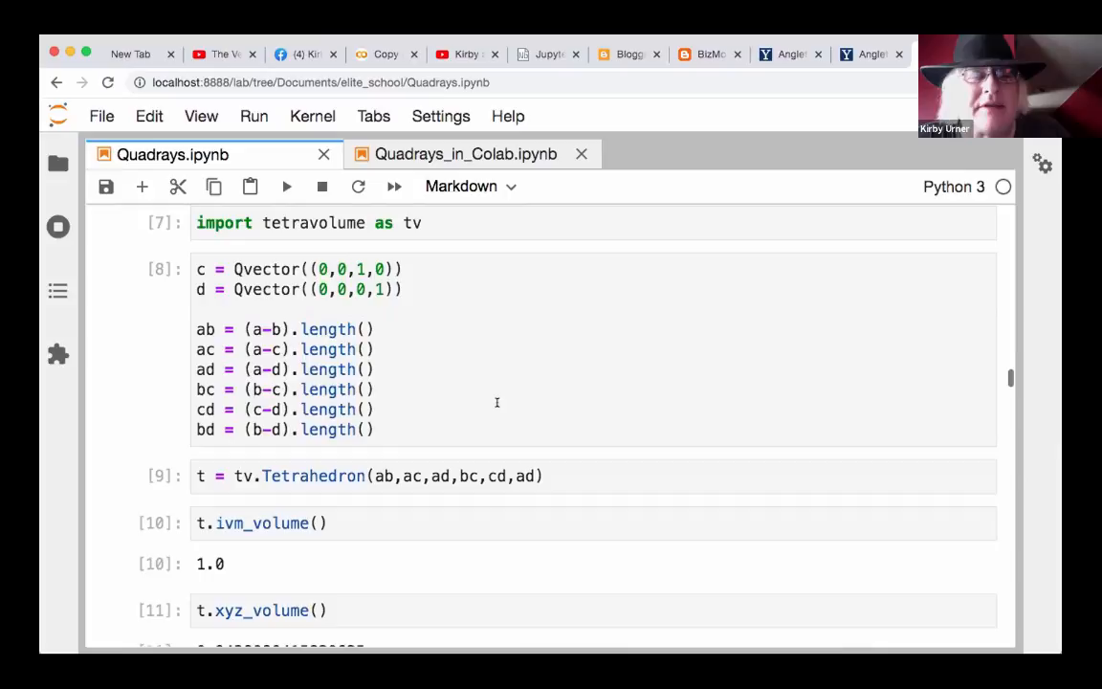
# - Scroll through xyz_volume, random_walk and gmpy2 volume cells, then switch to the Control Room blog
pyautogui.scroll(-3)
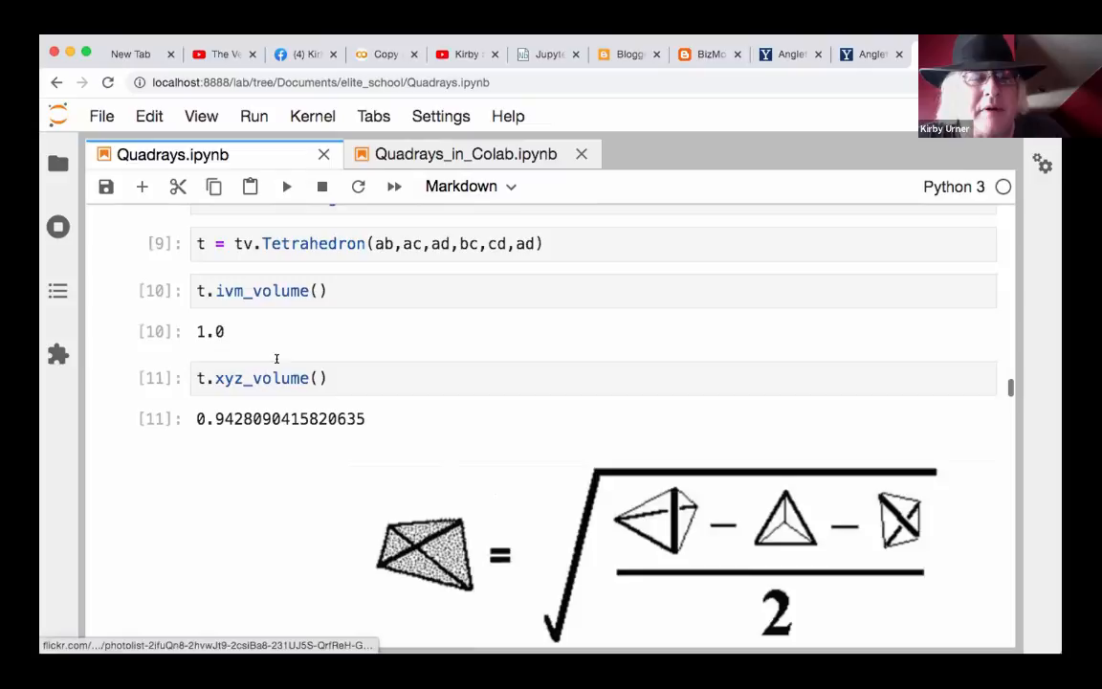
pyautogui.scroll(-3)
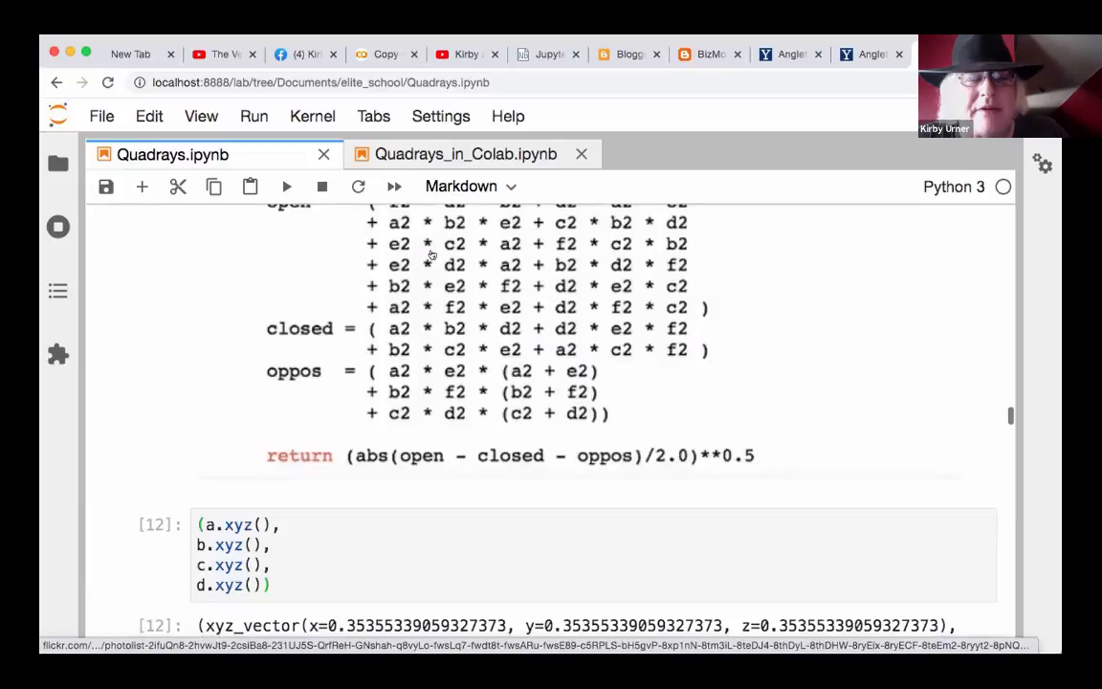
pyautogui.scroll(-3)
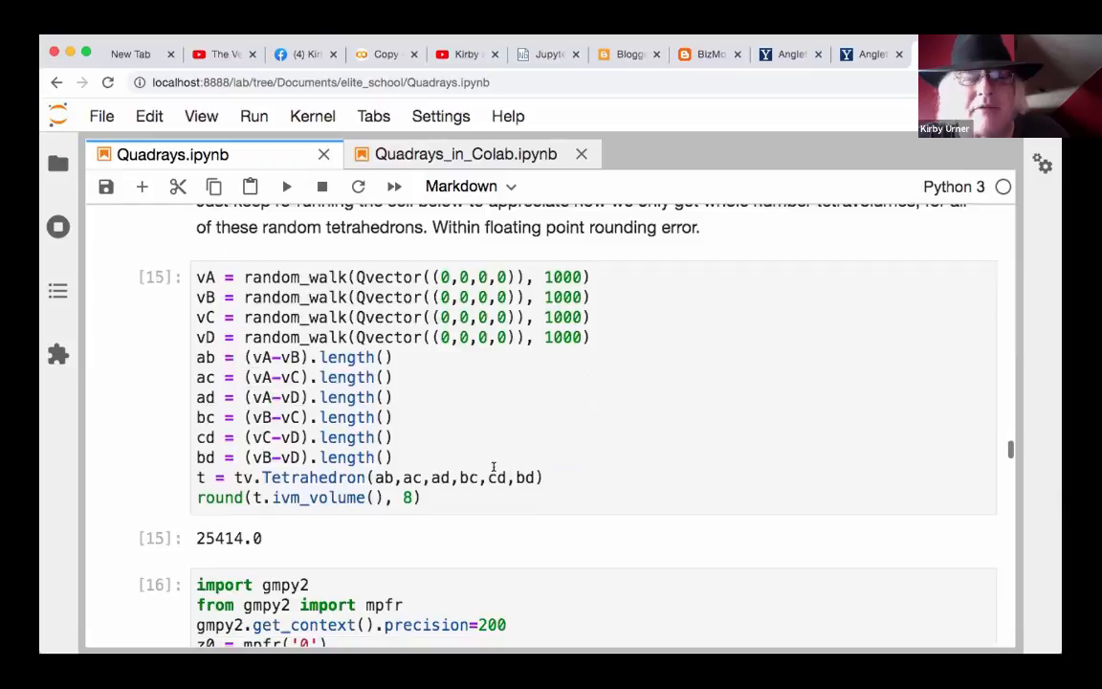
pyautogui.scroll(-3)
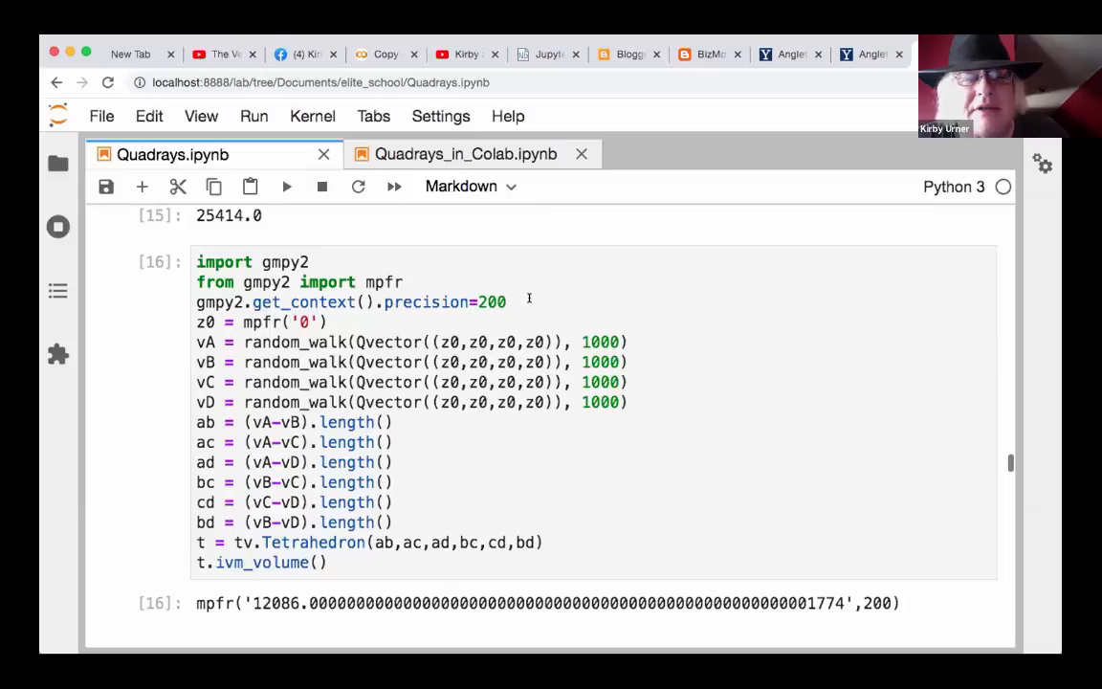
pyautogui.scroll(-3)
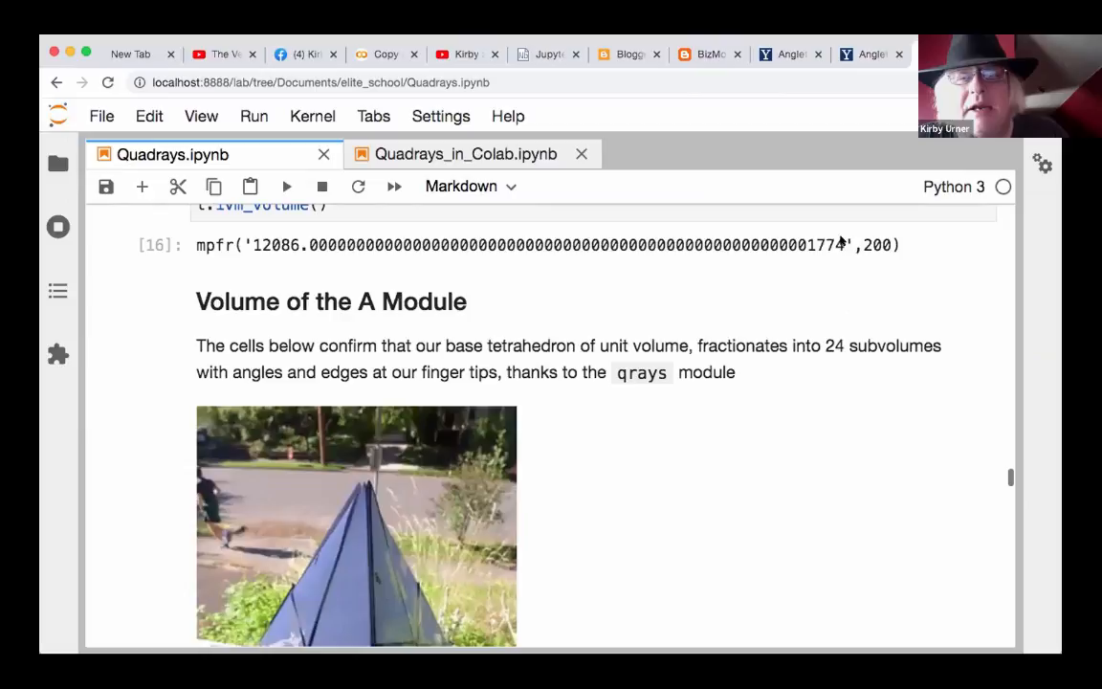
pyautogui.scroll(-3)
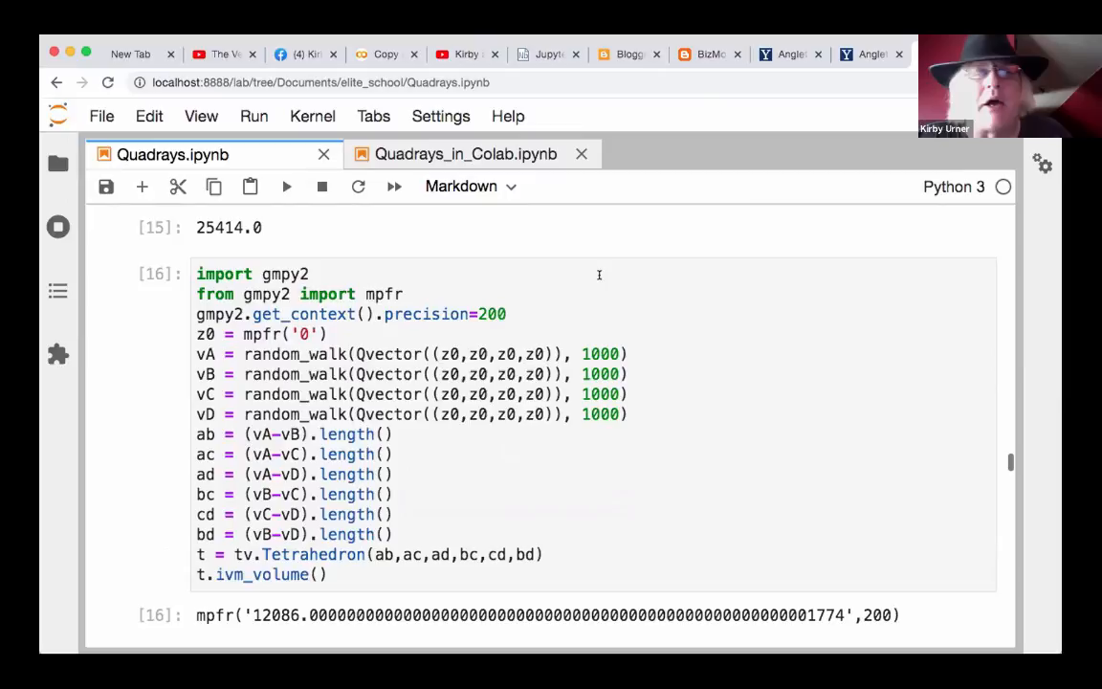
pyautogui.click(628, 54)
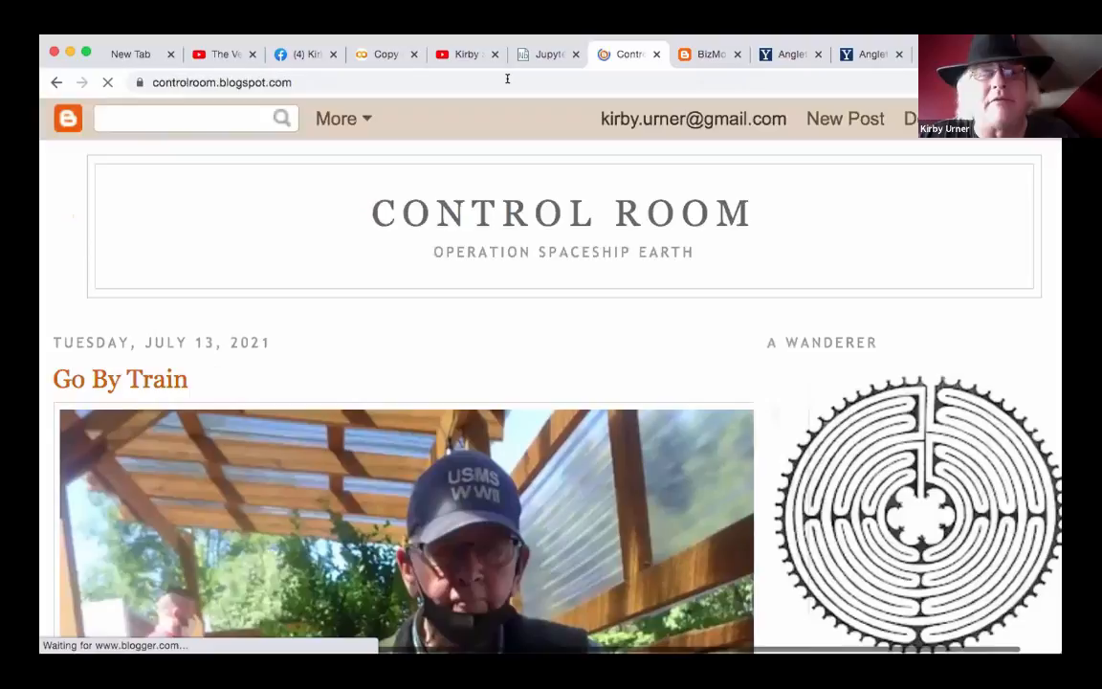
# - Search the Control Room blog for 'quad' to find the QuadPod posts
pyautogui.click(182, 118)
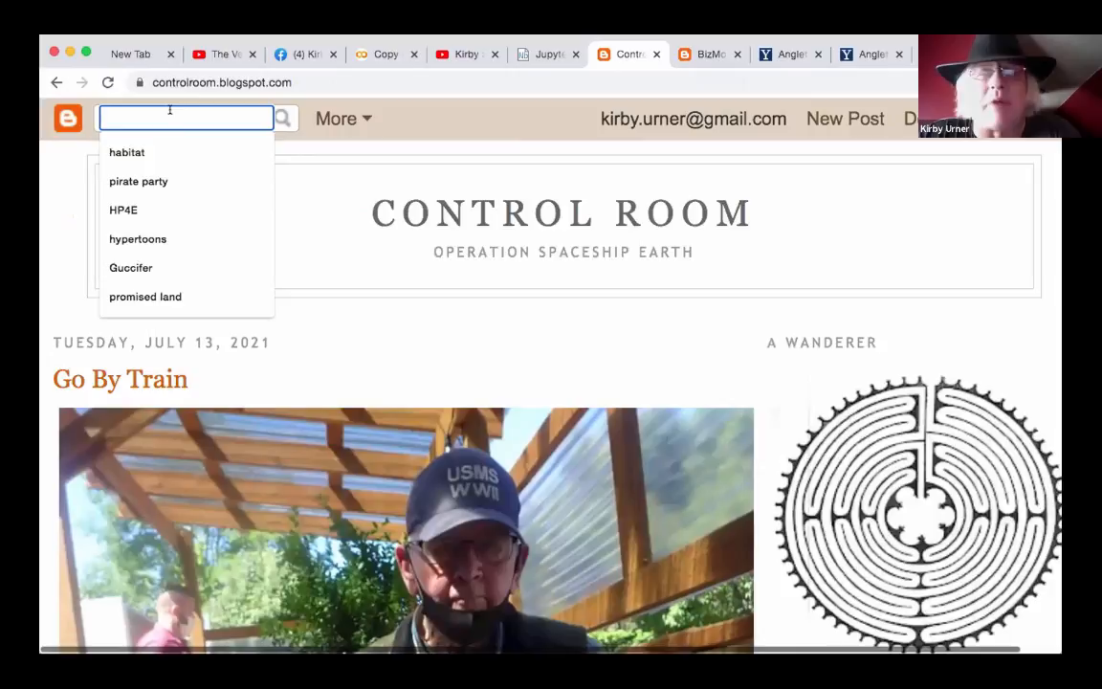
pyautogui.write('quad')
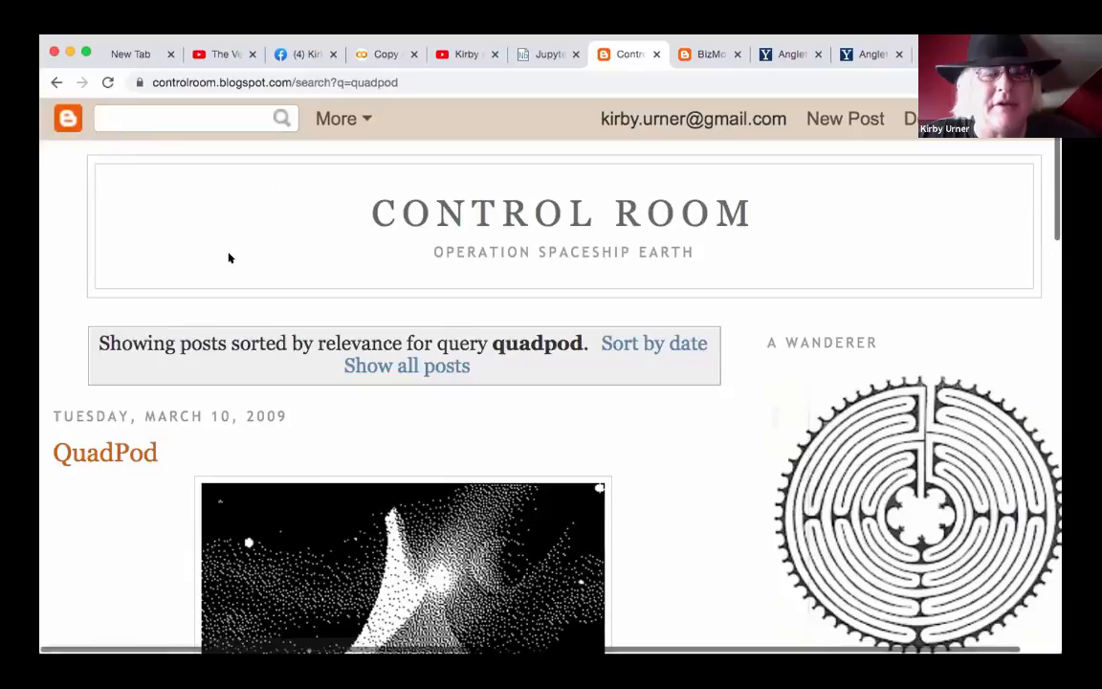
pyautogui.scroll(-3)
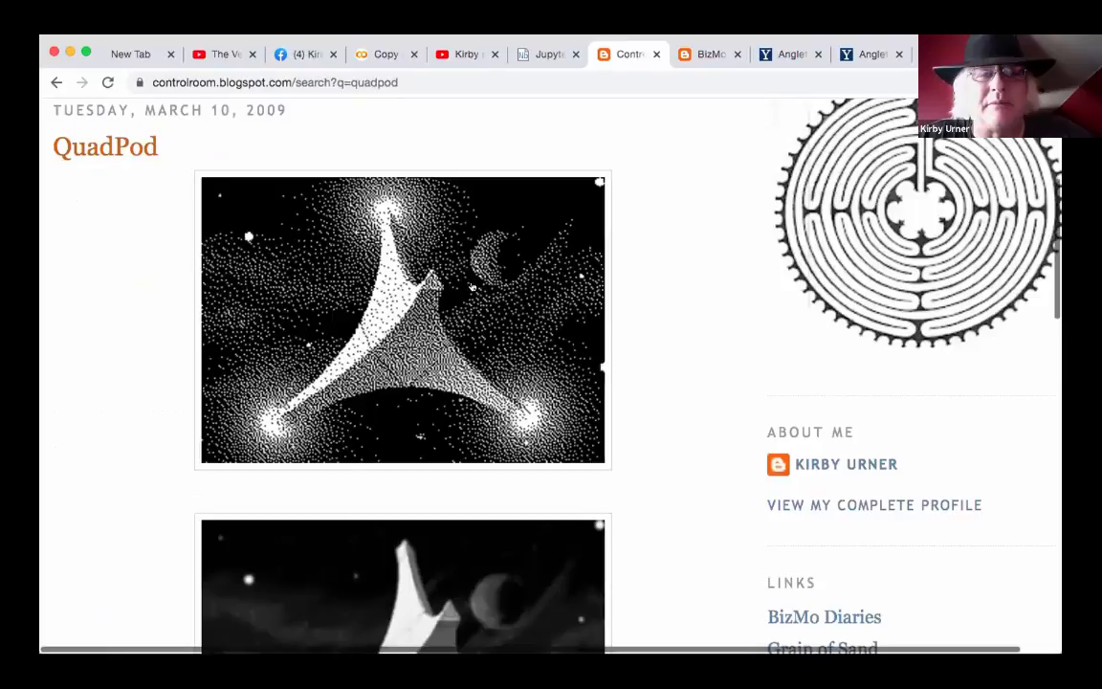
pyautogui.scroll(-3)
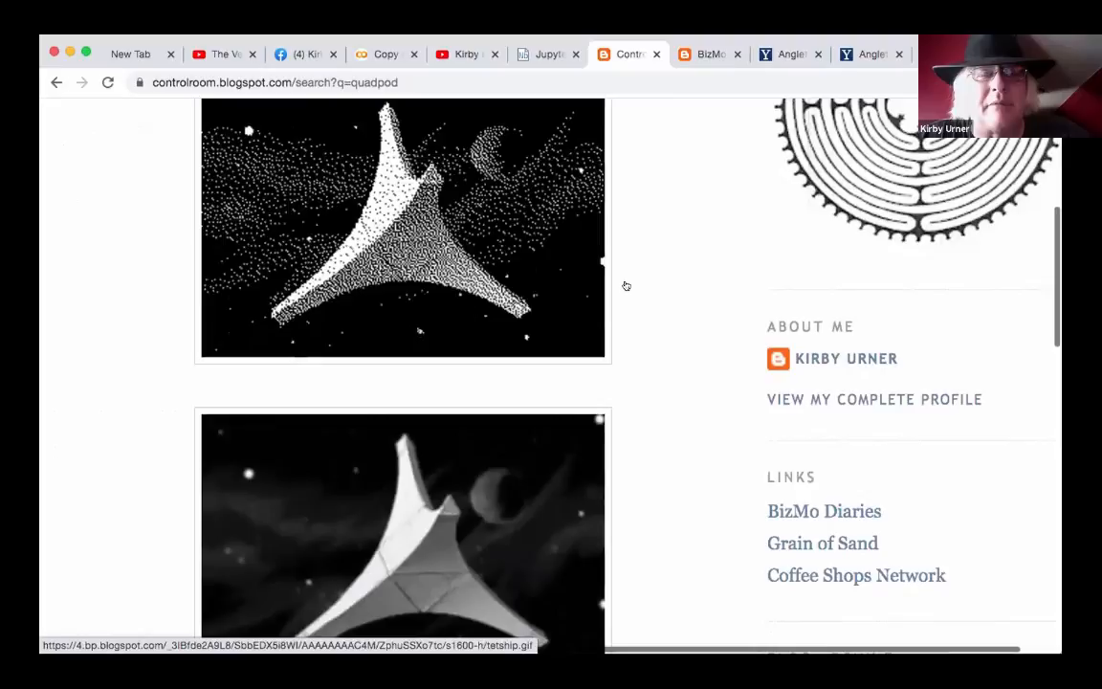
pyautogui.scroll(-3)
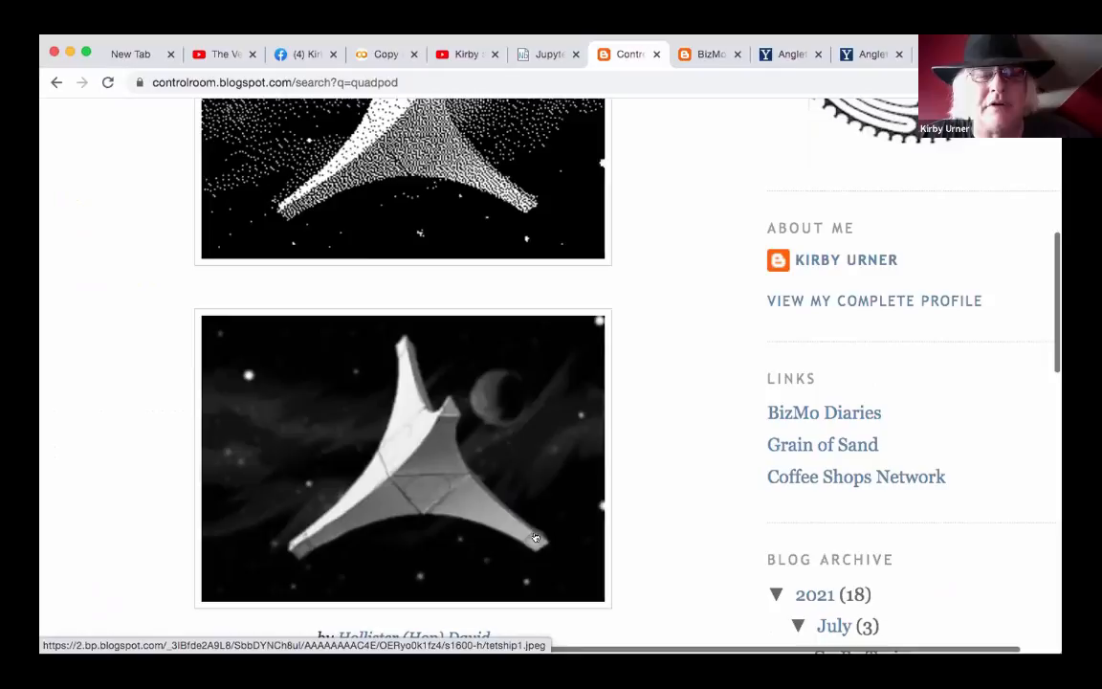
pyautogui.scroll(3)
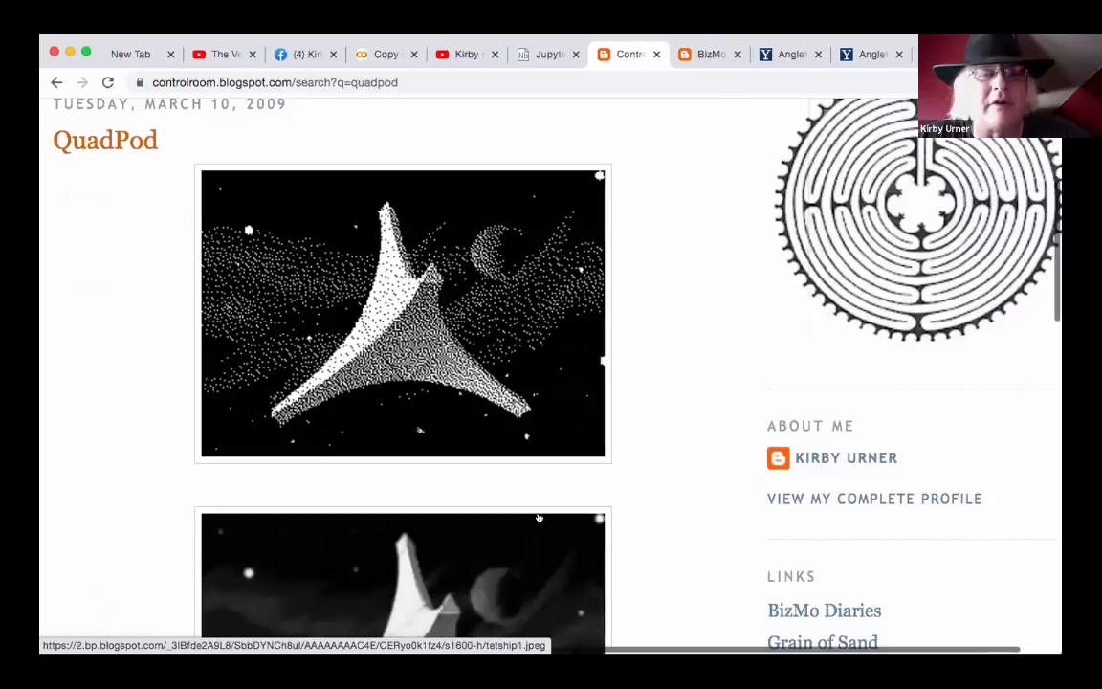
pyautogui.scroll(-3)
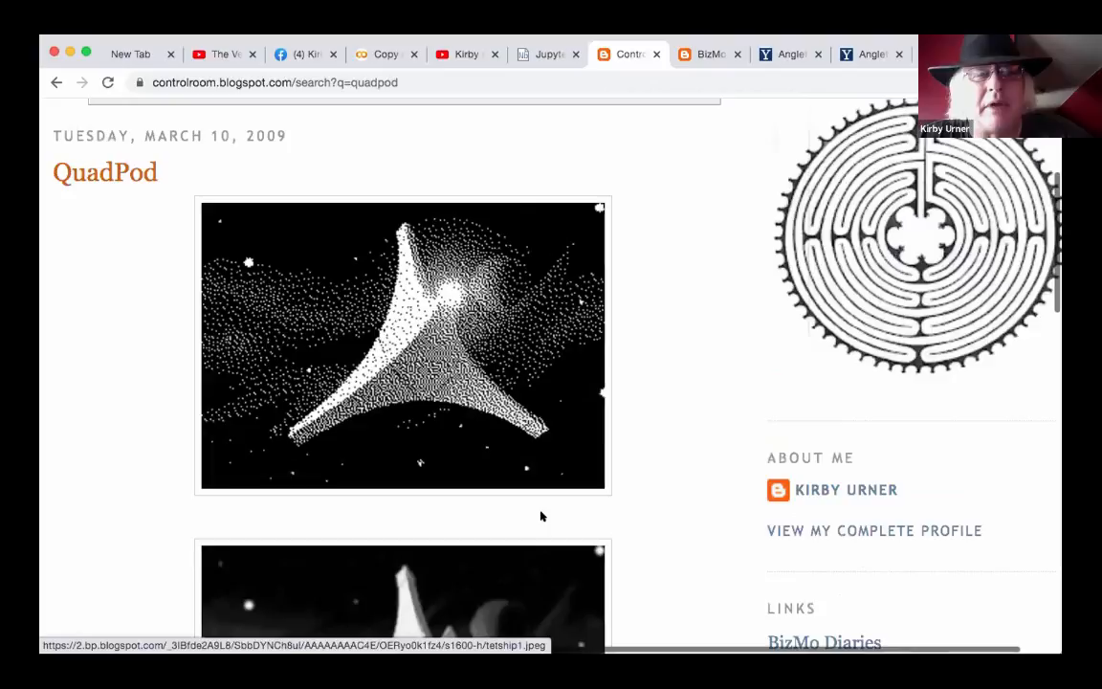
pyautogui.scroll(-3)
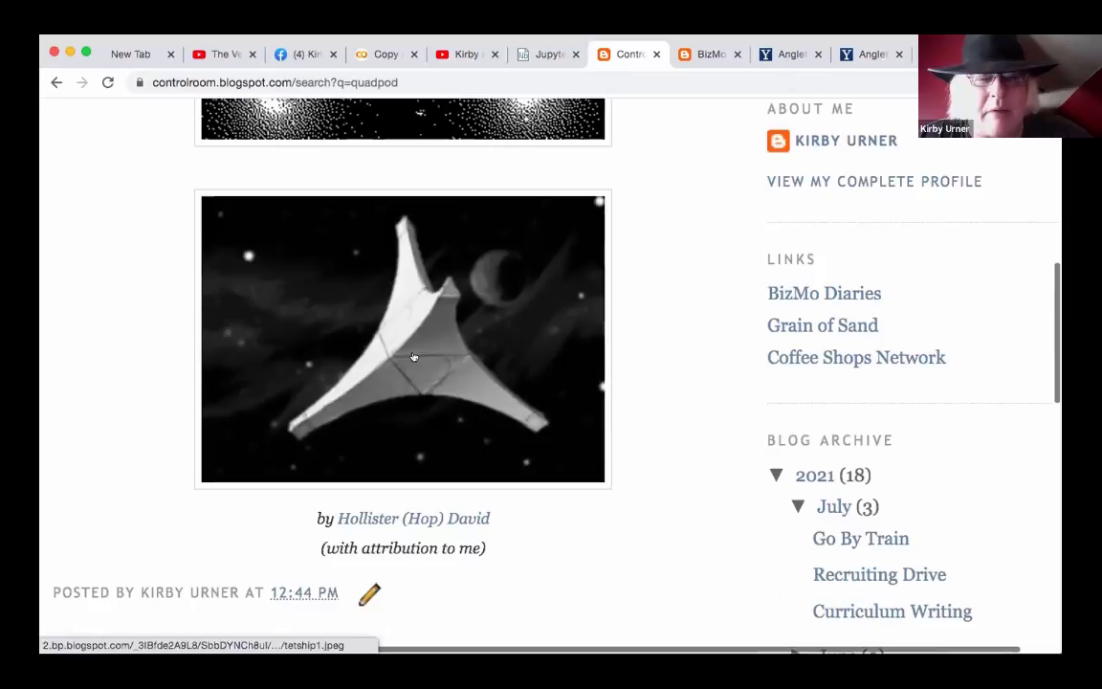
pyautogui.scroll(-3)
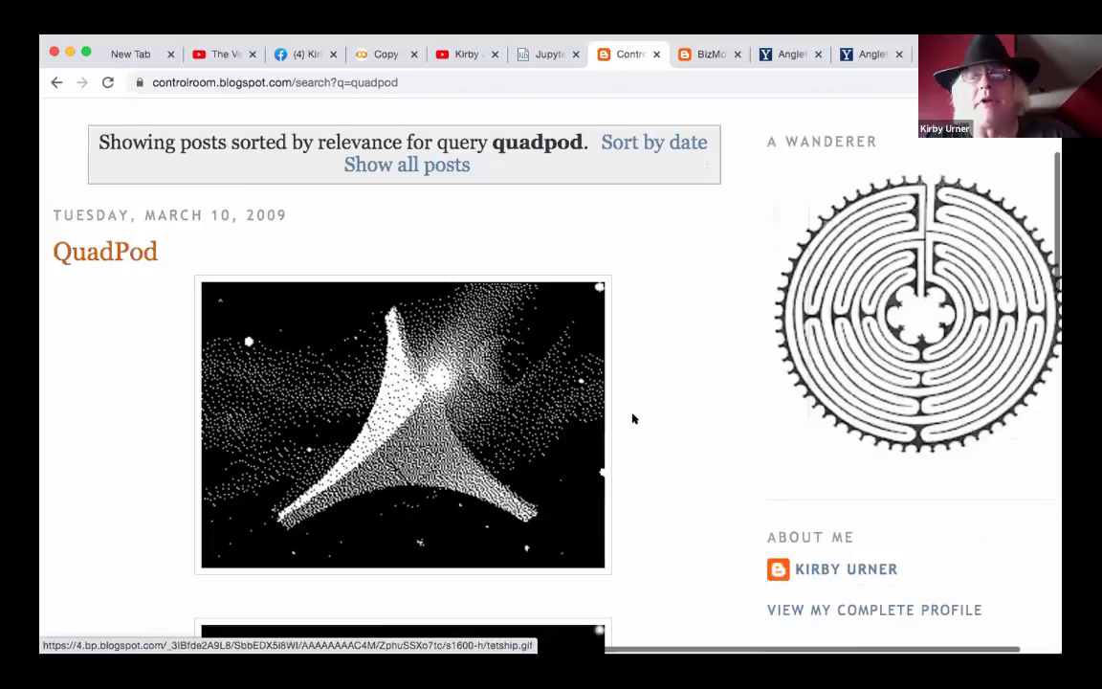
# - Switch to the BizMo Diaries tab showing the 'From My Outbox' post
pyautogui.click(709, 53)
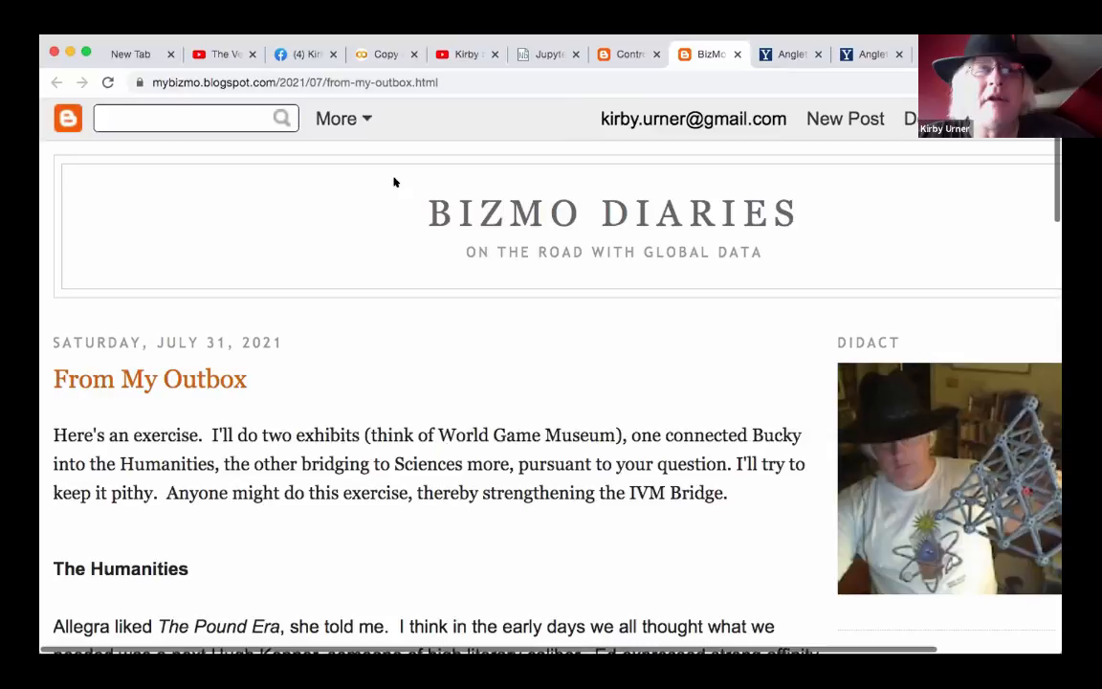
# - Switch to the Jupyter tab showing Quadrays_in_Colab.ipynb
pyautogui.click(548, 53)
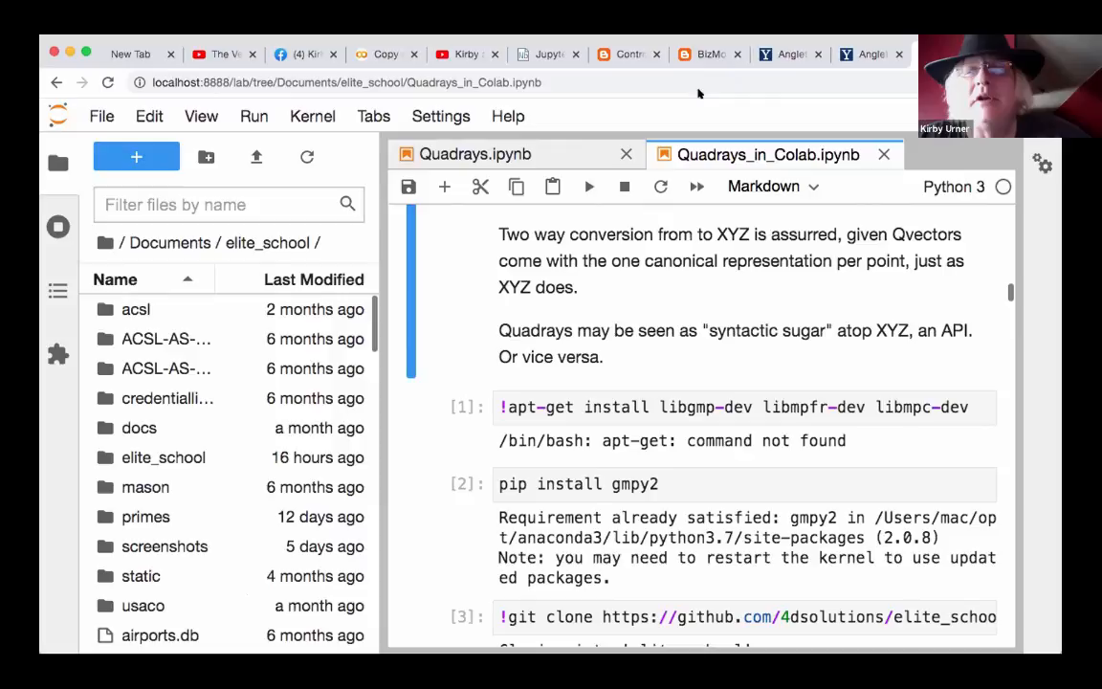
# - Switch to the Yale Library record for James J. Angleton's folder scan
pyautogui.click(789, 54)
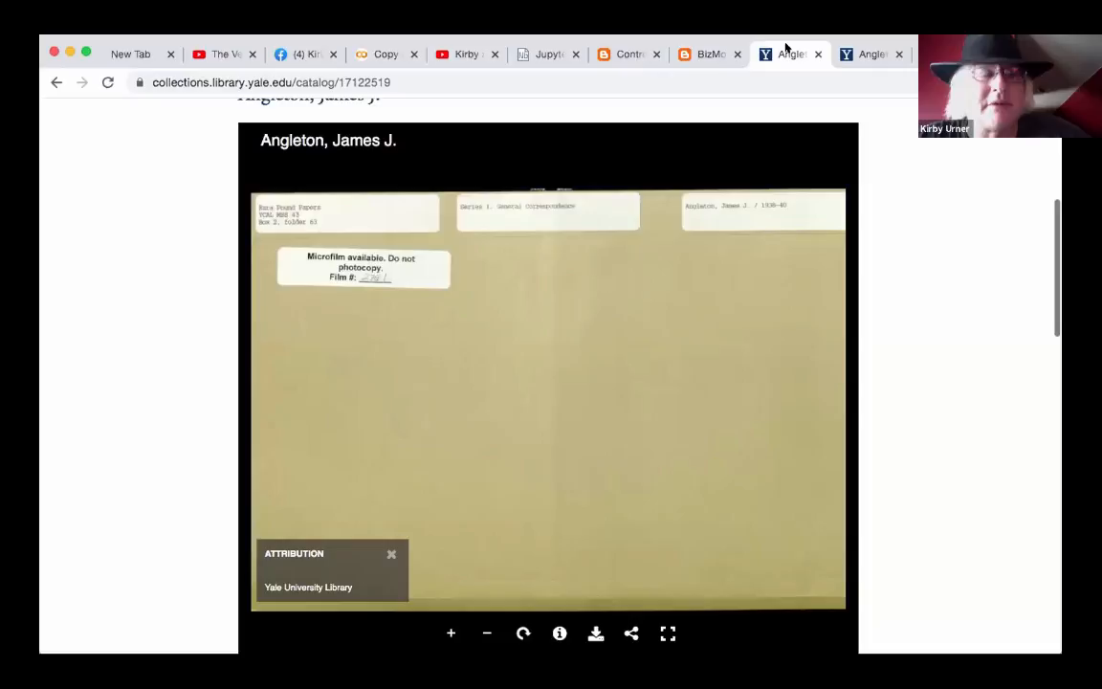